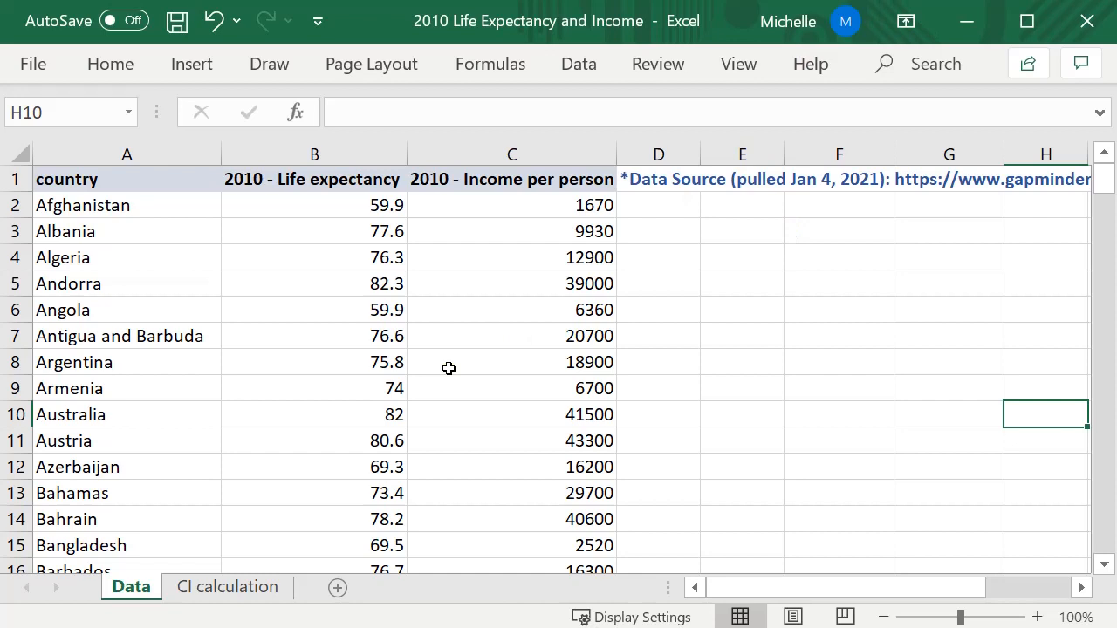
pyautogui.moveTo(335, 267)
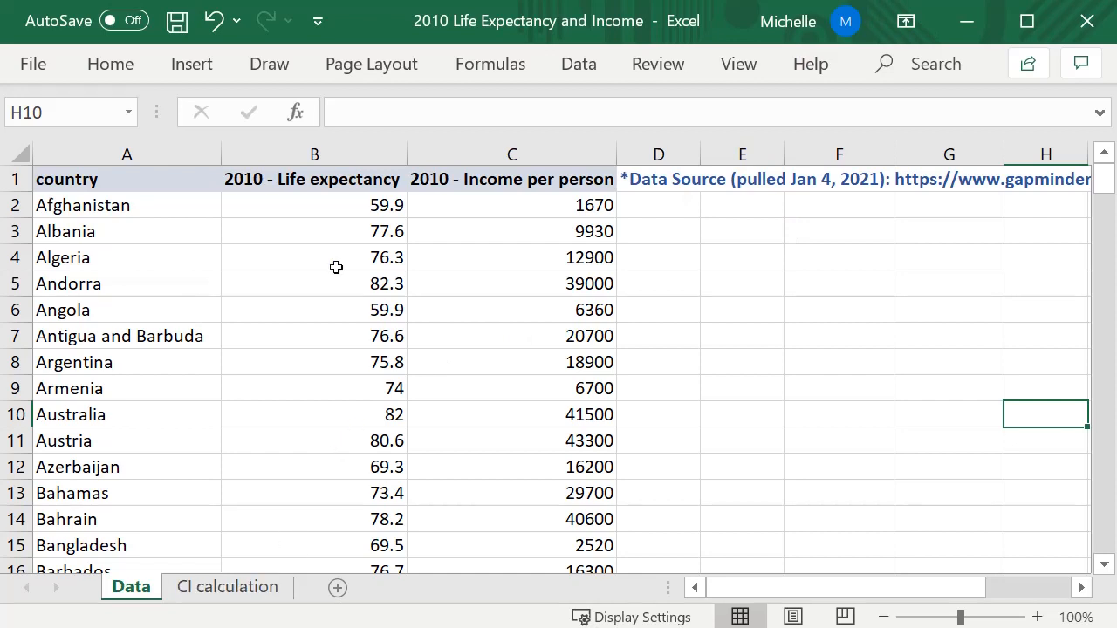
pyautogui.moveTo(701, 368)
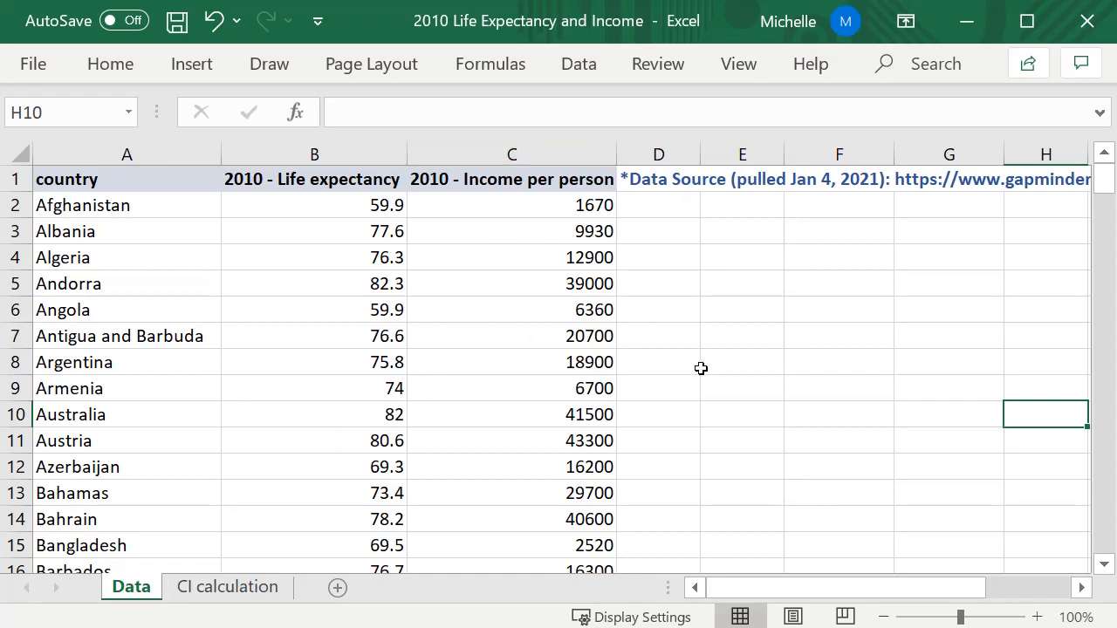
pyautogui.moveTo(704, 368)
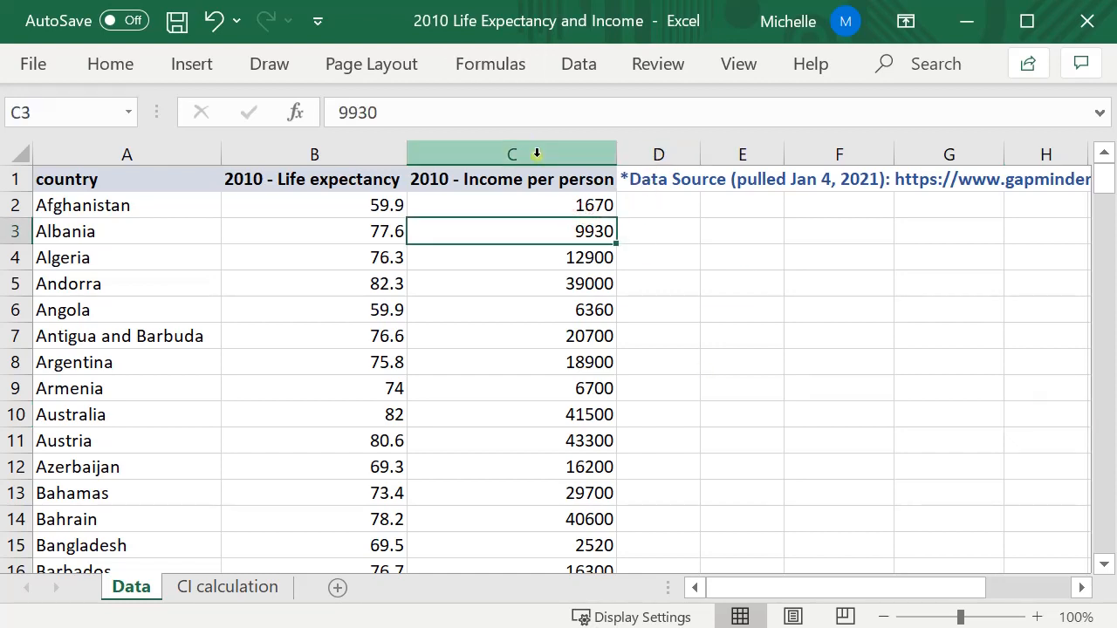
# - Select, then deselect, the income per person and life expectancy columns on the Data sheet
pyautogui.click(511, 153)
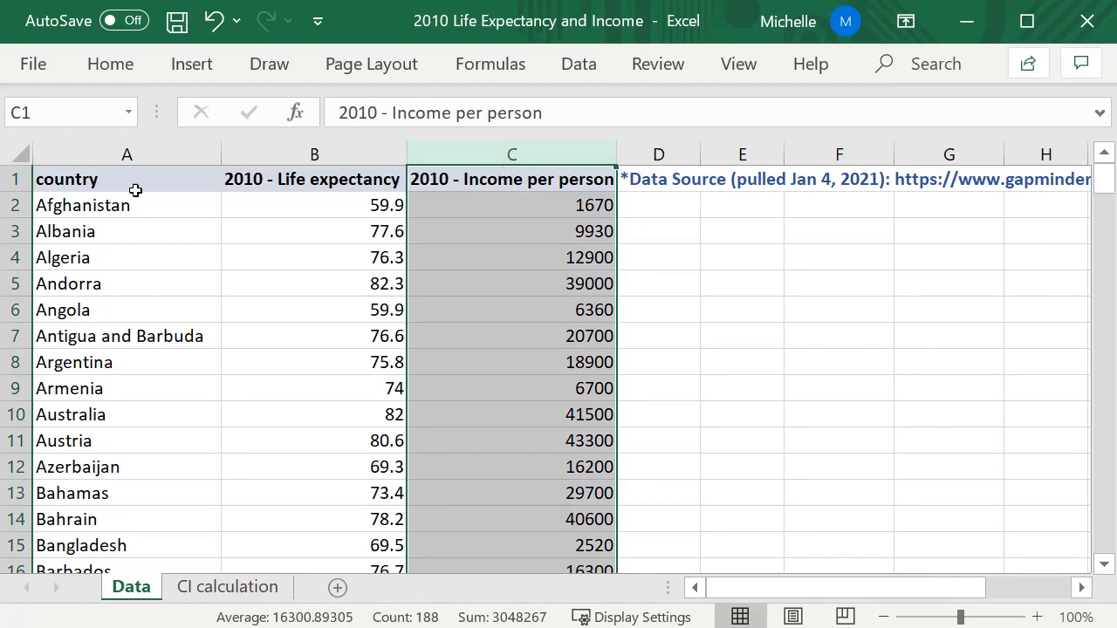
pyautogui.click(314, 154)
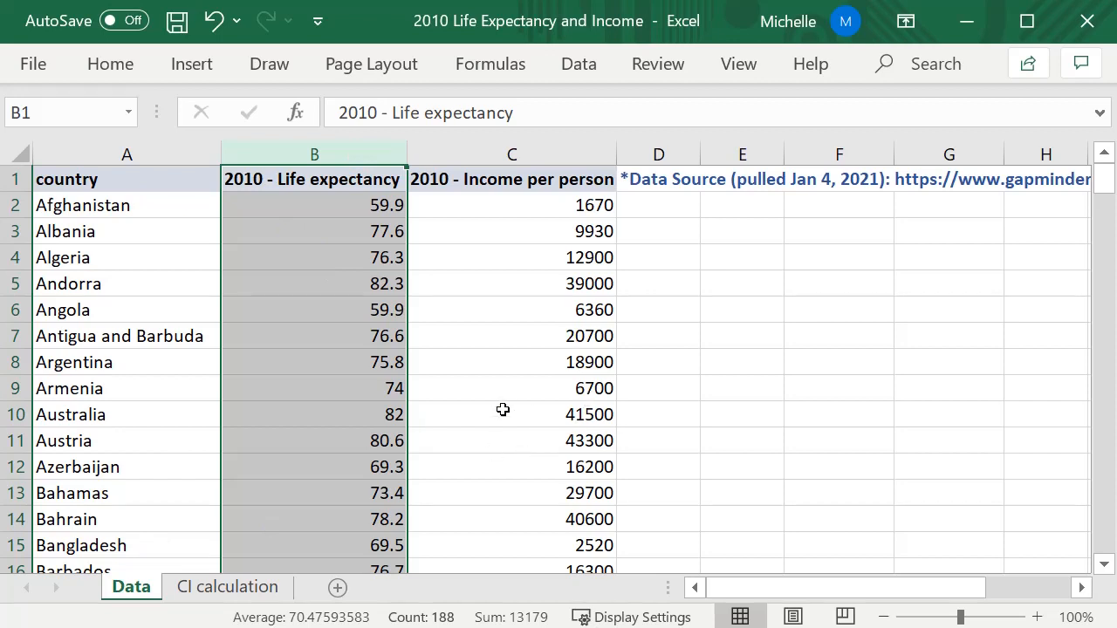
pyautogui.click(511, 154)
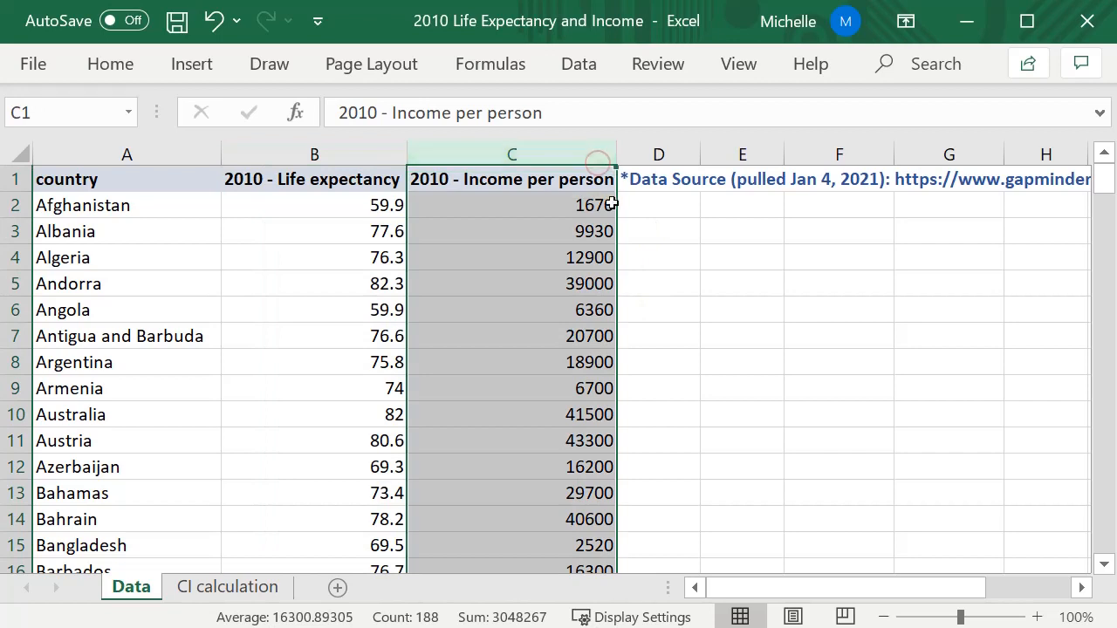
pyautogui.click(512, 154)
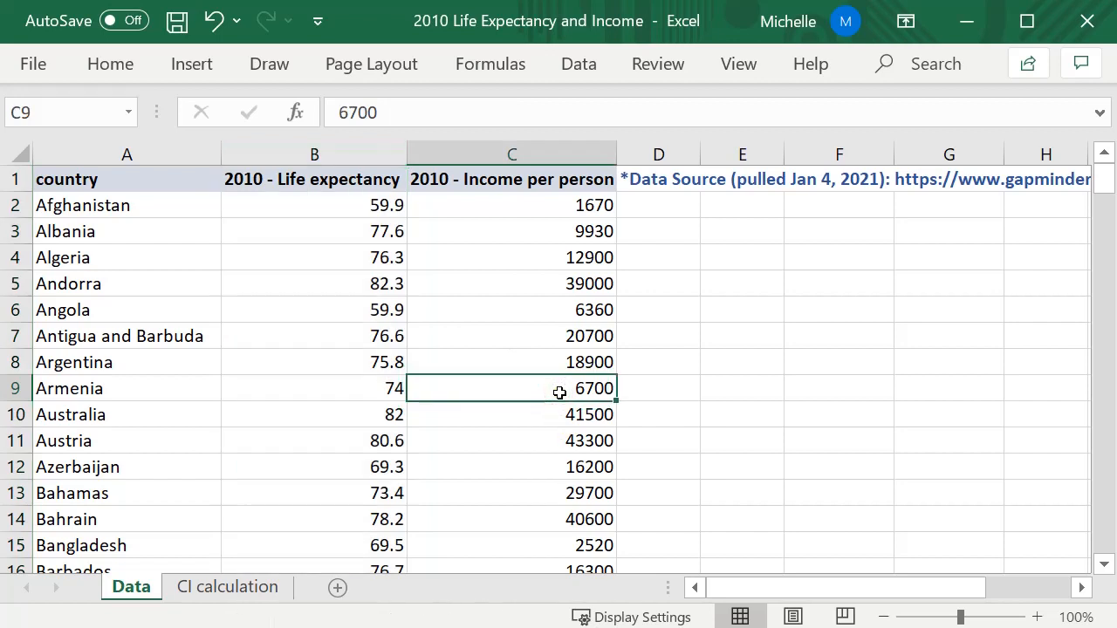
# - Enter labeled inputs x0 = 40000 and level = 0.95 in rows 7–8 of CI calculation
pyautogui.click(227, 586)
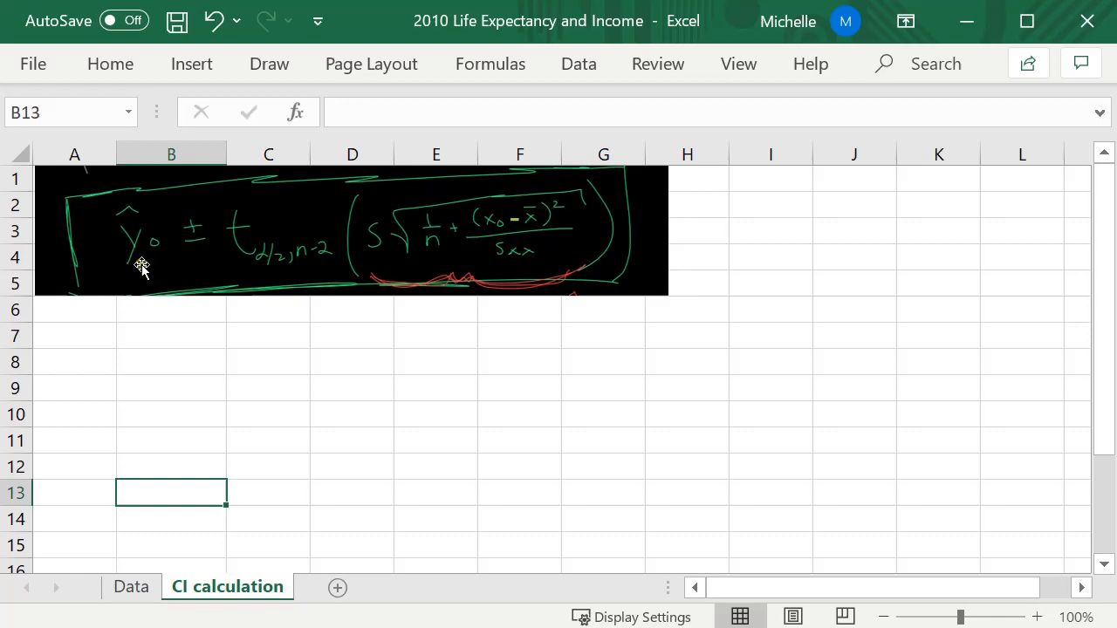
pyautogui.moveTo(442, 323)
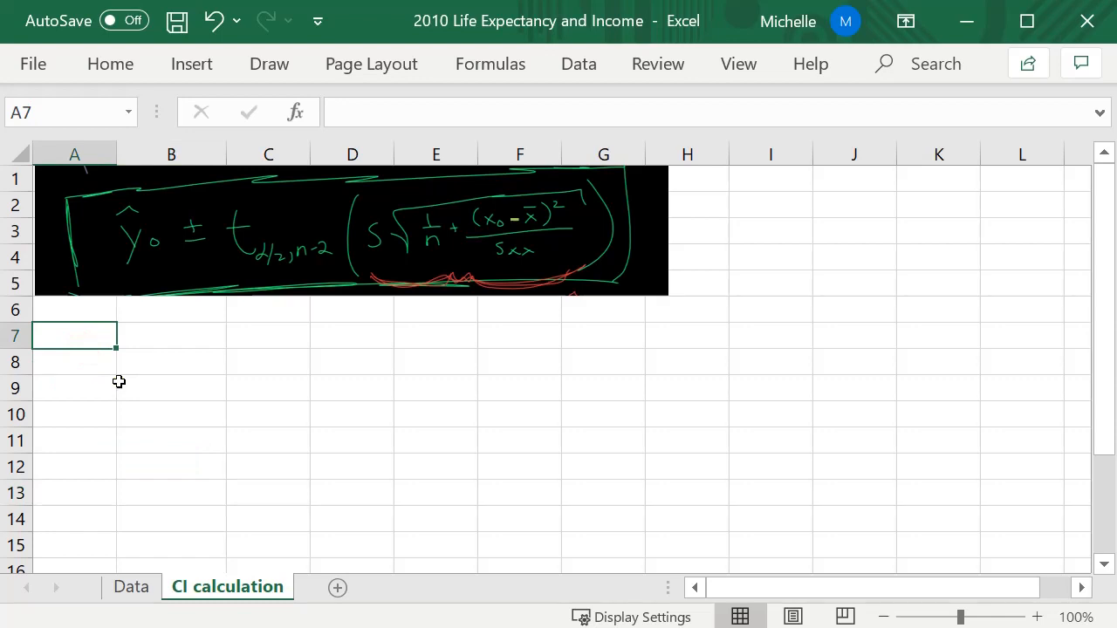
pyautogui.write('x0')
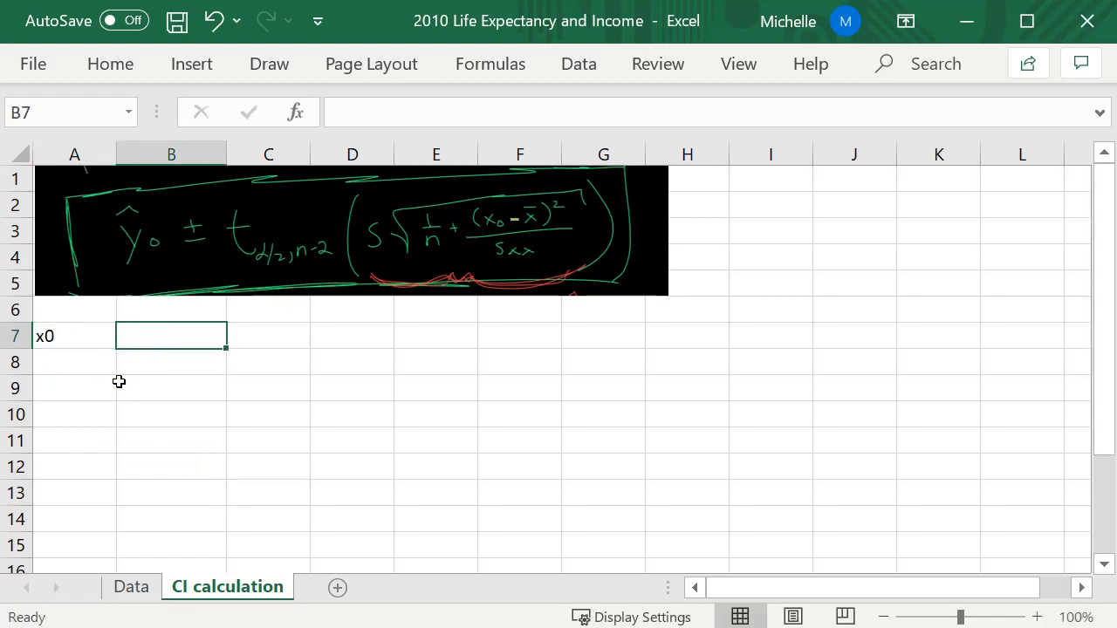
pyautogui.write('40000')
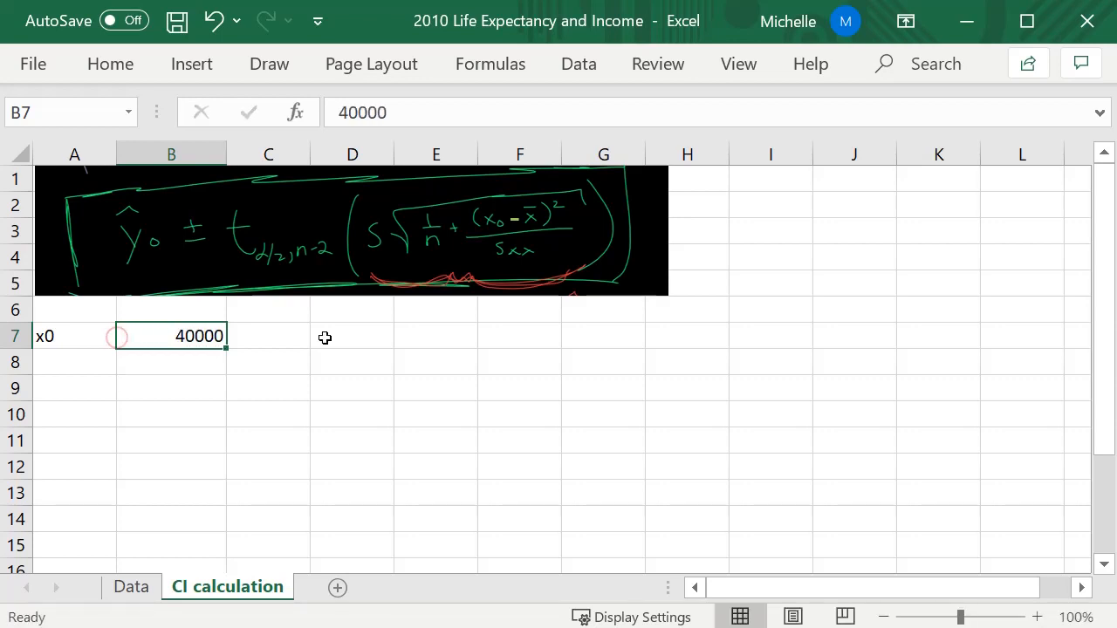
pyautogui.click(74, 362)
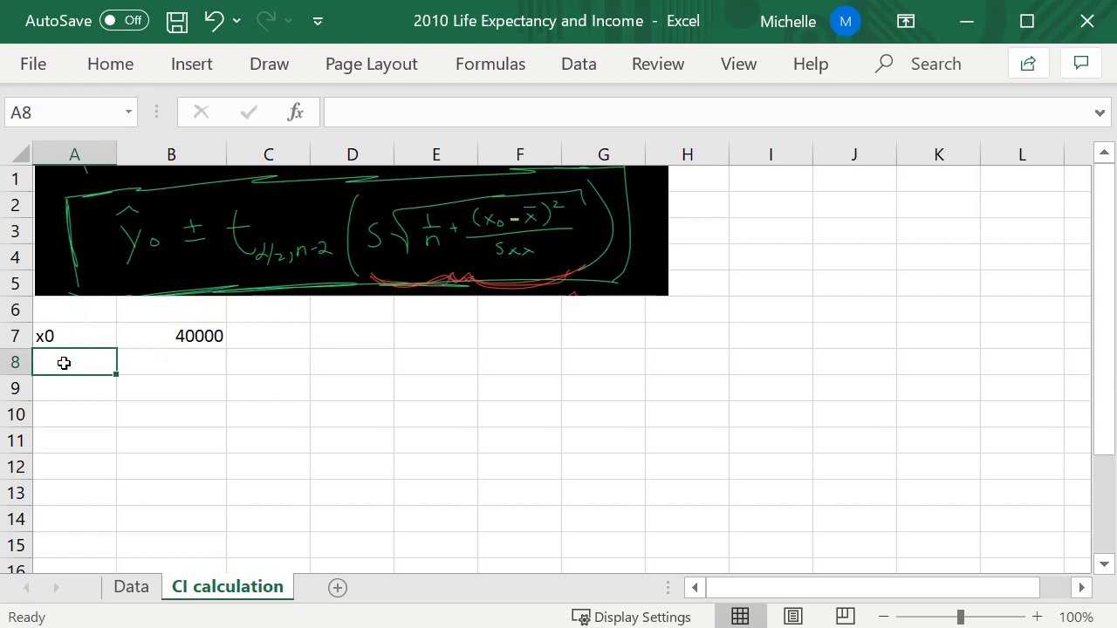
pyautogui.write('level')
pyautogui.click(171, 362)
pyautogui.write('0')
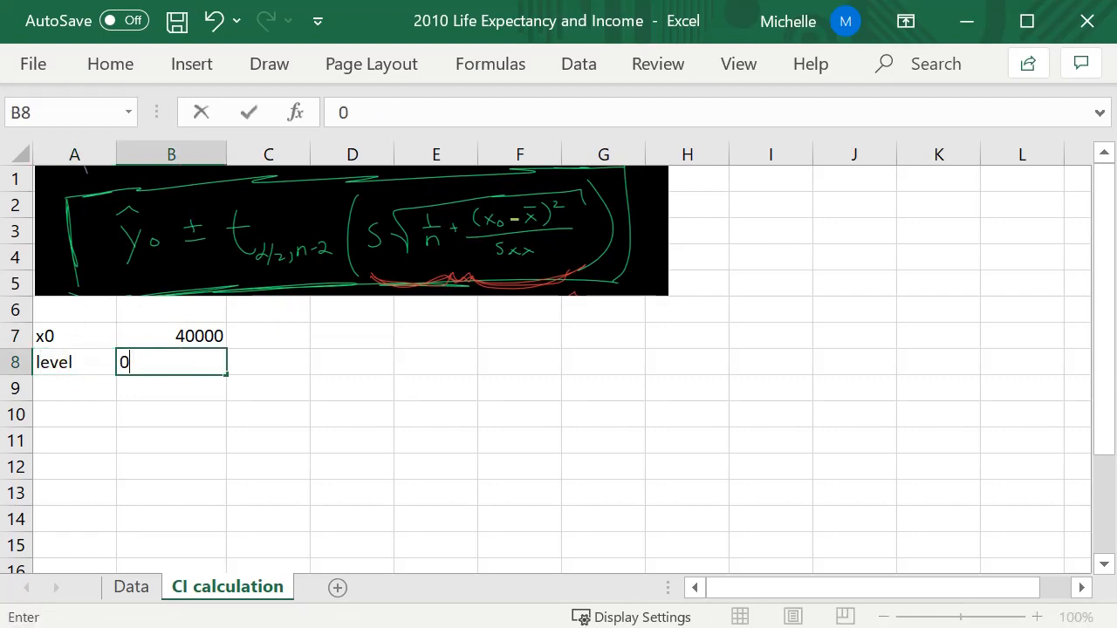
pyautogui.write('.95')
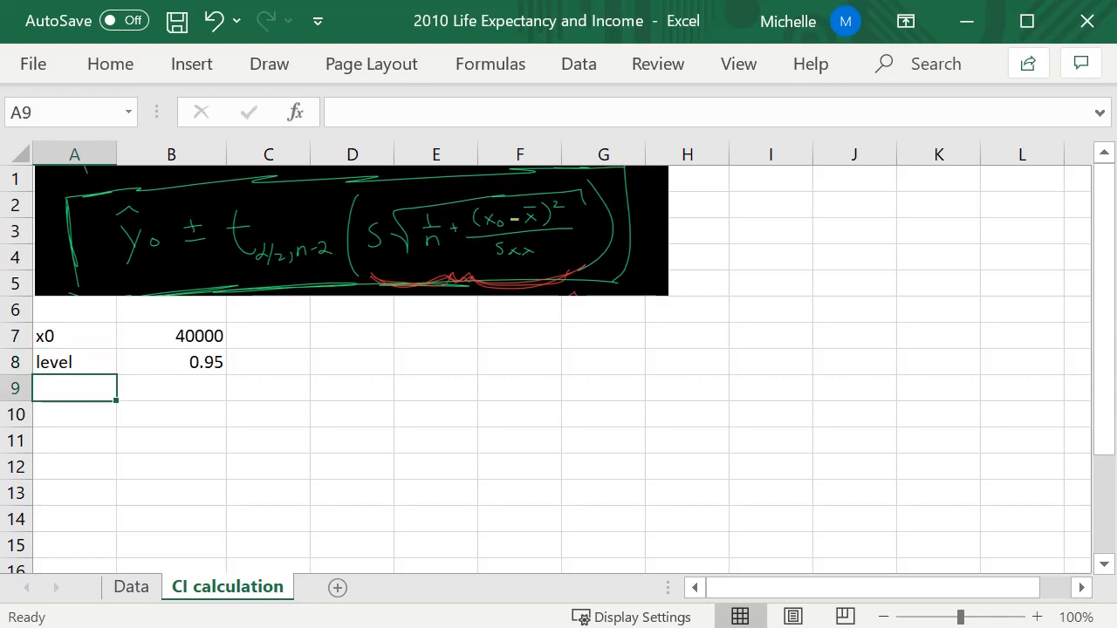
pyautogui.moveTo(119, 176)
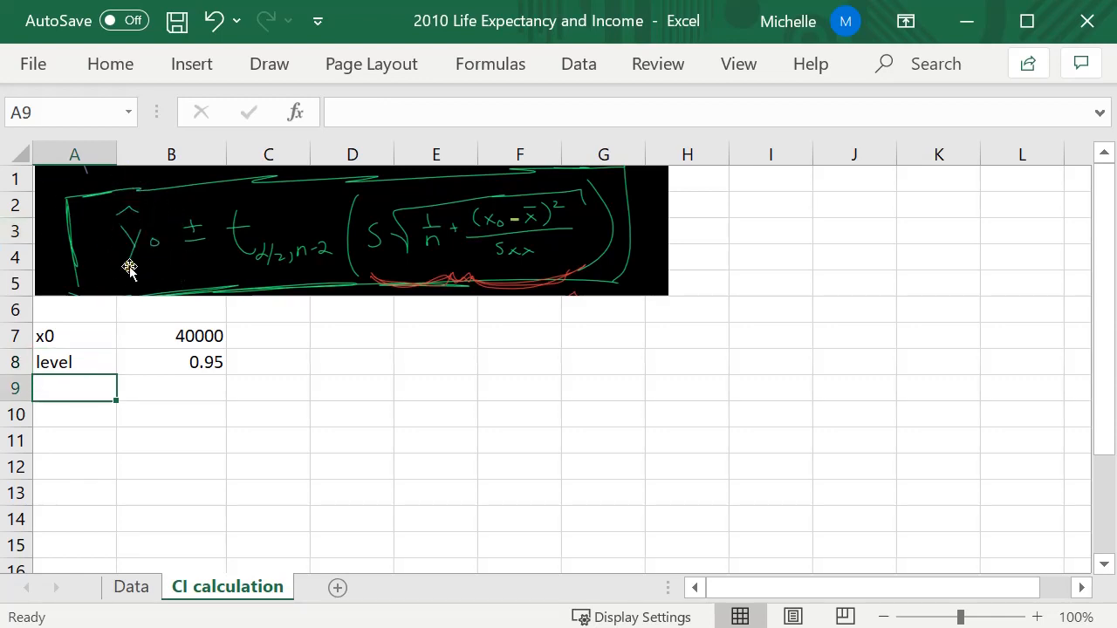
pyautogui.click(74, 335)
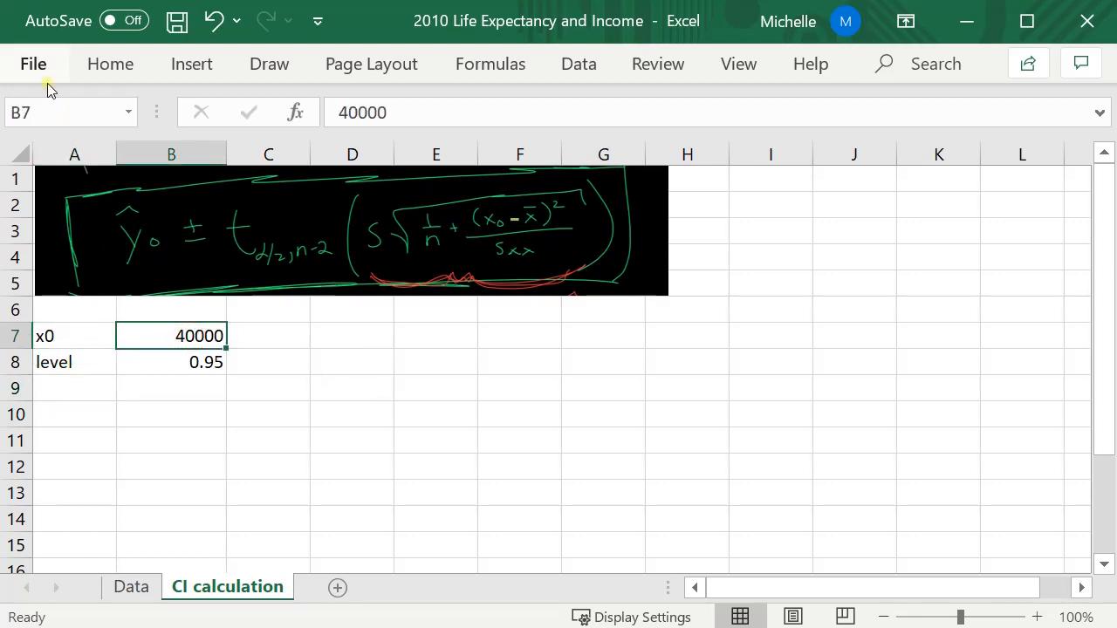
pyautogui.moveTo(152, 271)
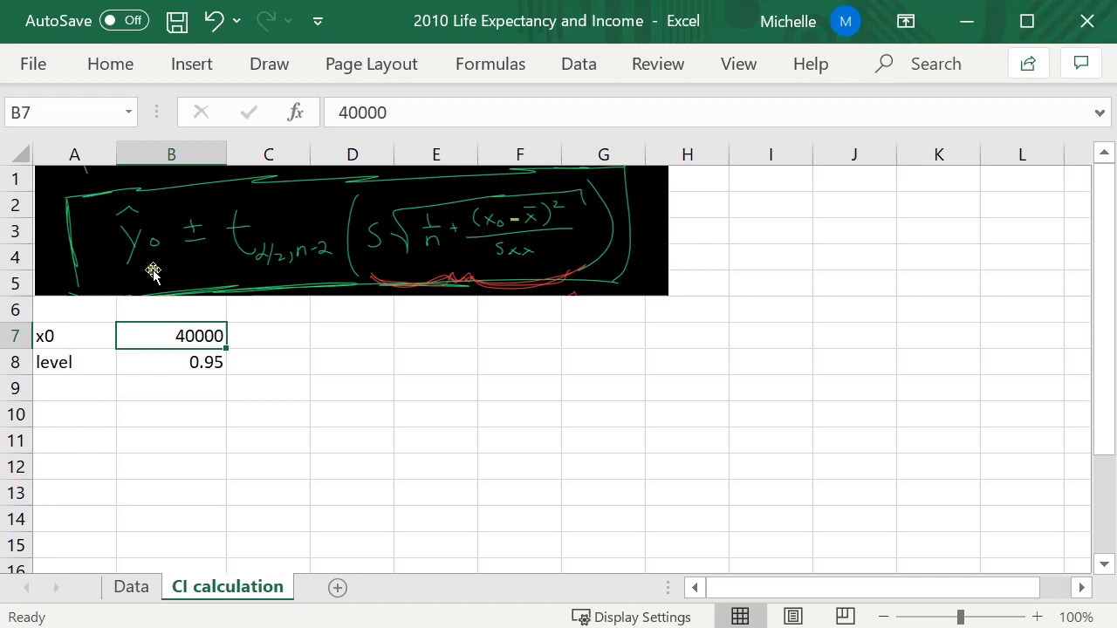
pyautogui.click(130, 586)
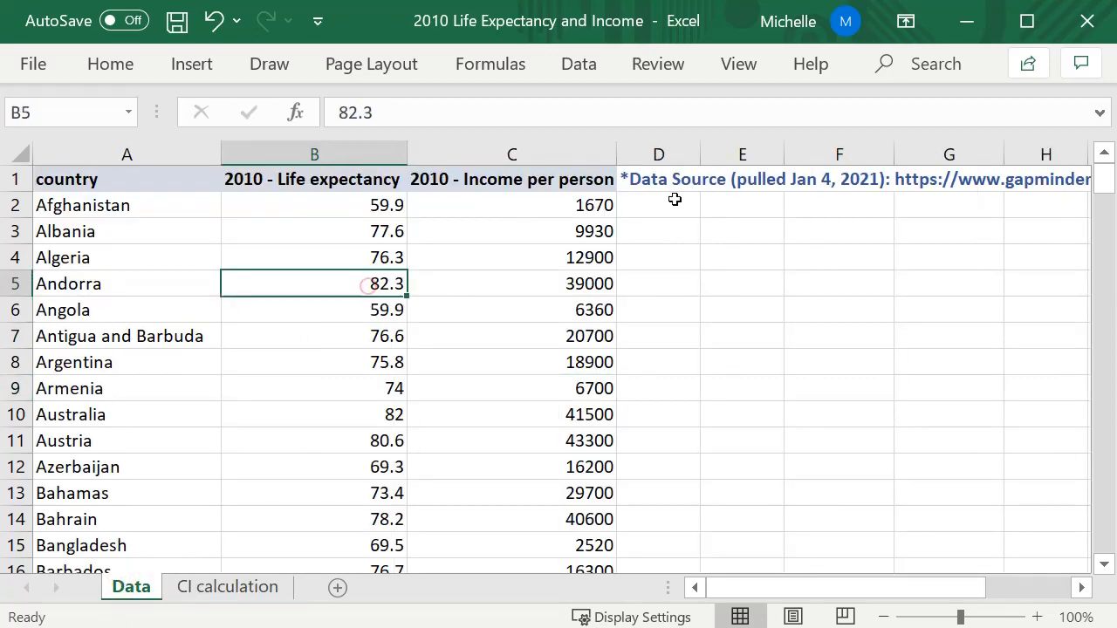
# - Run Regression with Y range B1:B188, X range C1:C188, Labels and 95% confidence
pyautogui.click(578, 63)
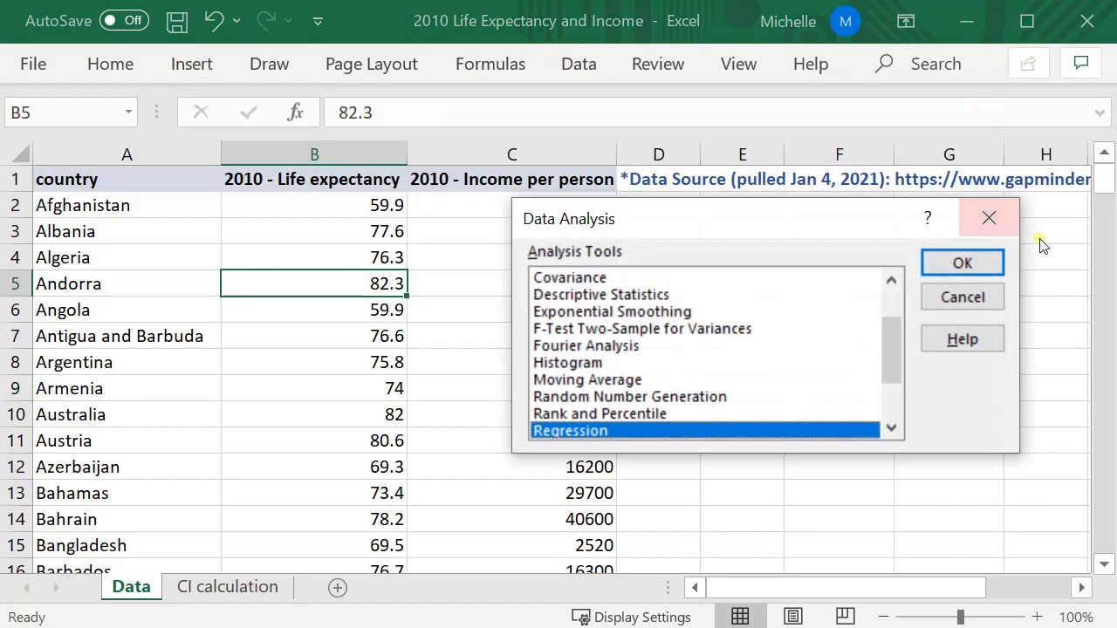
pyautogui.click(962, 263)
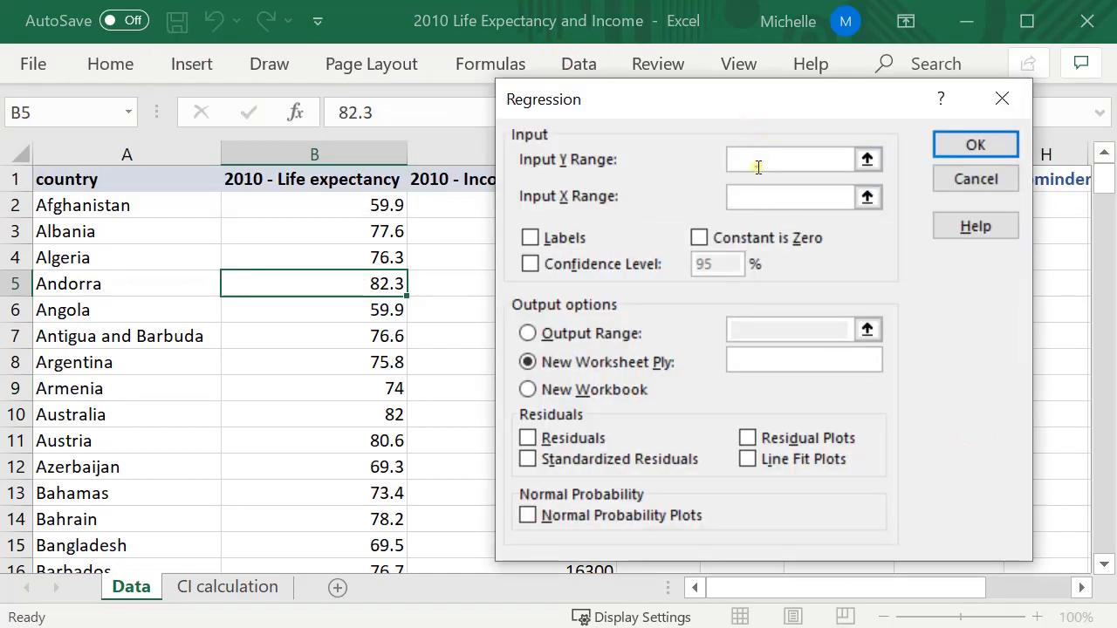
pyautogui.click(790, 159)
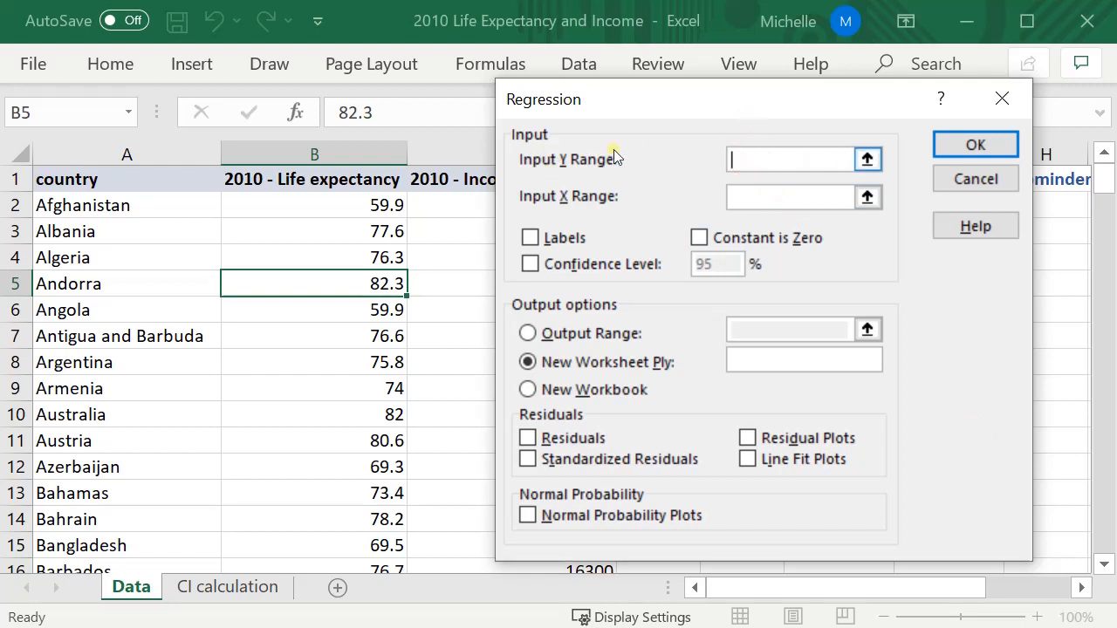
pyautogui.click(314, 178)
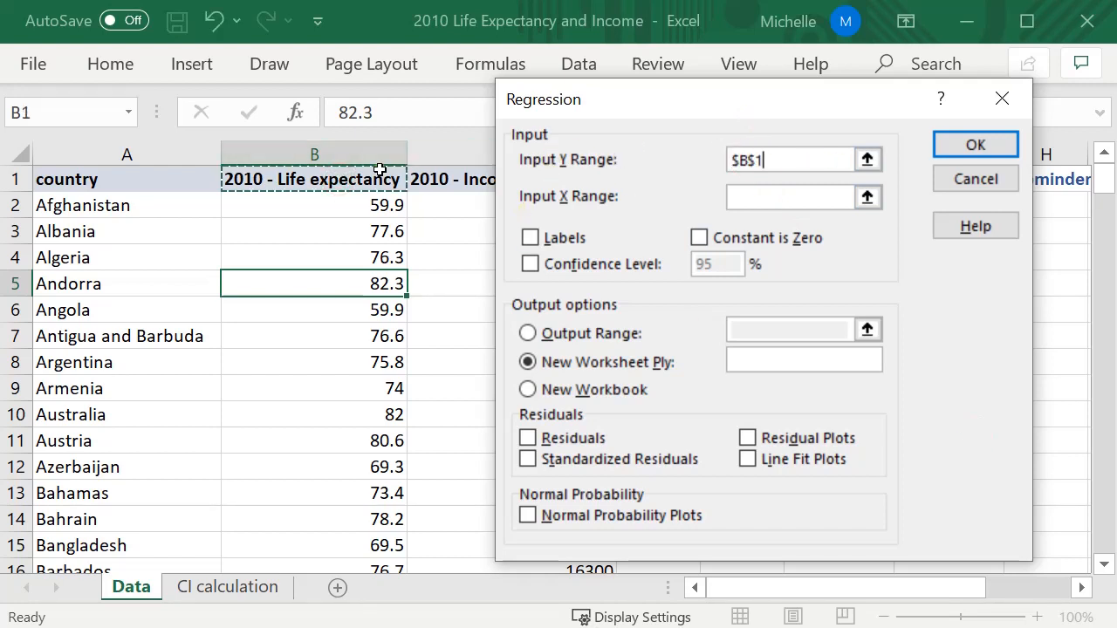
pyautogui.click(314, 154)
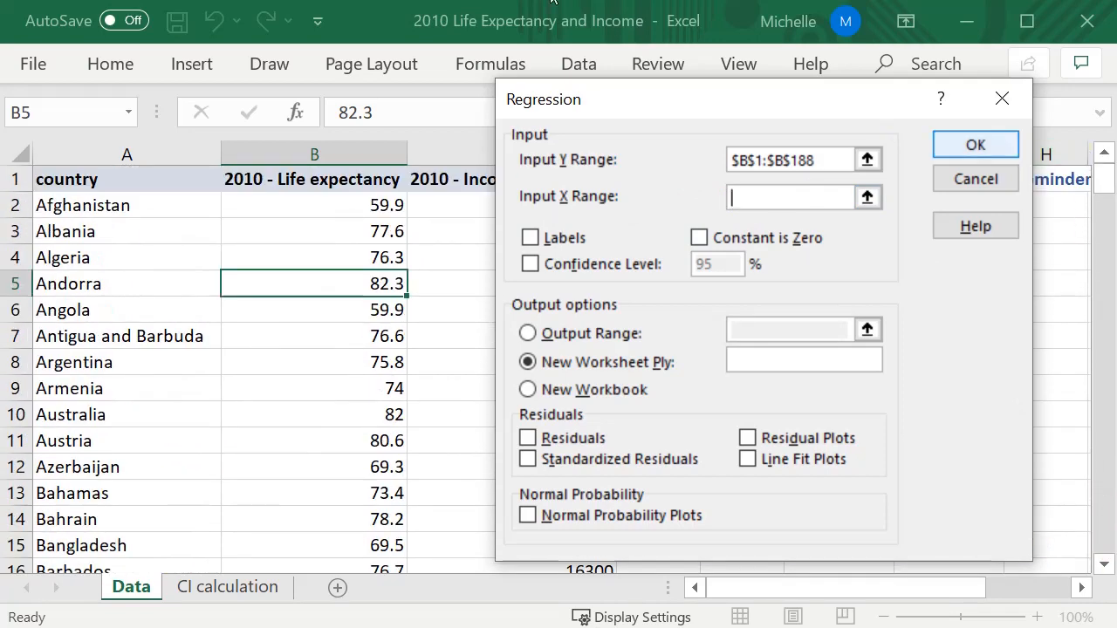
pyautogui.moveTo(543, 99); pyautogui.dragTo(600, 99)
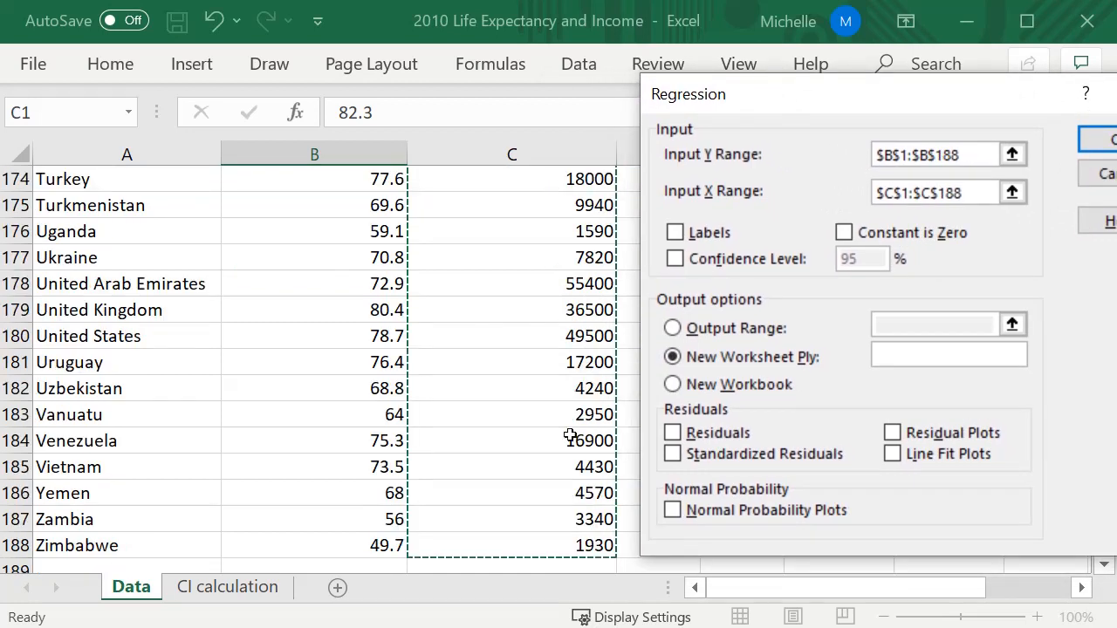
pyautogui.moveTo(842, 89)
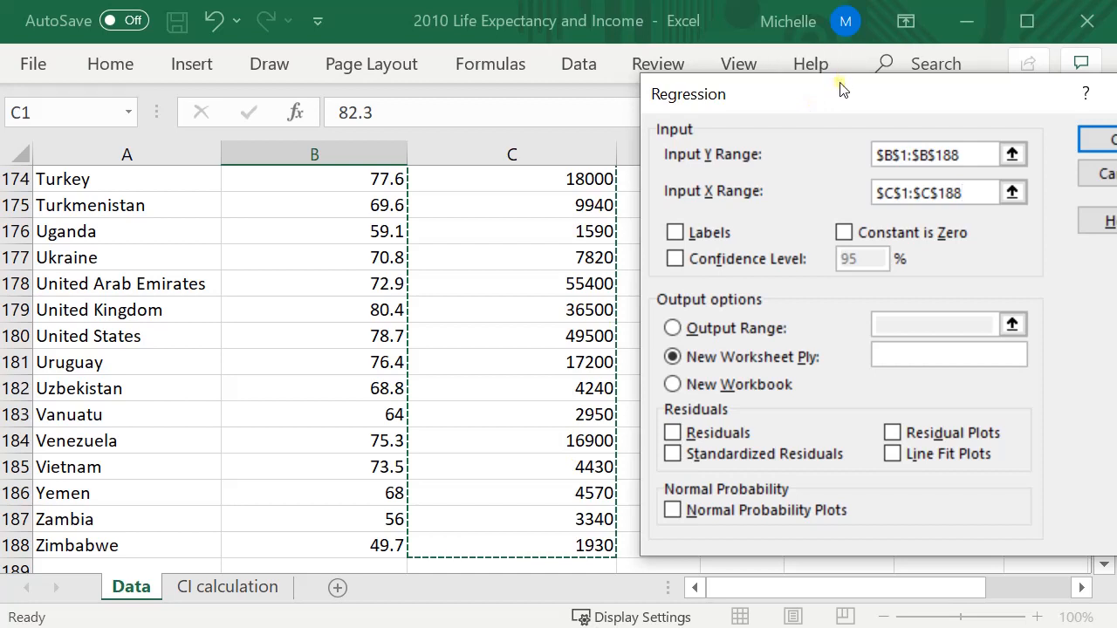
pyautogui.click(673, 232)
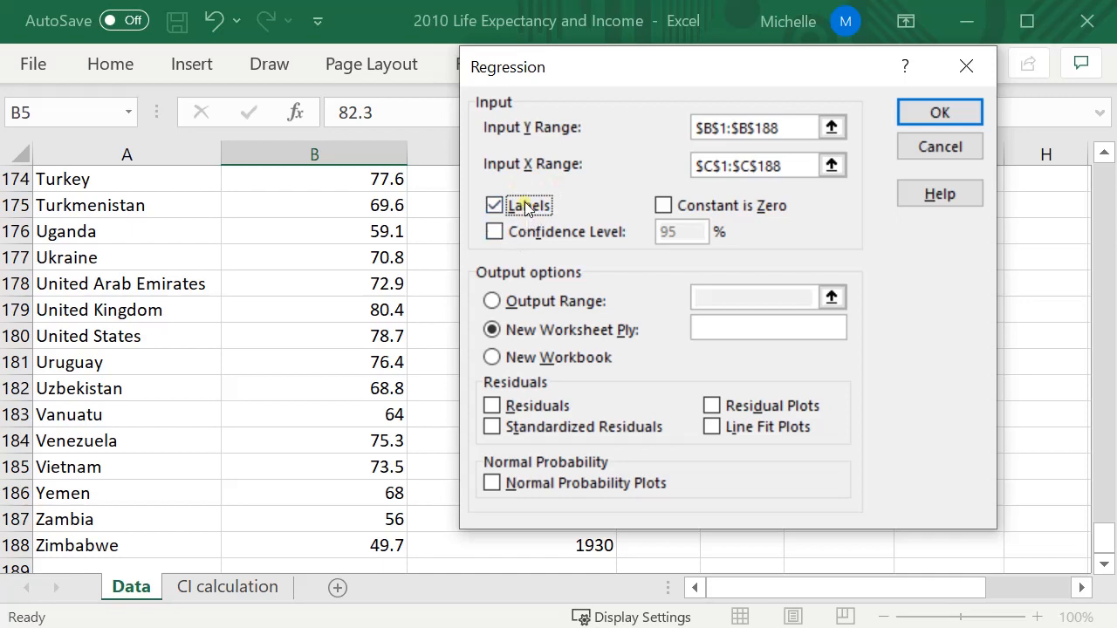
pyautogui.click(495, 231)
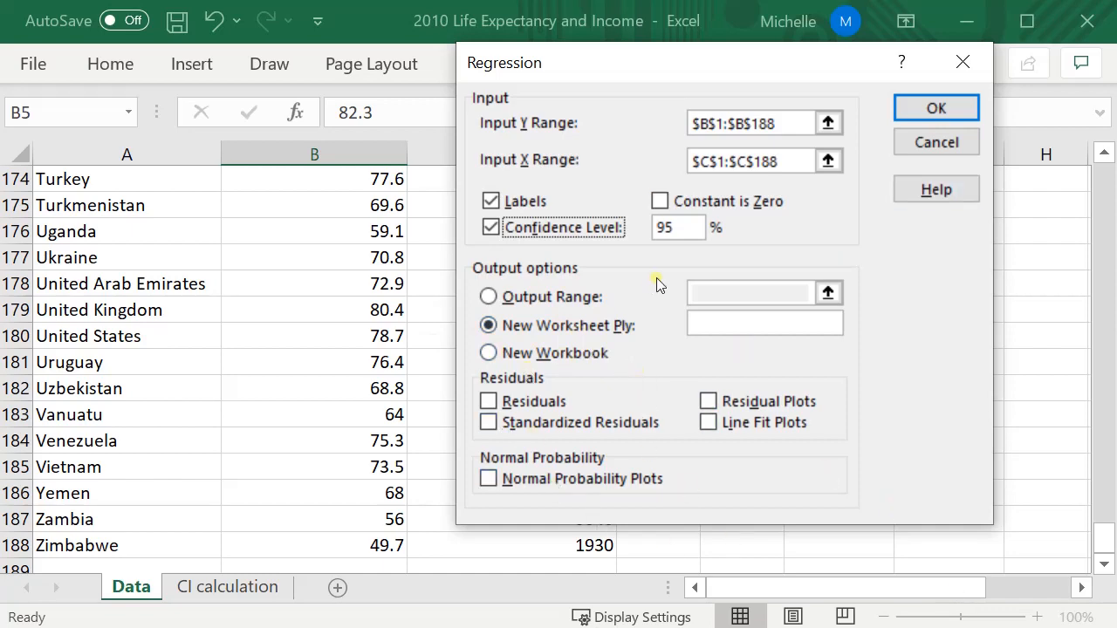
pyautogui.click(936, 107)
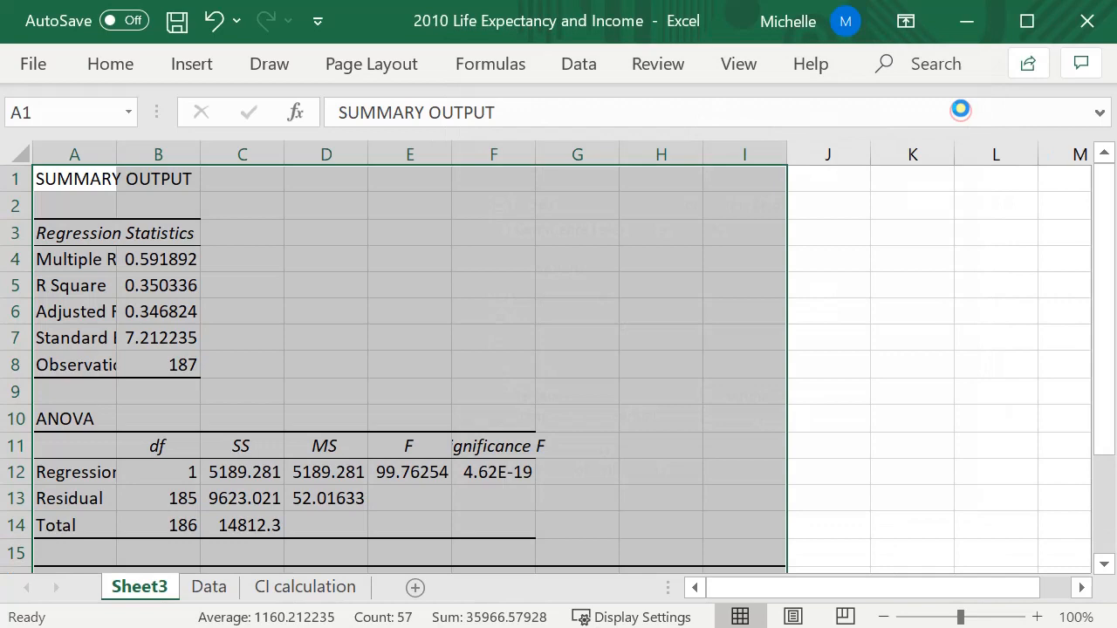
# - Widen Sheet3 columns and copy the Intercept and income coefficients block A16:B18
pyautogui.click(493, 285)
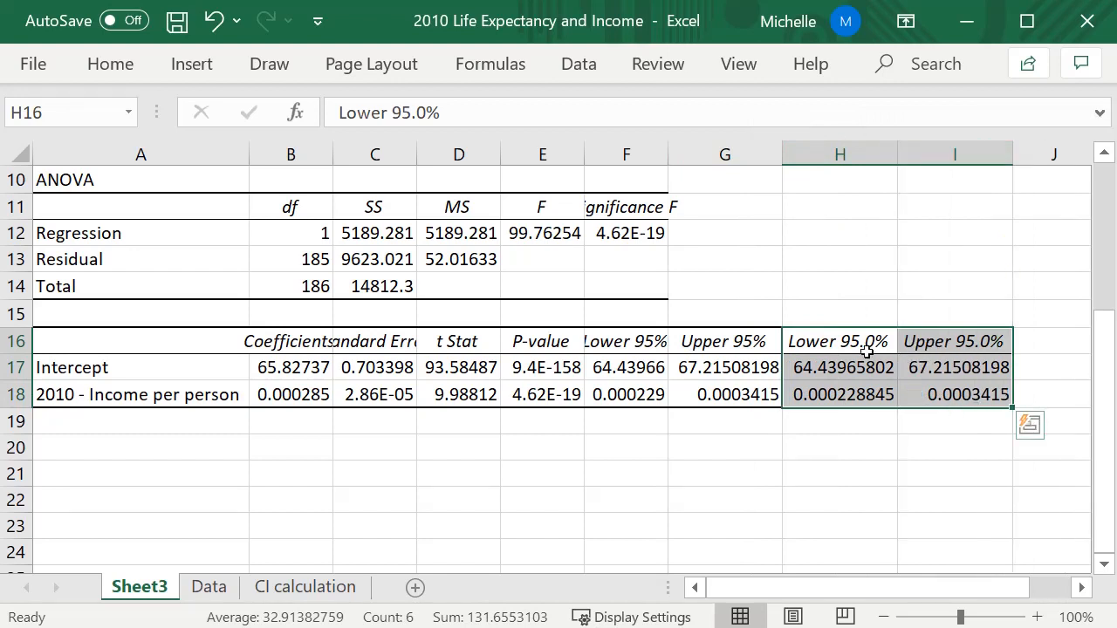
pyautogui.click(839, 366)
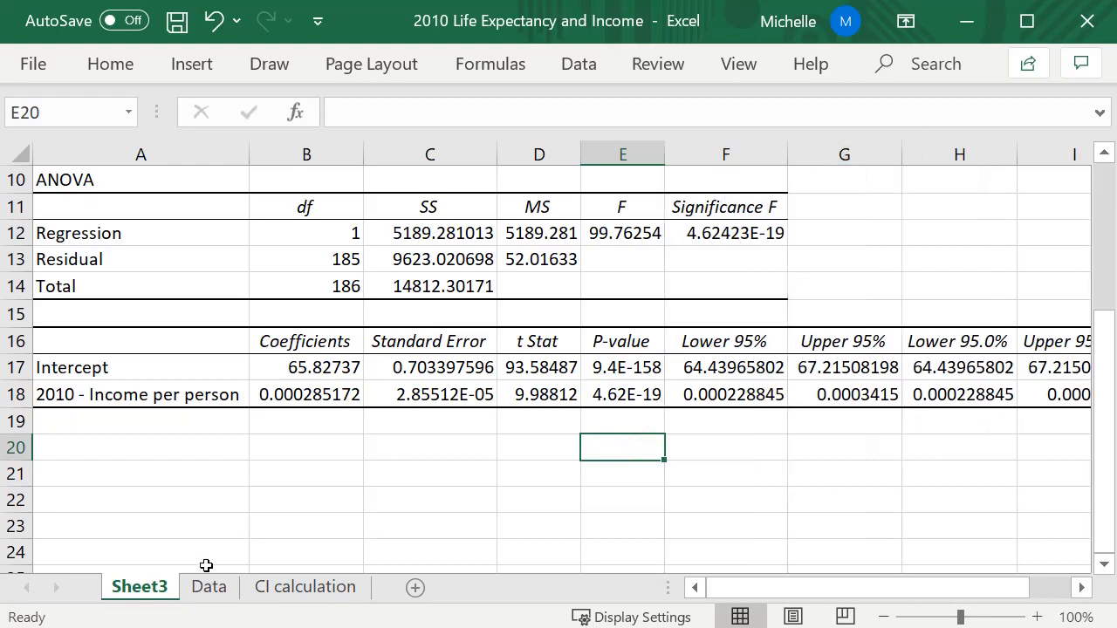
pyautogui.click(305, 586)
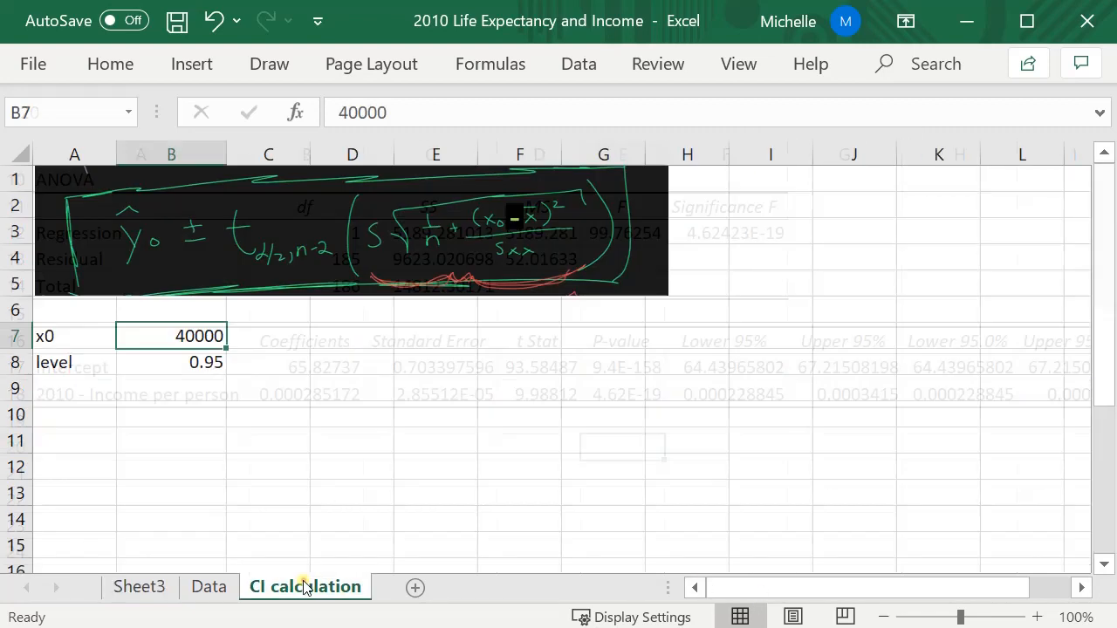
pyautogui.click(435, 336)
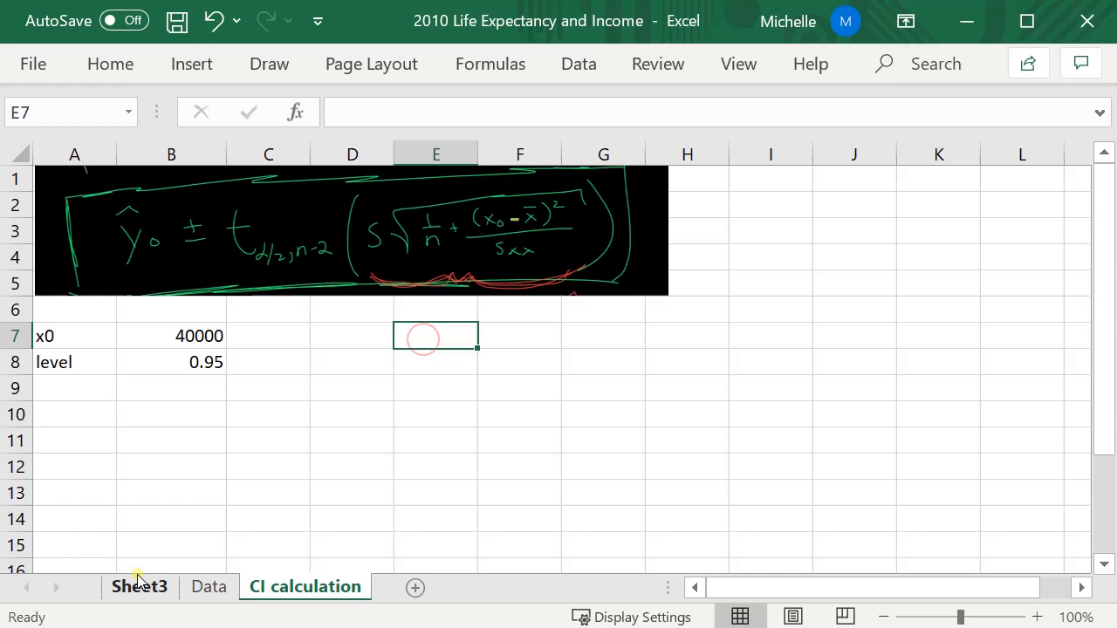
pyautogui.click(138, 586)
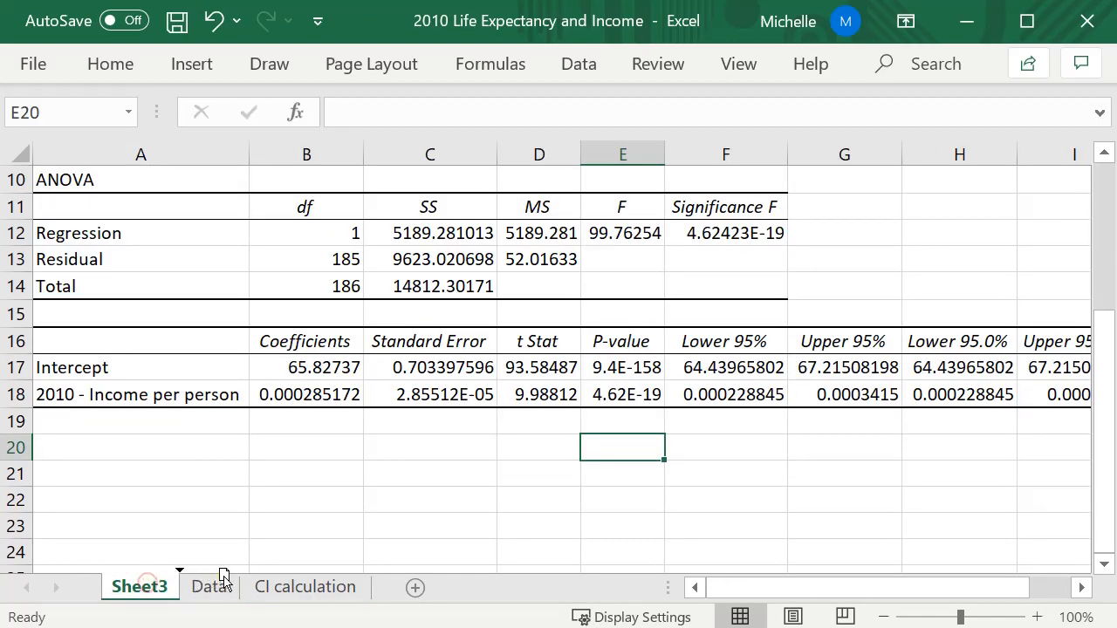
pyautogui.moveTo(138, 586); pyautogui.dragTo(236, 586)
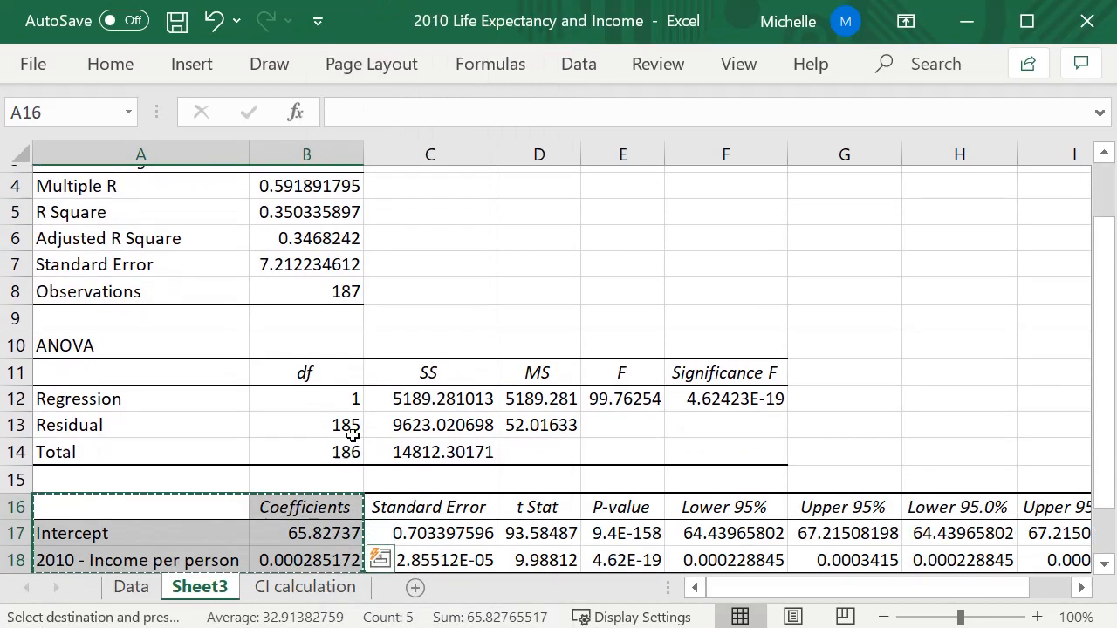
# - Paste the copied coefficients table at cell I1 via the right-click Paste option
pyautogui.rightClick(417, 336)
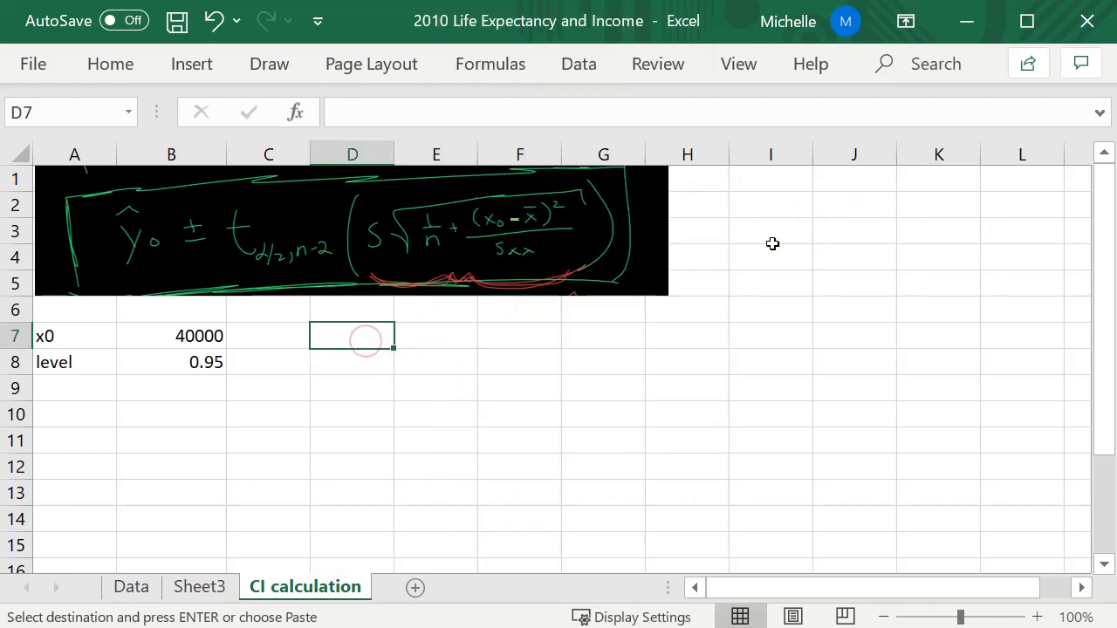
pyautogui.rightClick(752, 183)
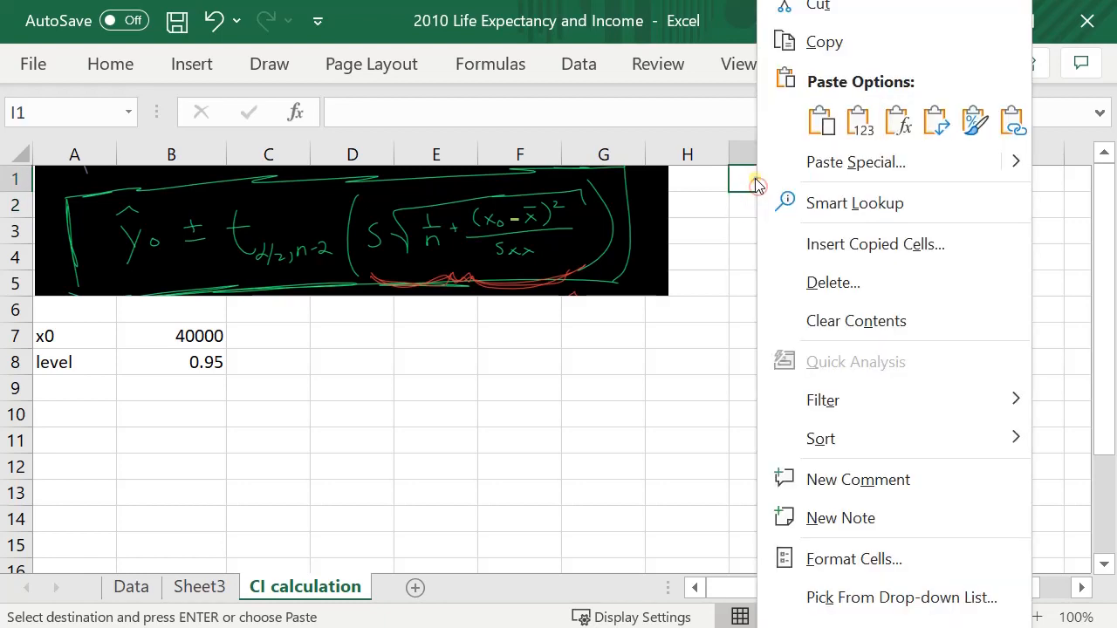
pyautogui.click(854, 162)
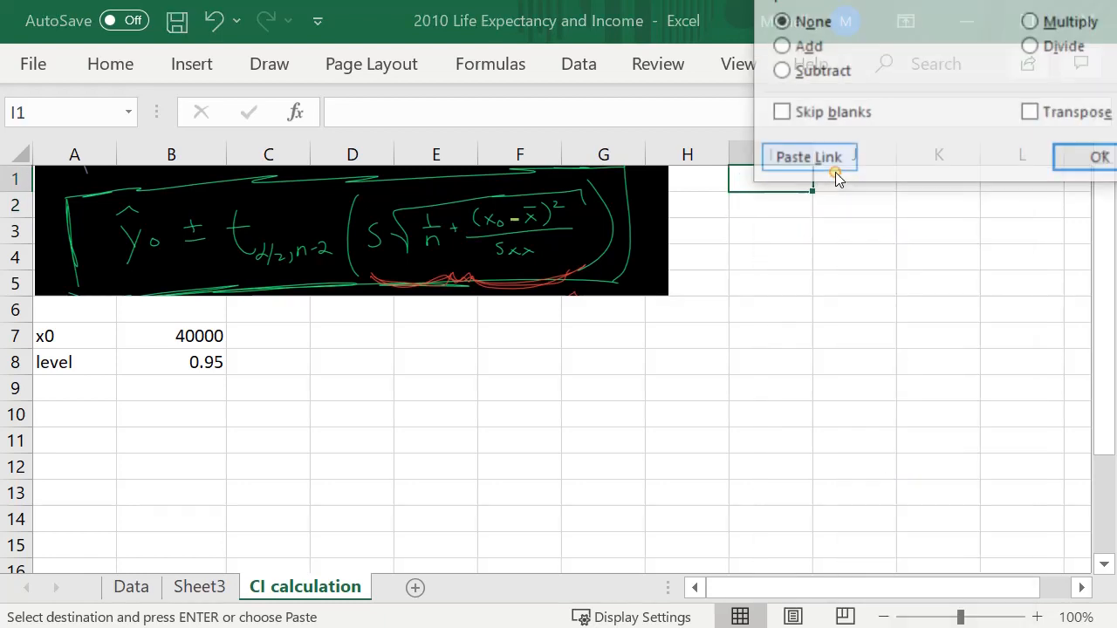
pyautogui.rightClick(770, 178)
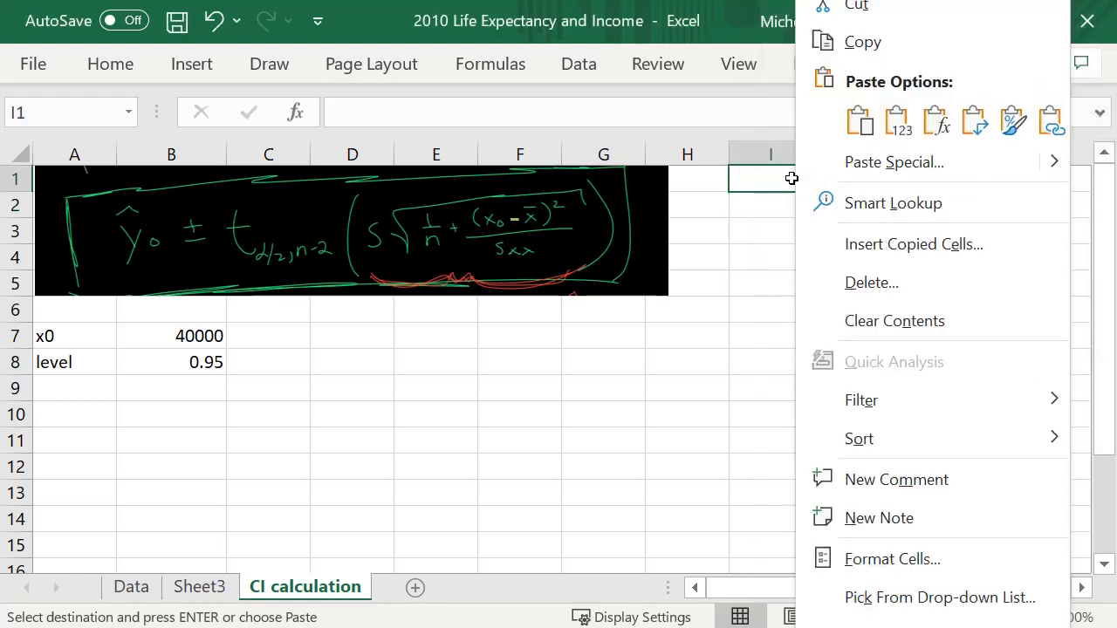
pyautogui.click(860, 120)
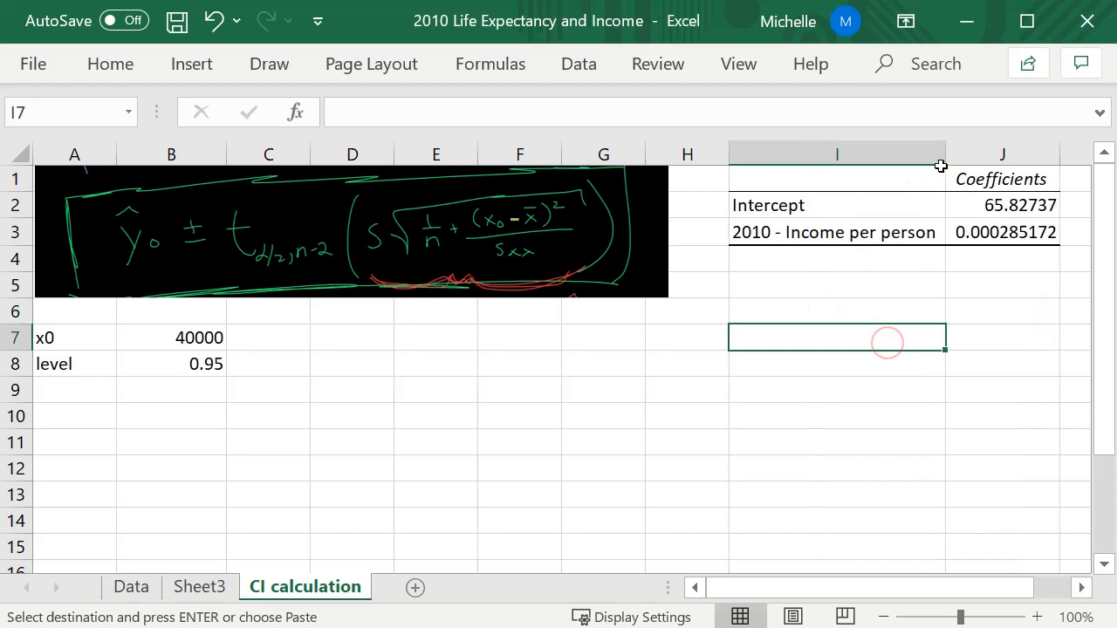
# - Label A9 'y_hat0' and enter =J2+J3*B7 in B9, giving 77.2342685
pyautogui.click(74, 390)
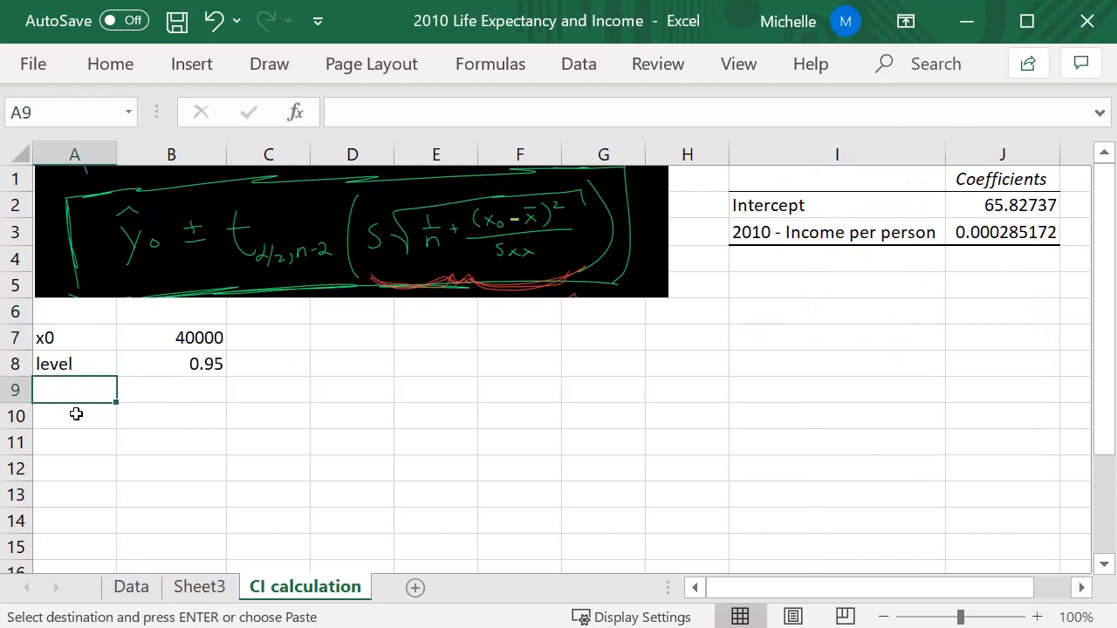
pyautogui.write('y')
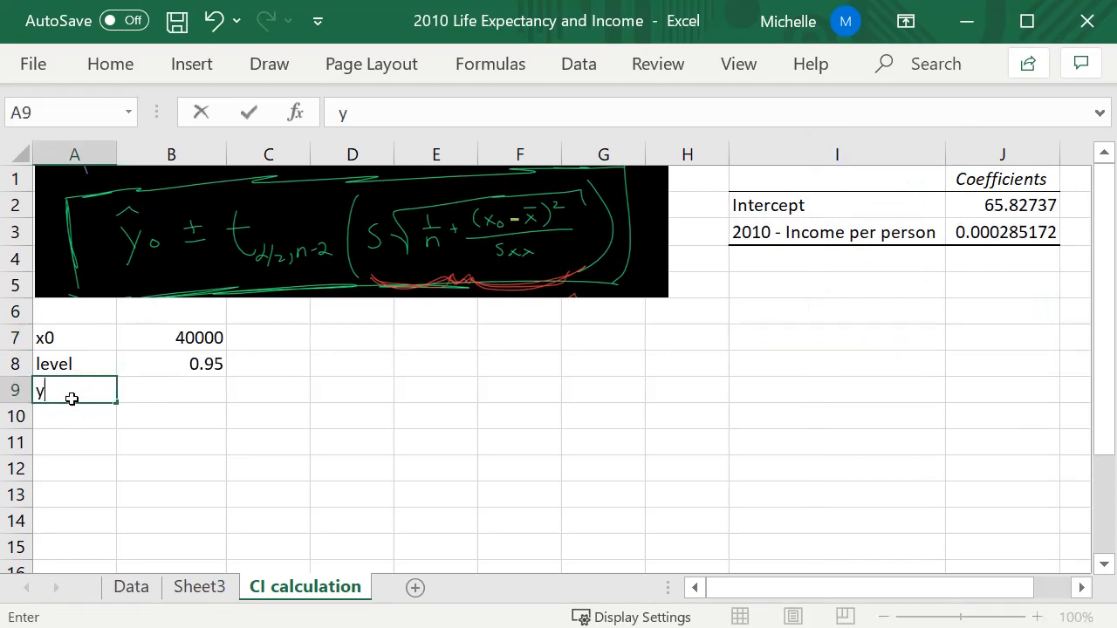
pyautogui.write('_hat0')
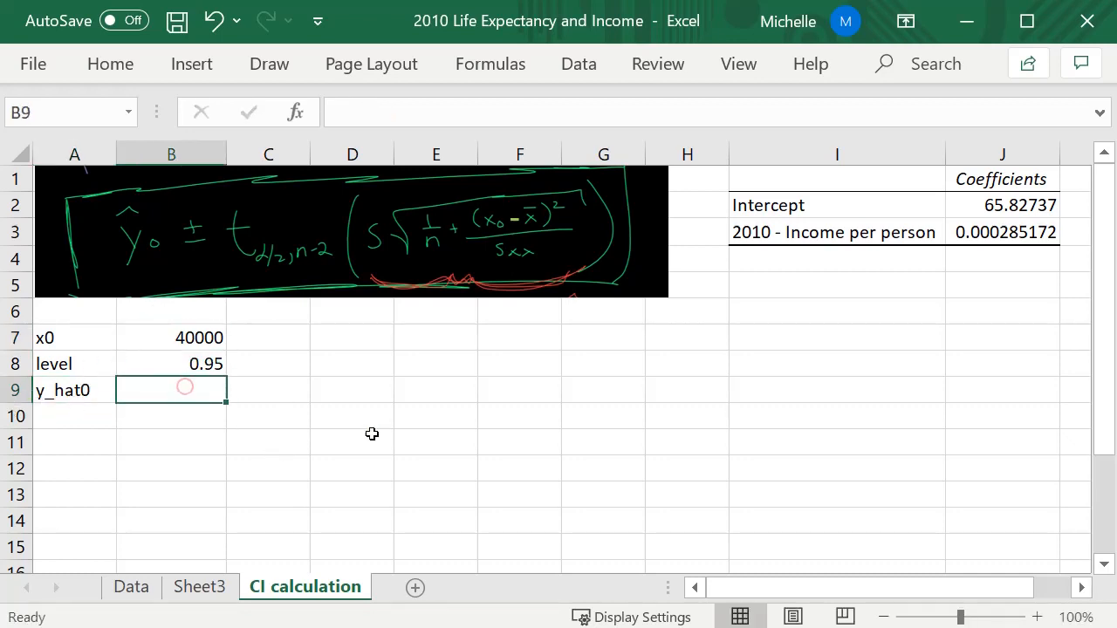
pyautogui.write('=')
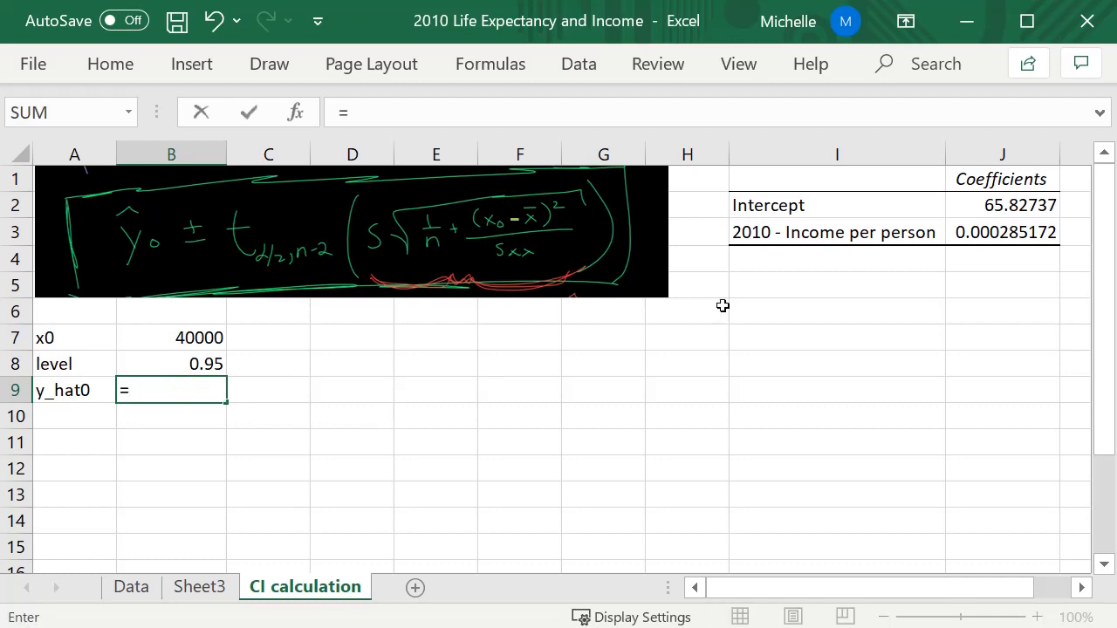
pyautogui.click(1001, 205)
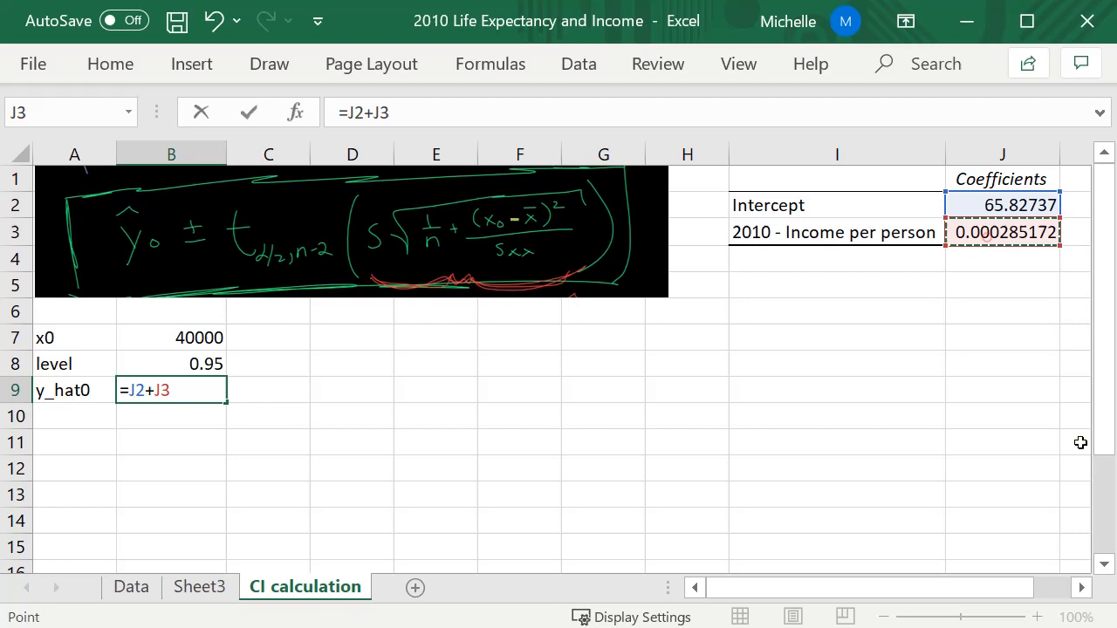
pyautogui.write('*')
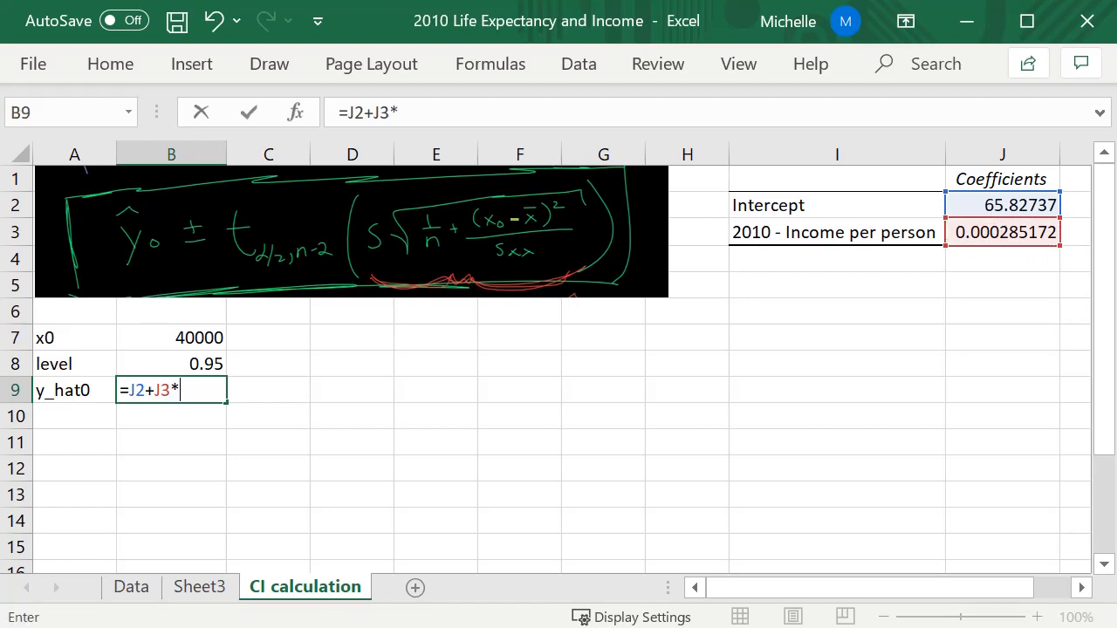
pyautogui.click(171, 338)
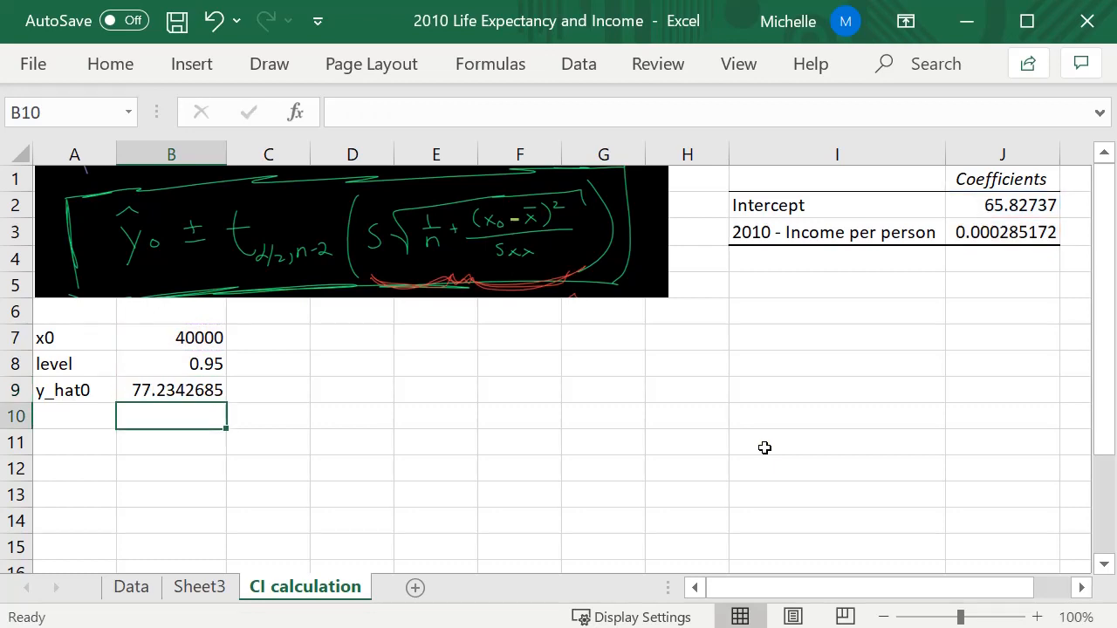
pyautogui.click(74, 390)
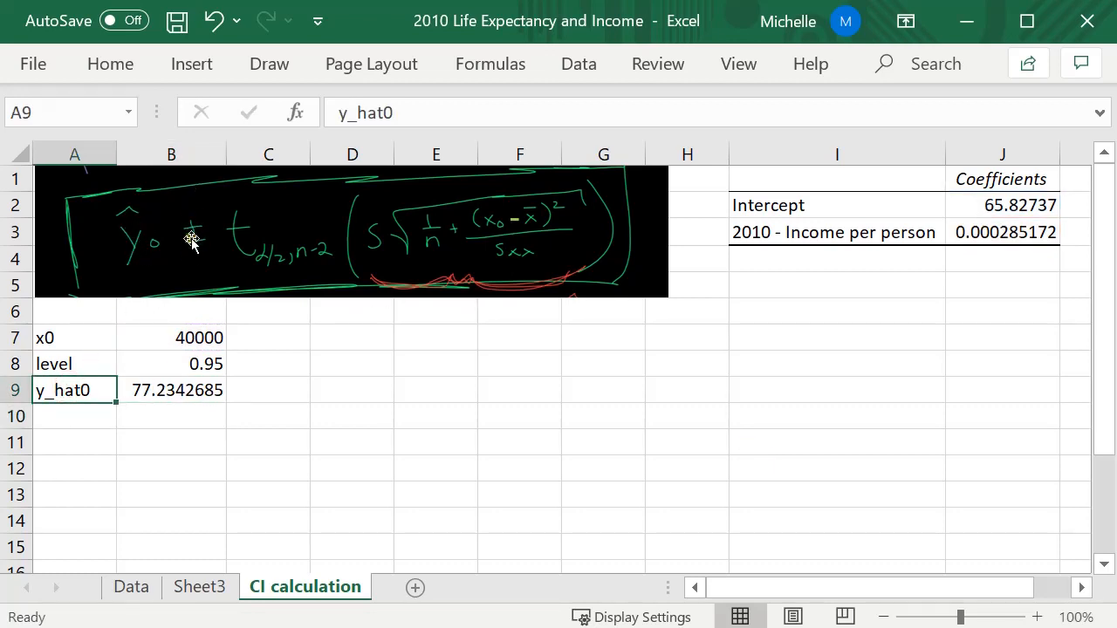
pyautogui.moveTo(51, 406)
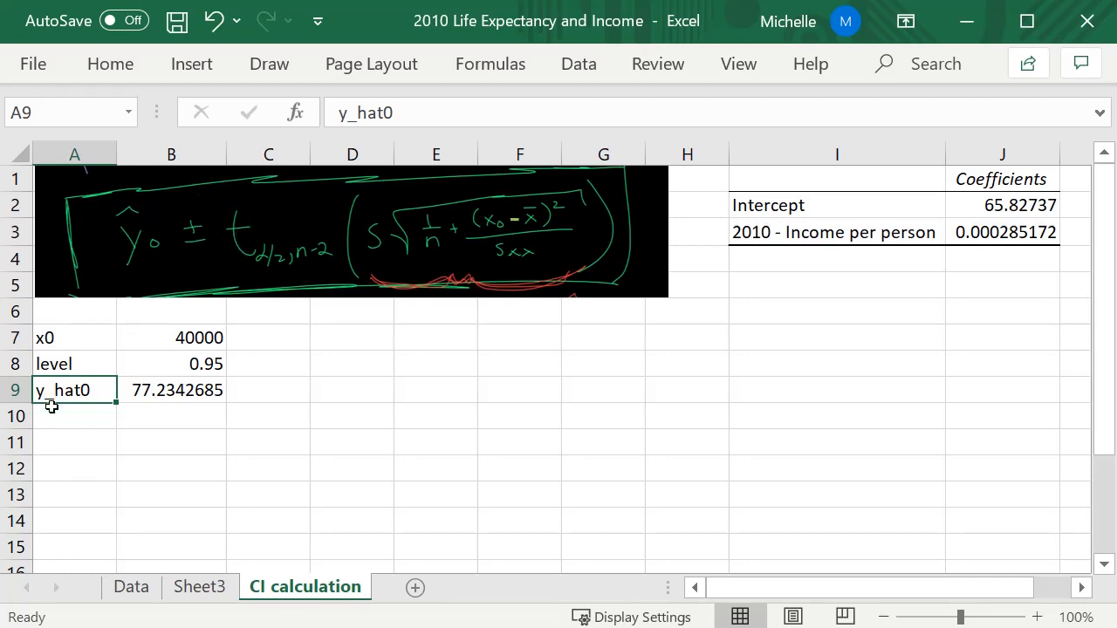
pyautogui.click(74, 415)
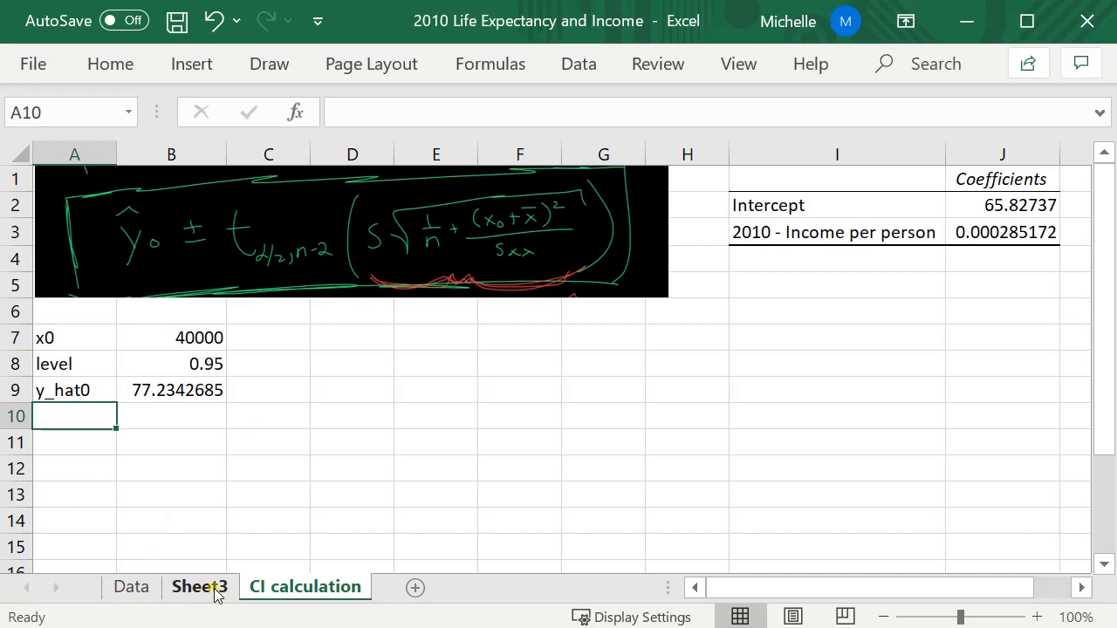
# - Paste the Regression Statistics from Sheet3 beside the coefficients on CI calculation
pyautogui.click(199, 586)
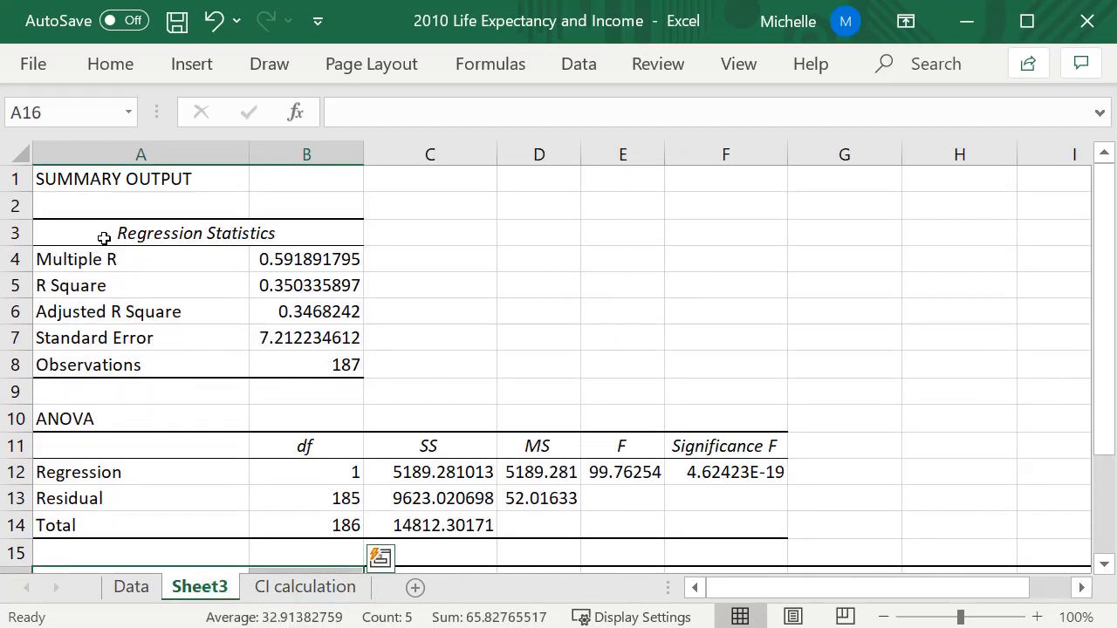
pyautogui.moveTo(86, 227)
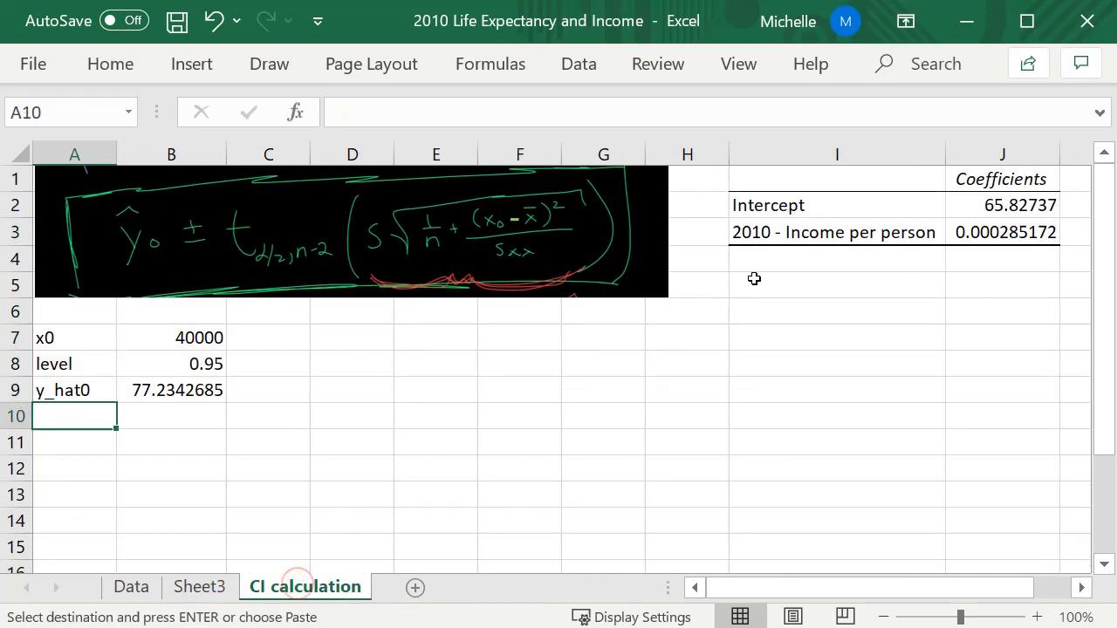
pyautogui.press('ctrl+v')
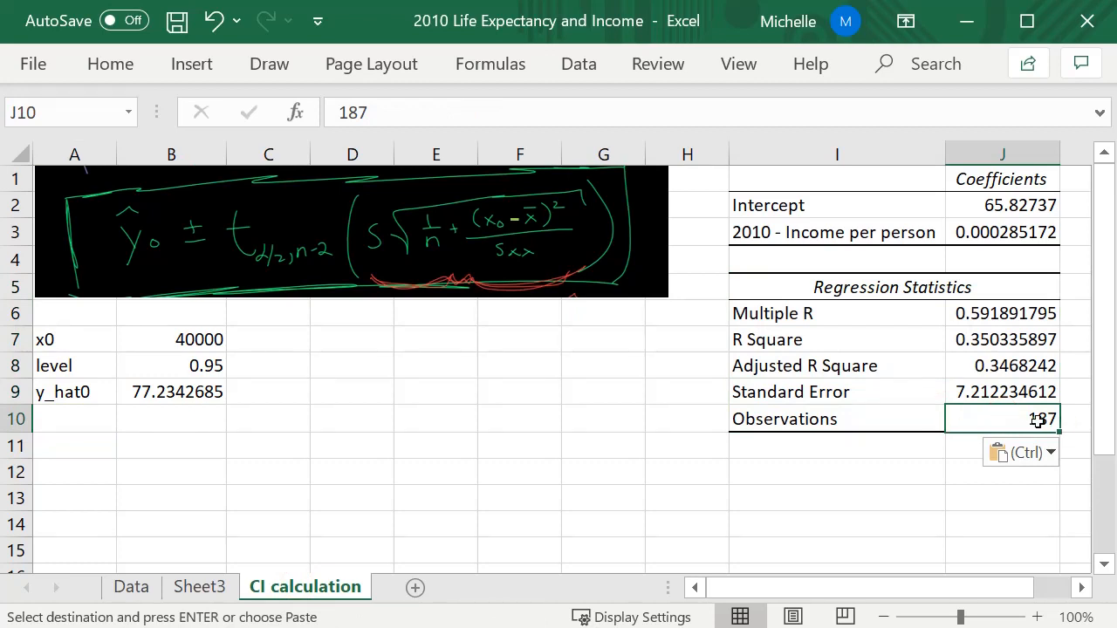
pyautogui.click(836, 418)
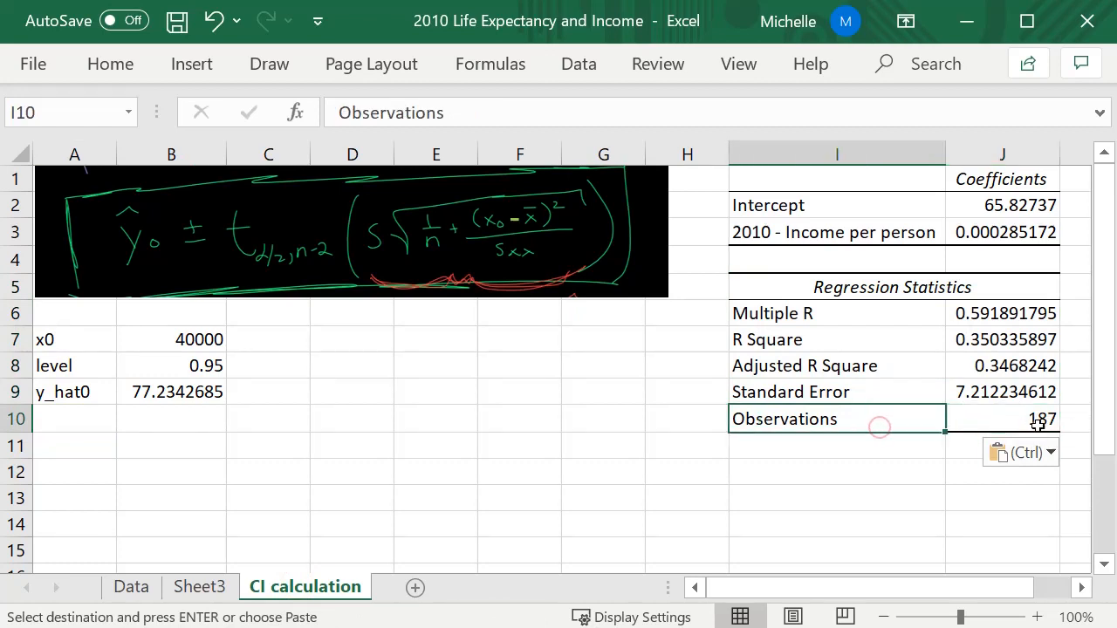
# - Add an n row with 187 observations and a t label below it
pyautogui.click(74, 419)
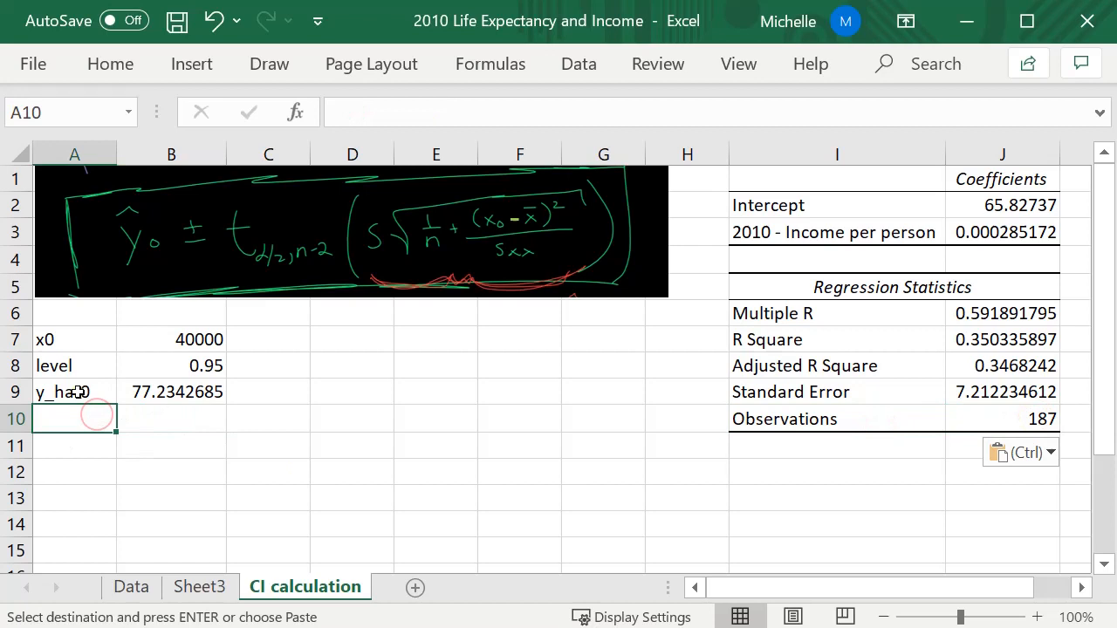
pyautogui.write('n')
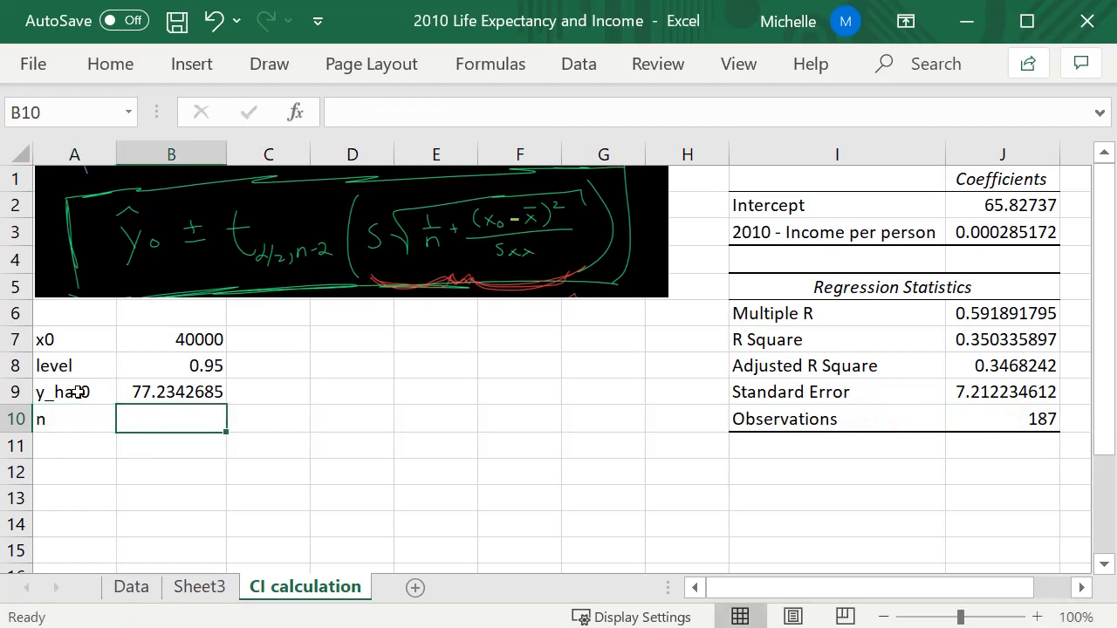
pyautogui.write('=')
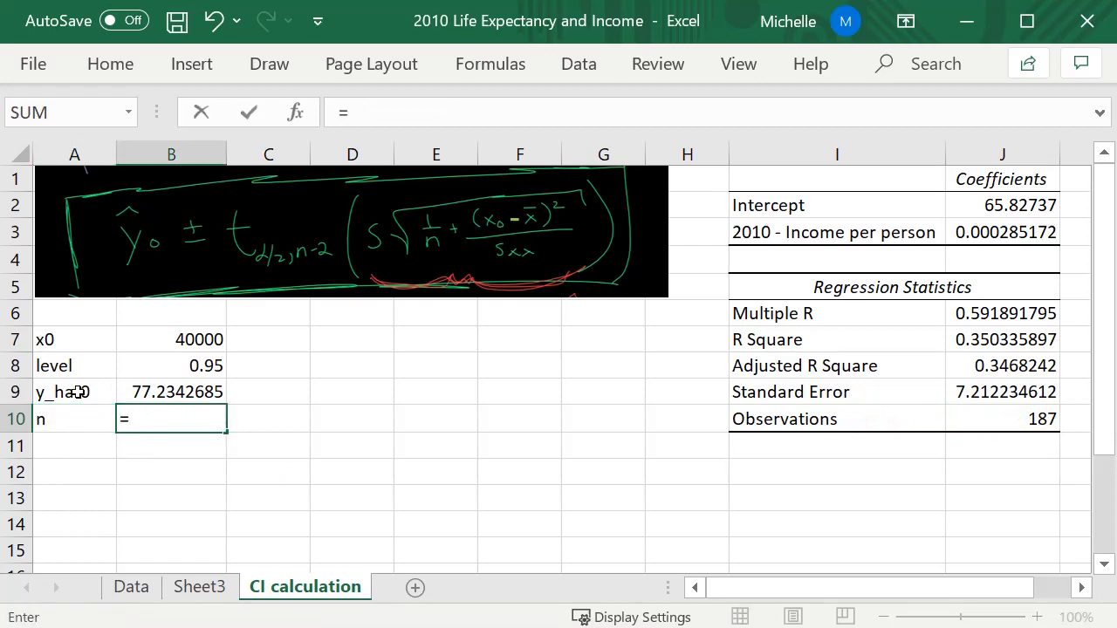
pyautogui.write('187')
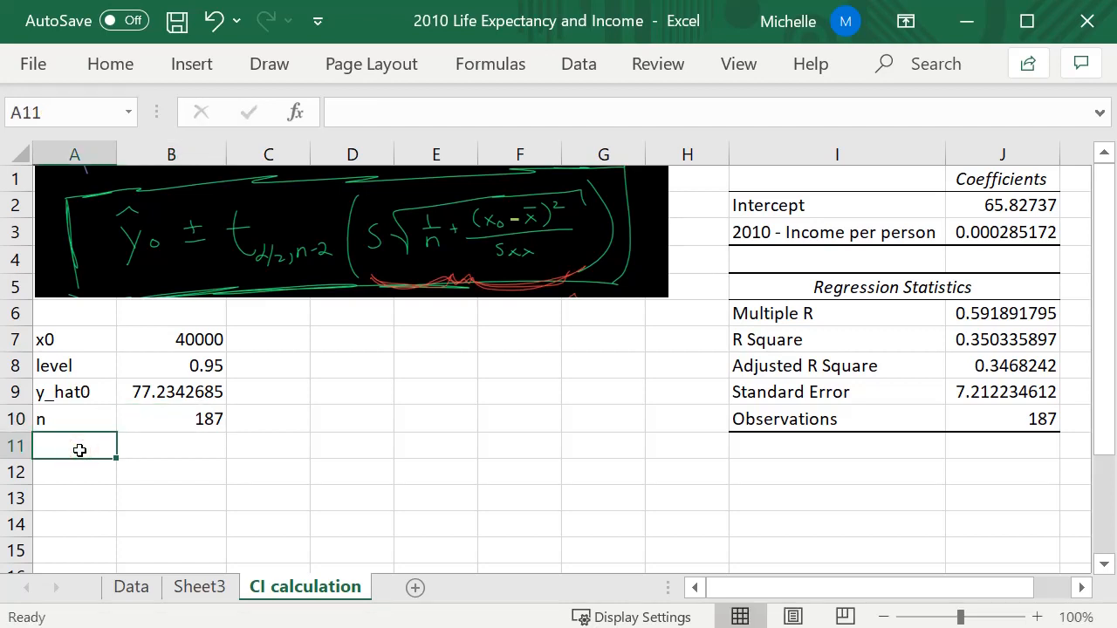
pyautogui.write('t')
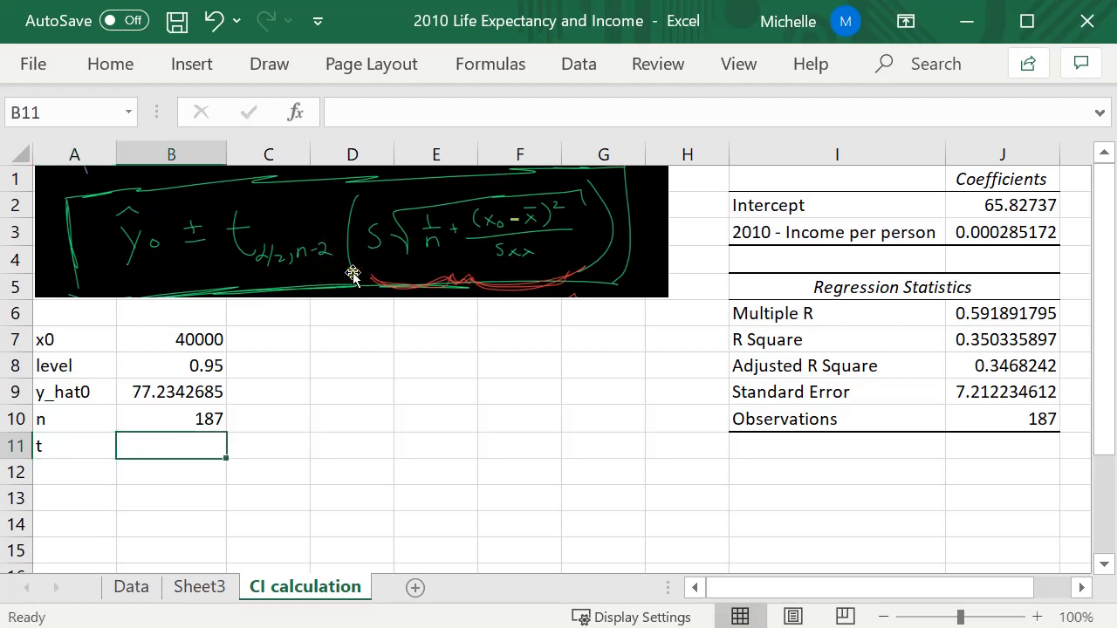
# - Enter =T.INV.2T(1-B8,B10-2) in B11, giving t = 1.97286995
pyautogui.write('=')
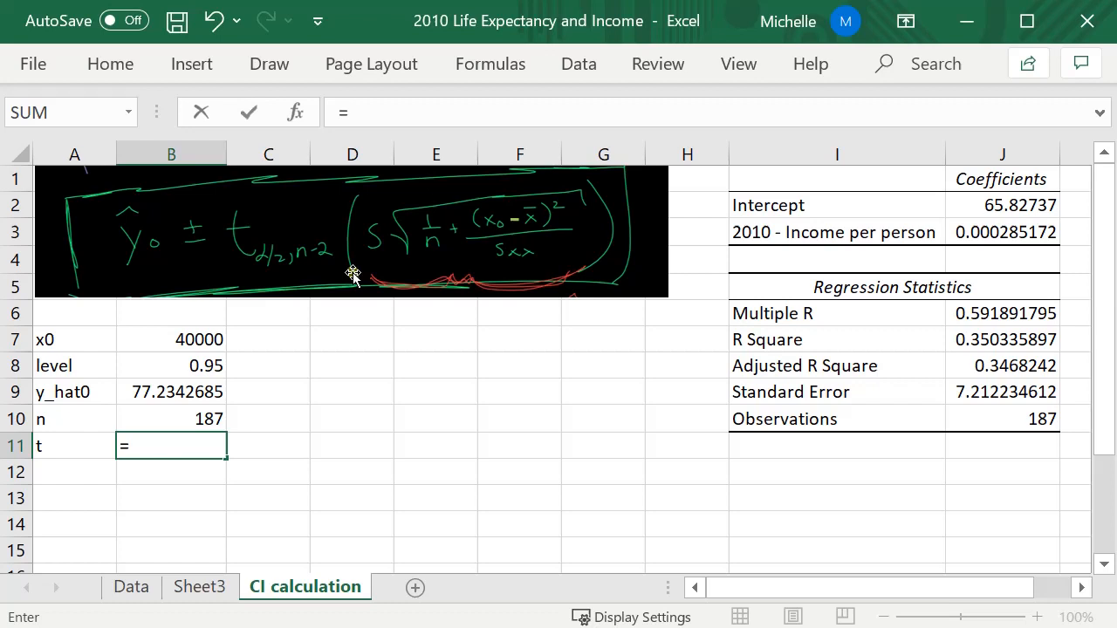
pyautogui.write('t.in')
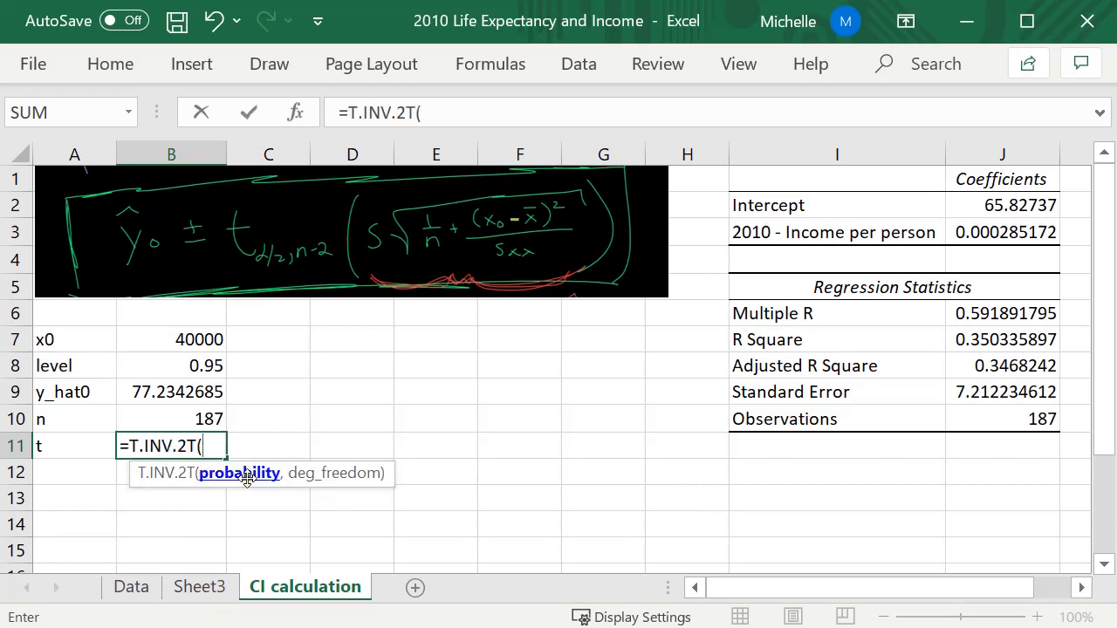
pyautogui.moveTo(226, 482)
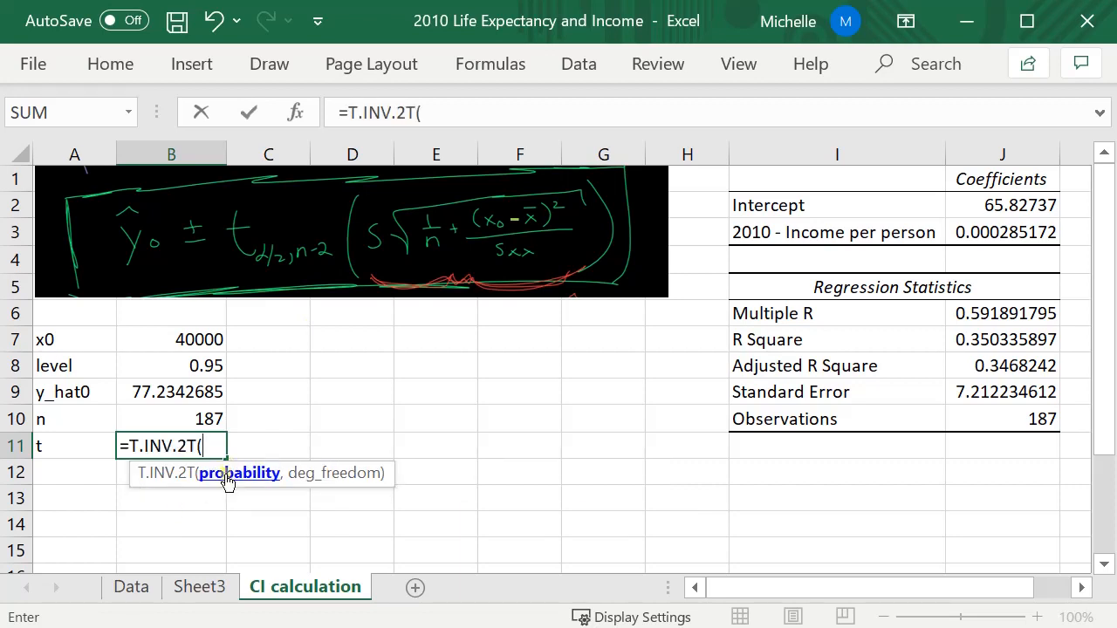
pyautogui.write('1-')
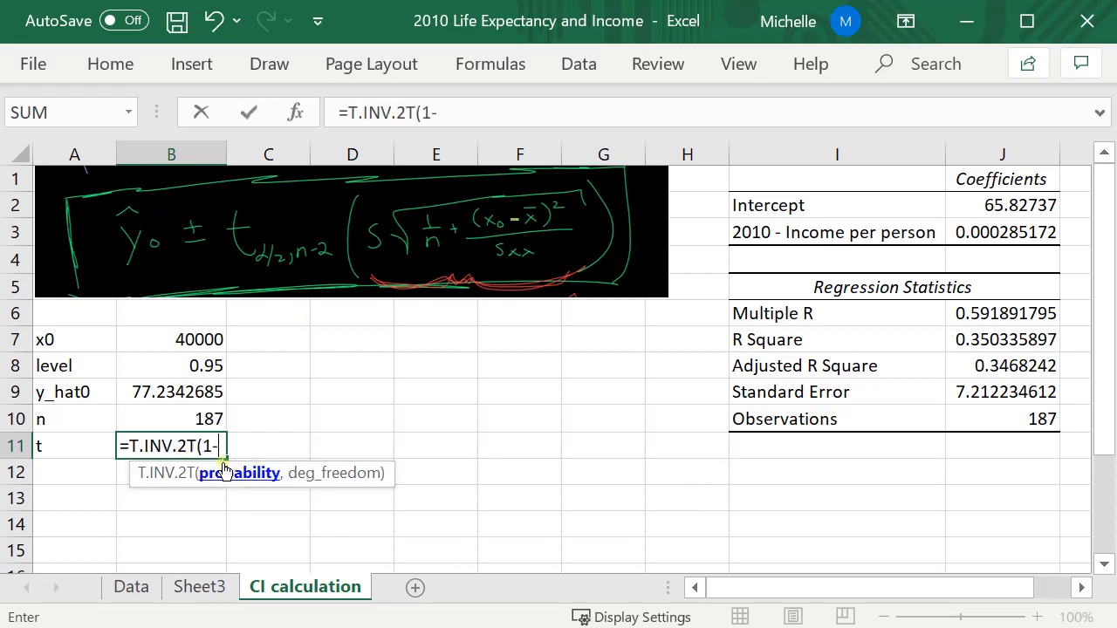
pyautogui.click(171, 366)
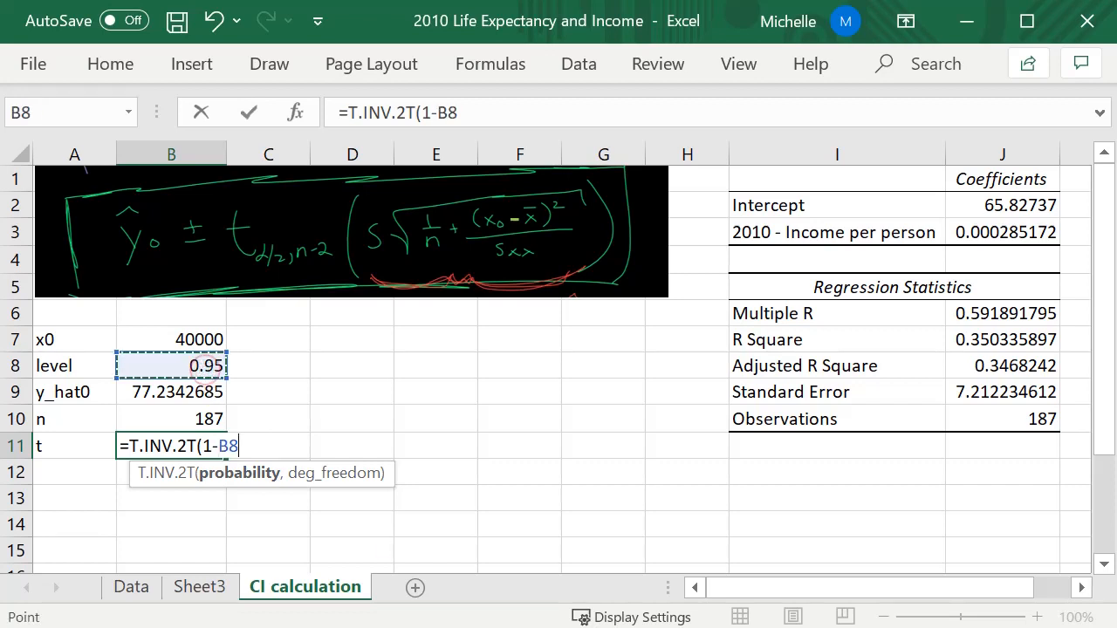
pyautogui.write(',')
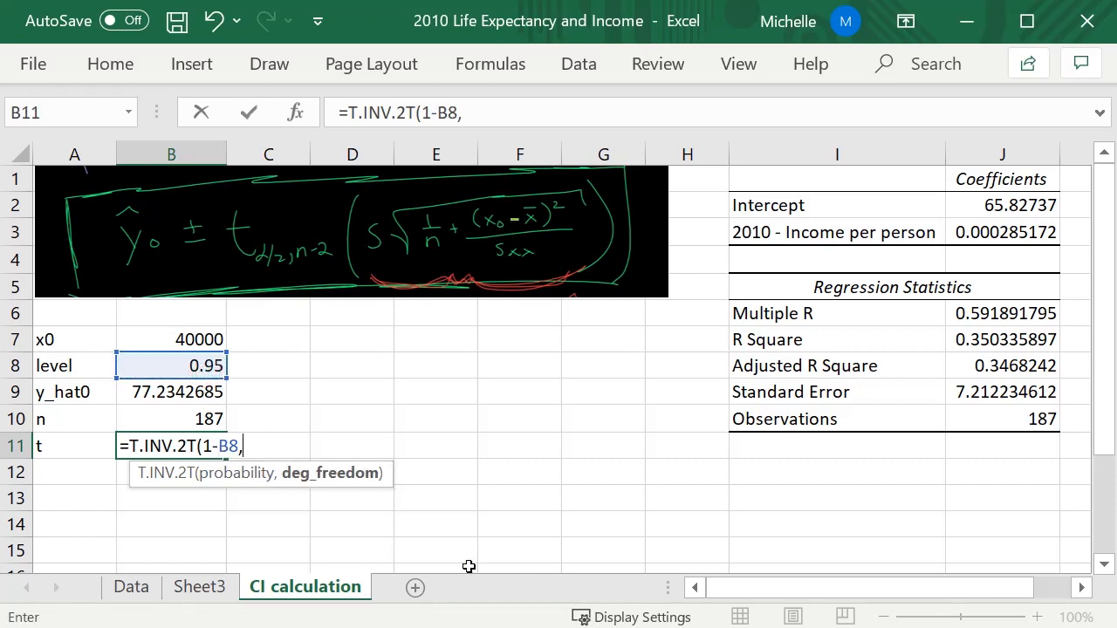
pyautogui.click(171, 419)
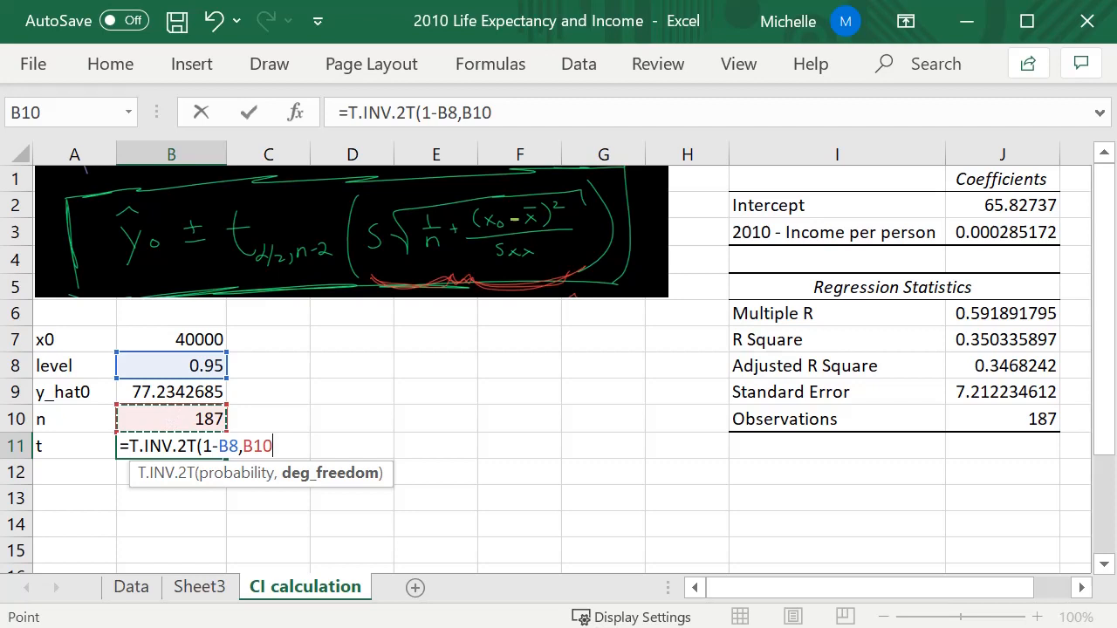
pyautogui.write('-2')
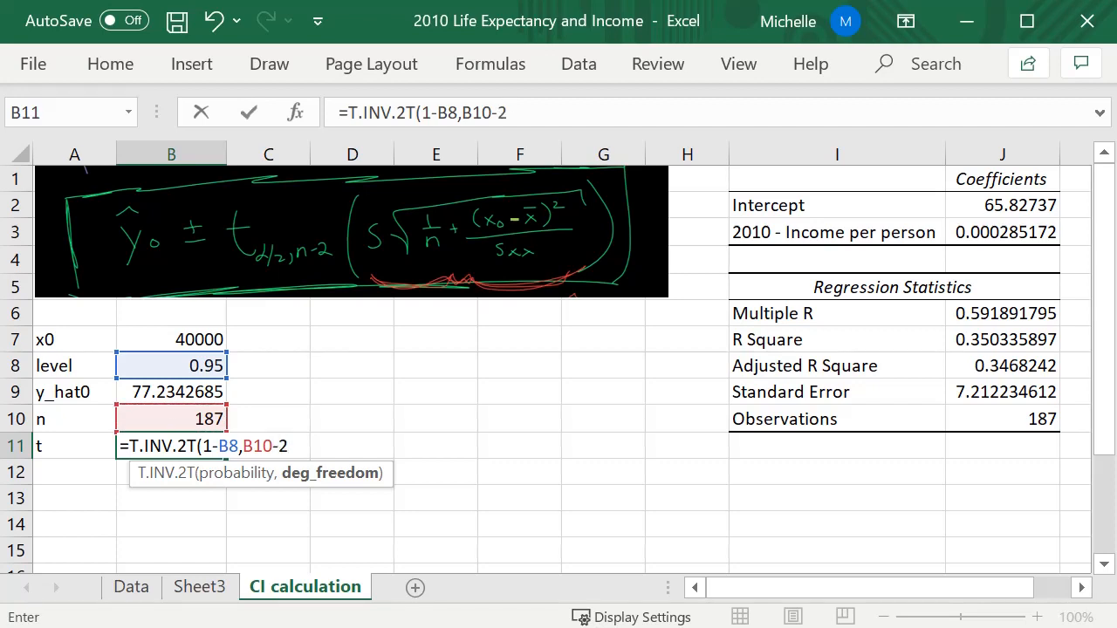
pyautogui.write(')')
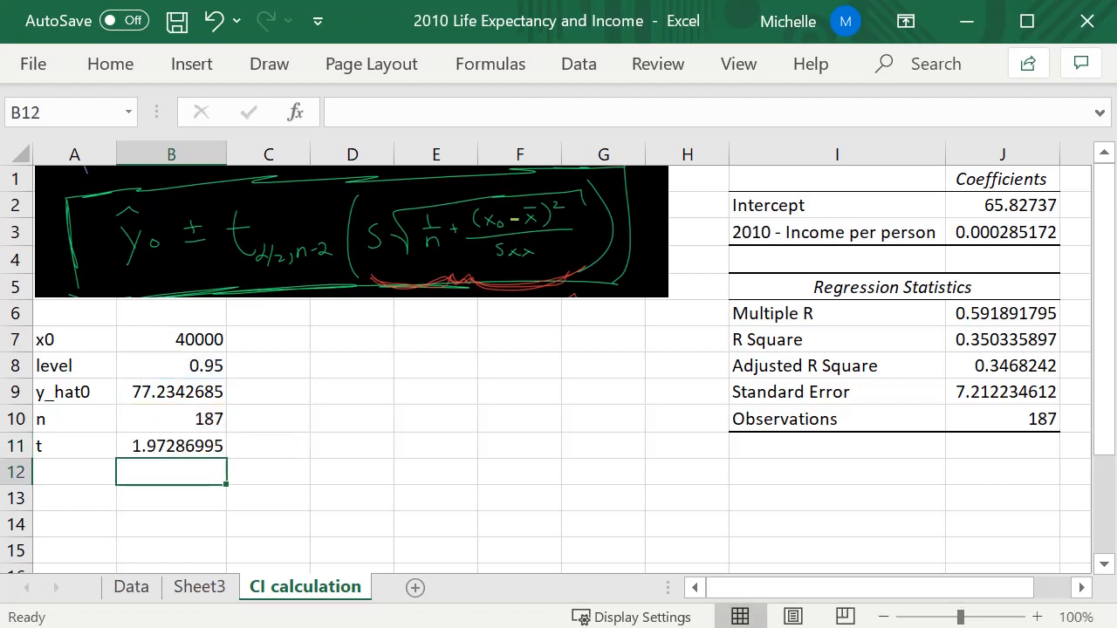
pyautogui.click(171, 445)
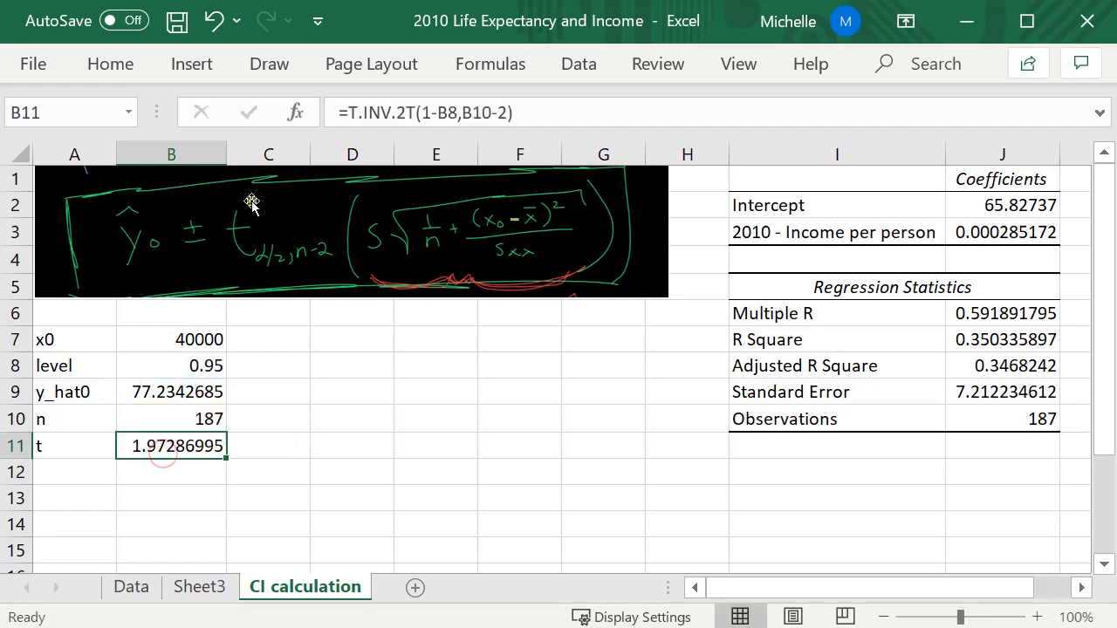
pyautogui.click(74, 472)
pyautogui.write('s')
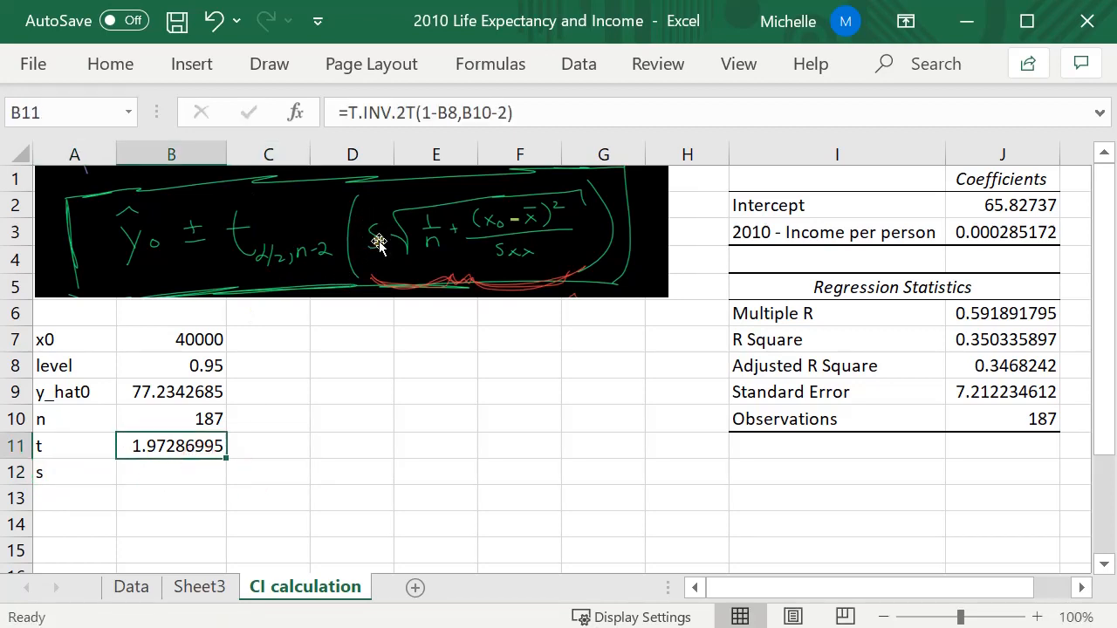
# - Link the s value in B12 to the Standard Error in J9, giving 7.21223461
pyautogui.click(836, 364)
pyautogui.write('=')
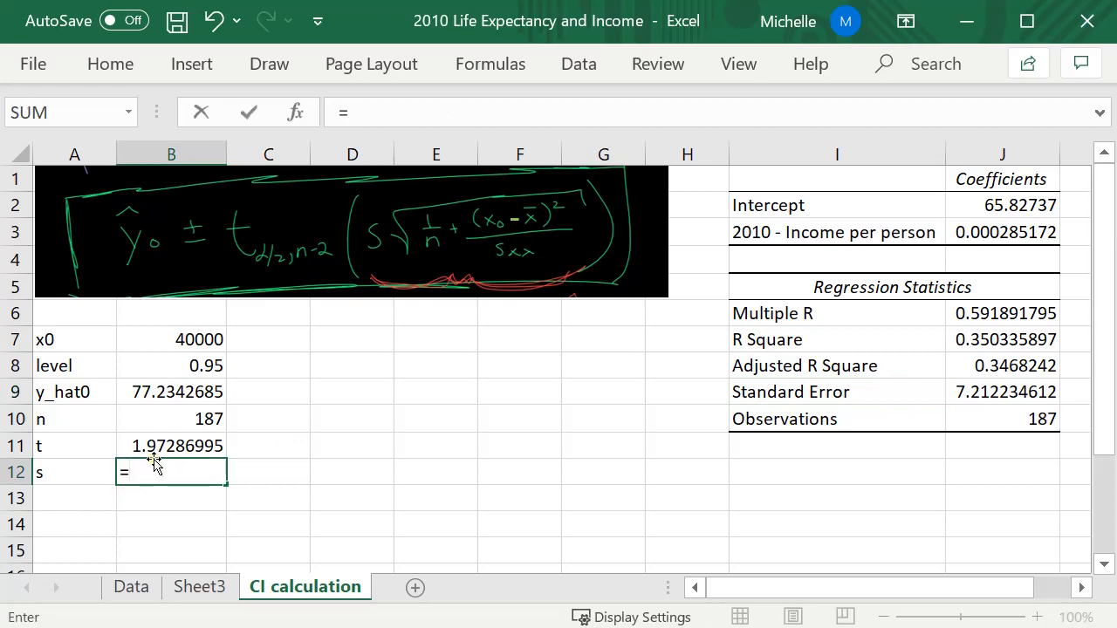
pyautogui.click(1002, 391)
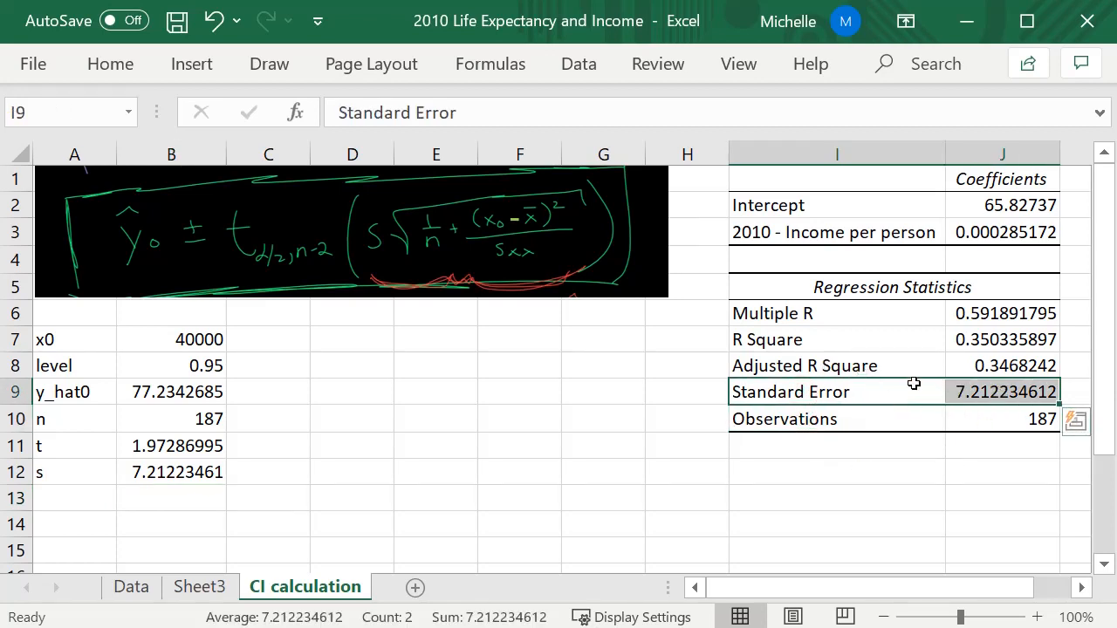
pyautogui.moveTo(975, 372)
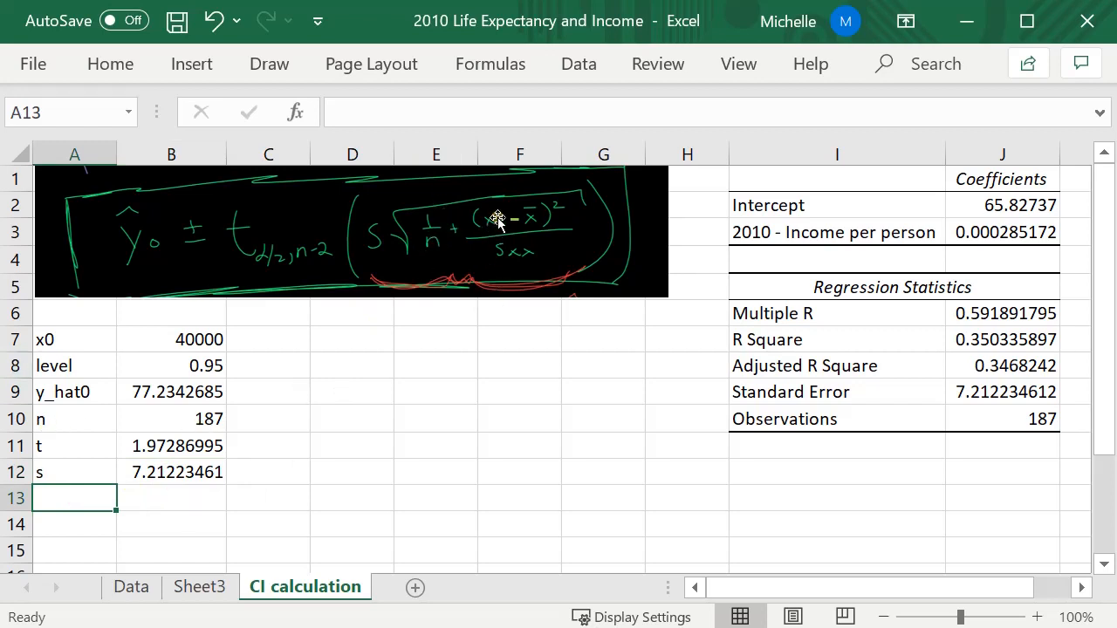
pyautogui.moveTo(539, 218)
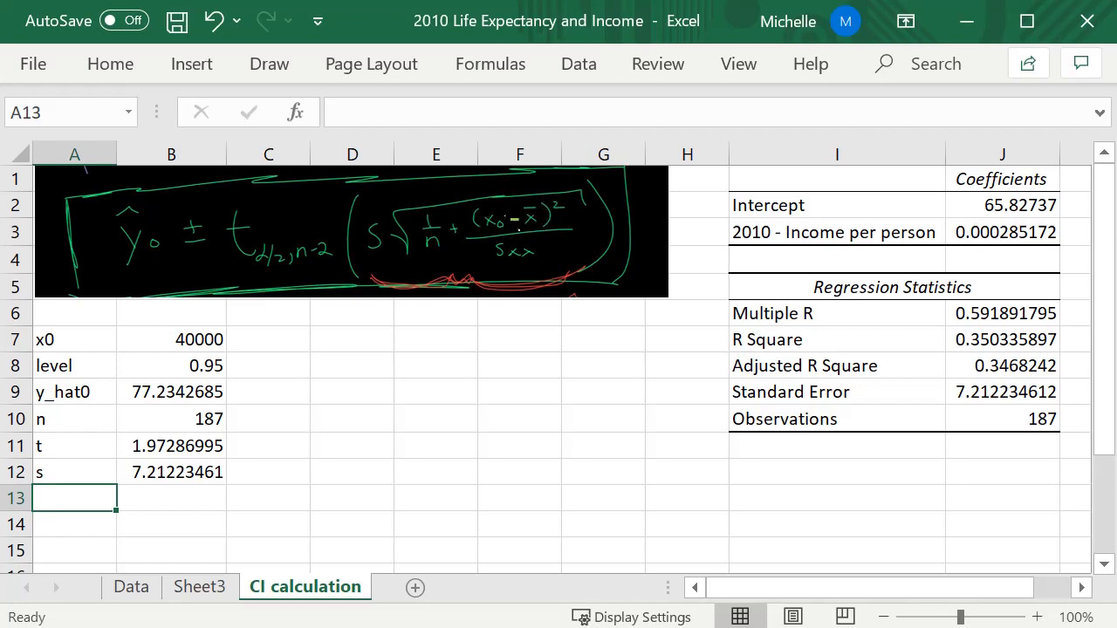
pyautogui.moveTo(509, 231)
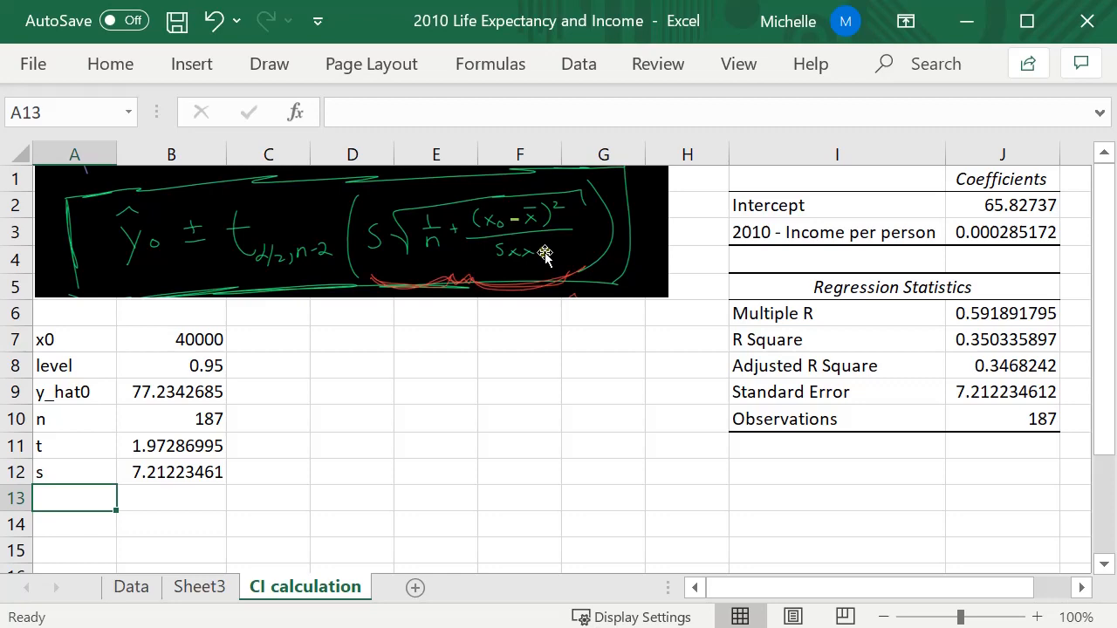
pyautogui.moveTo(484, 396)
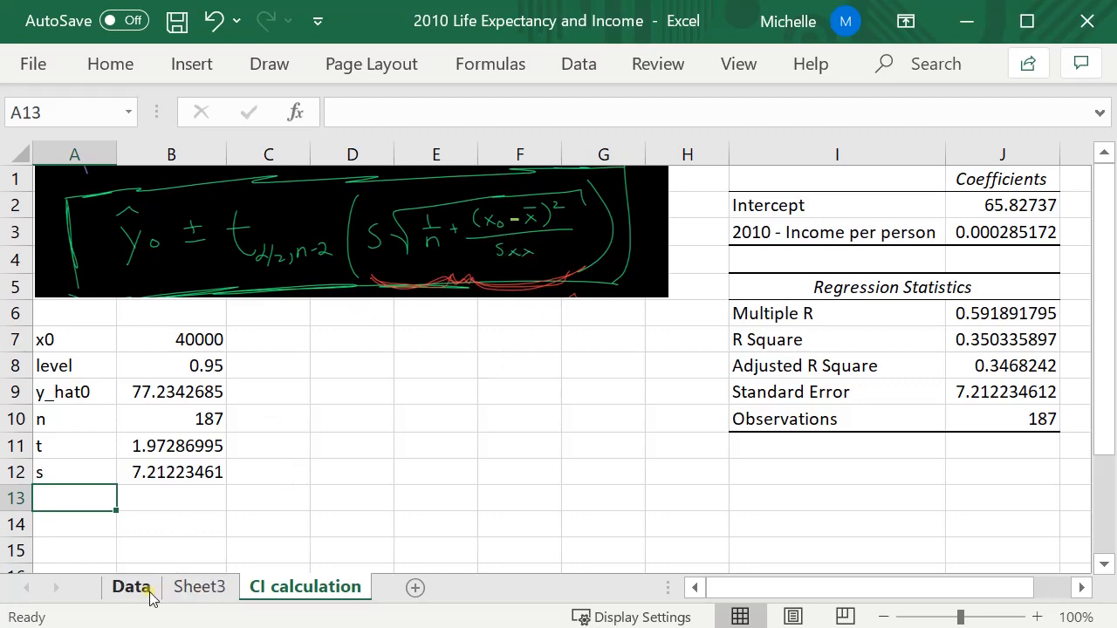
# - On the Data sheet, label D3 'x-bar =' and enter =AVERAGE(C2:C188) in E3
pyautogui.click(130, 586)
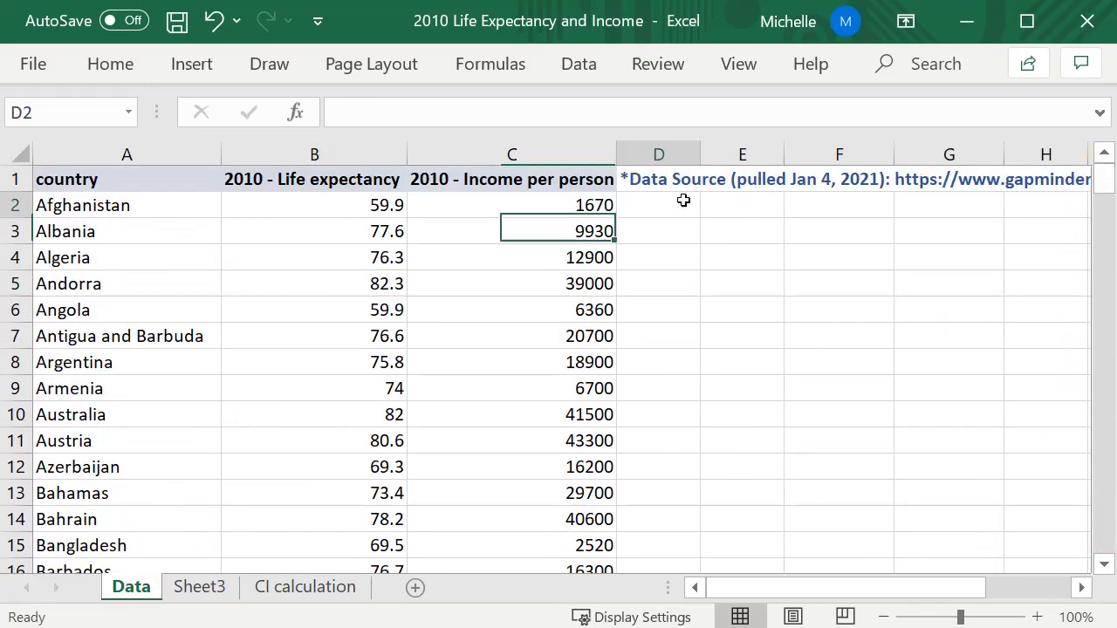
pyautogui.click(742, 179)
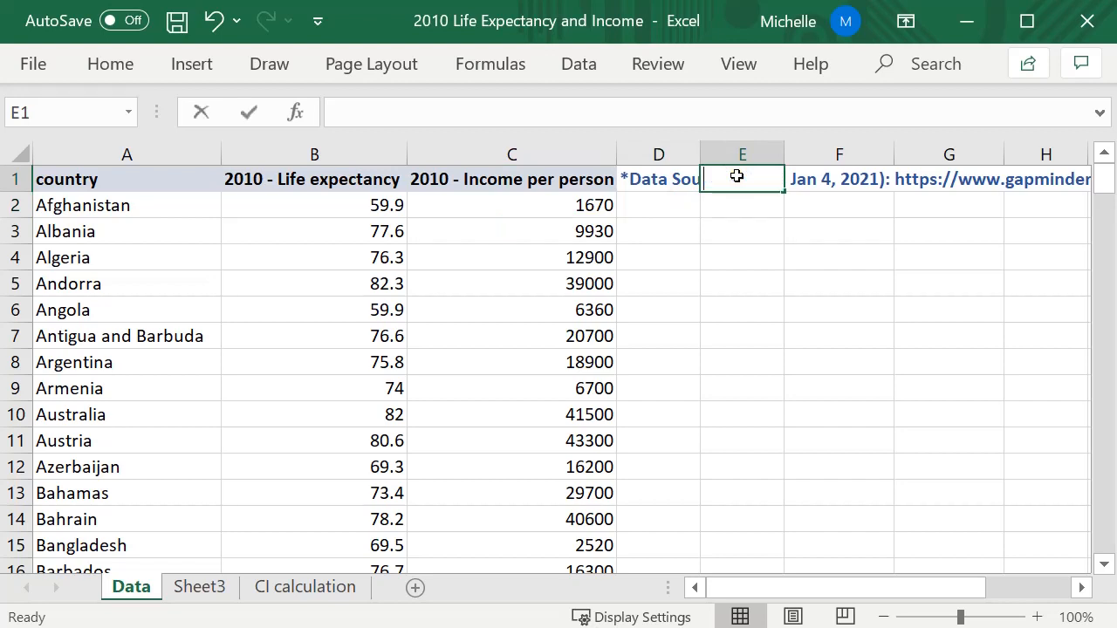
pyautogui.write('x-b')
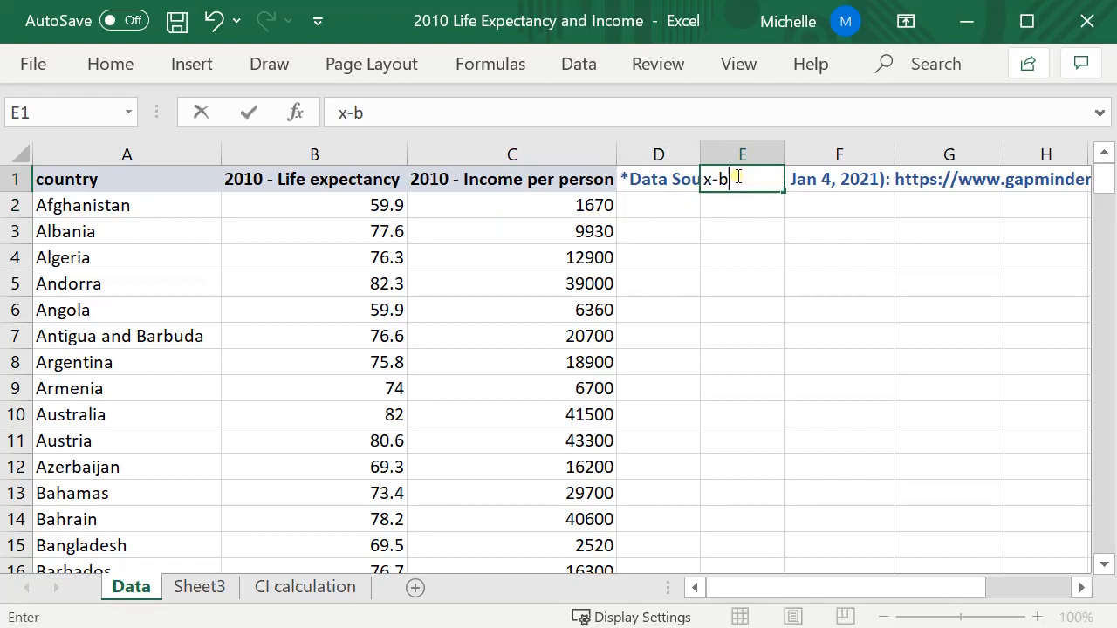
pyautogui.write('ar =')
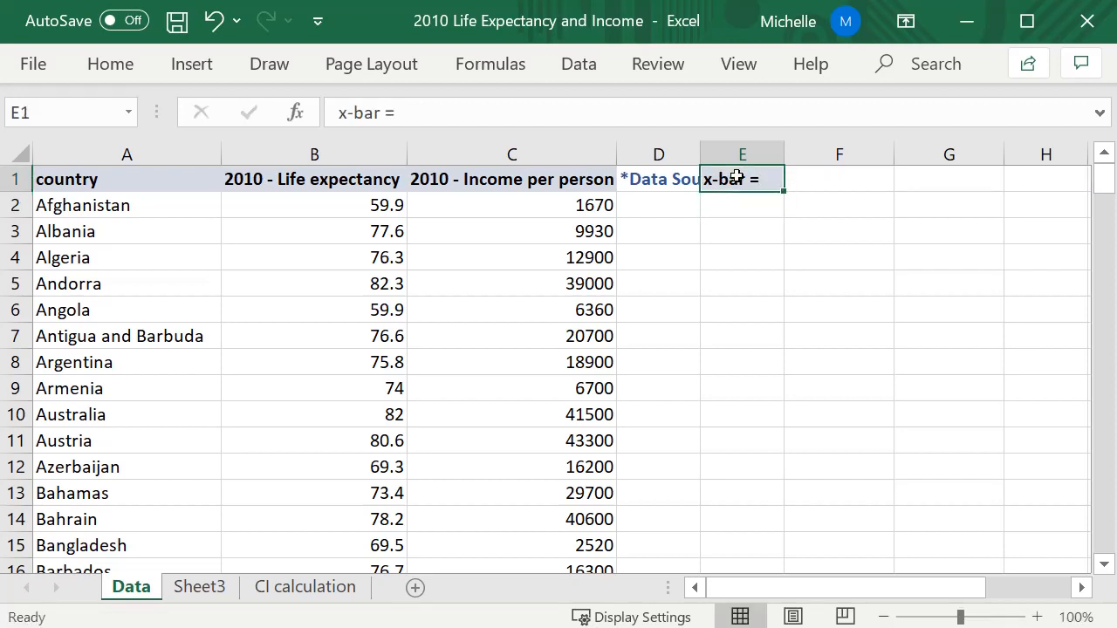
pyautogui.click(658, 231)
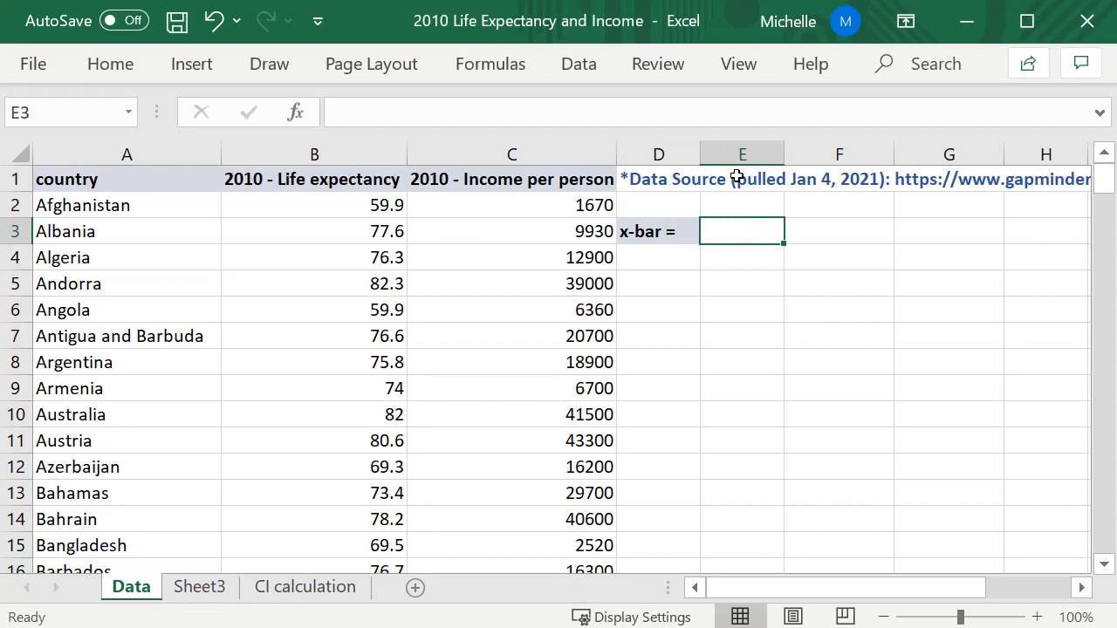
pyautogui.write('=aver')
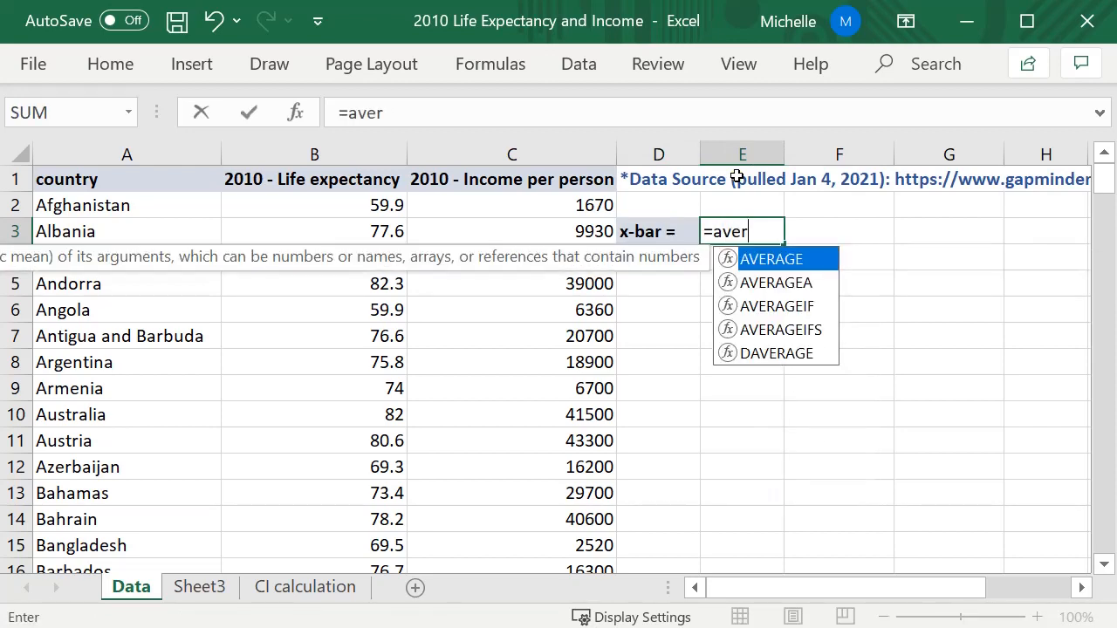
pyautogui.write('age(')
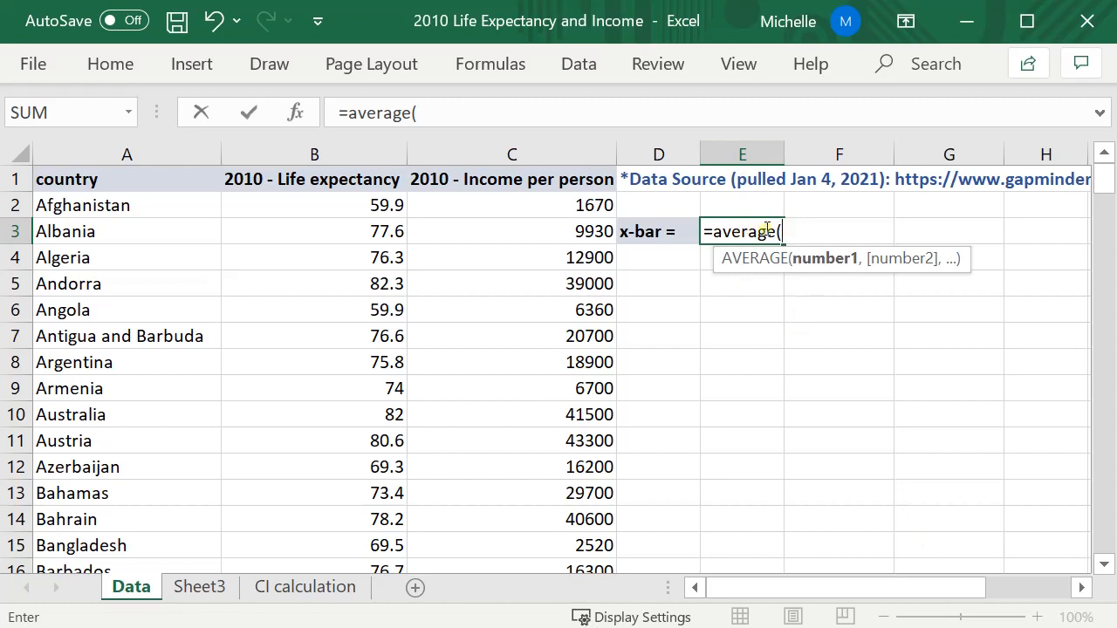
pyautogui.click(511, 205)
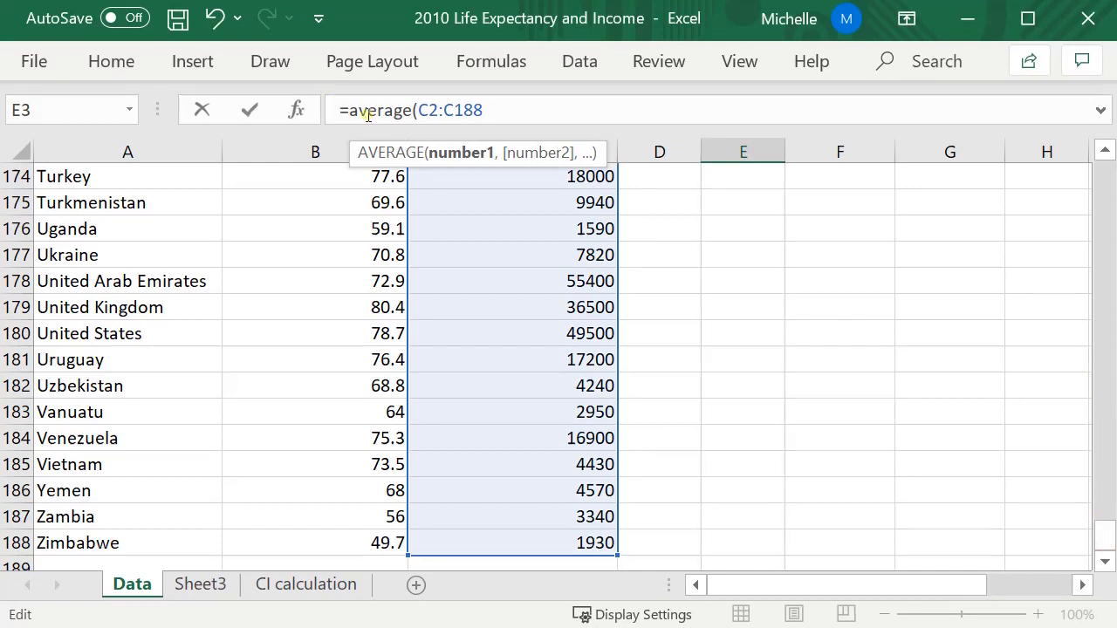
pyautogui.moveTo(523, 94)
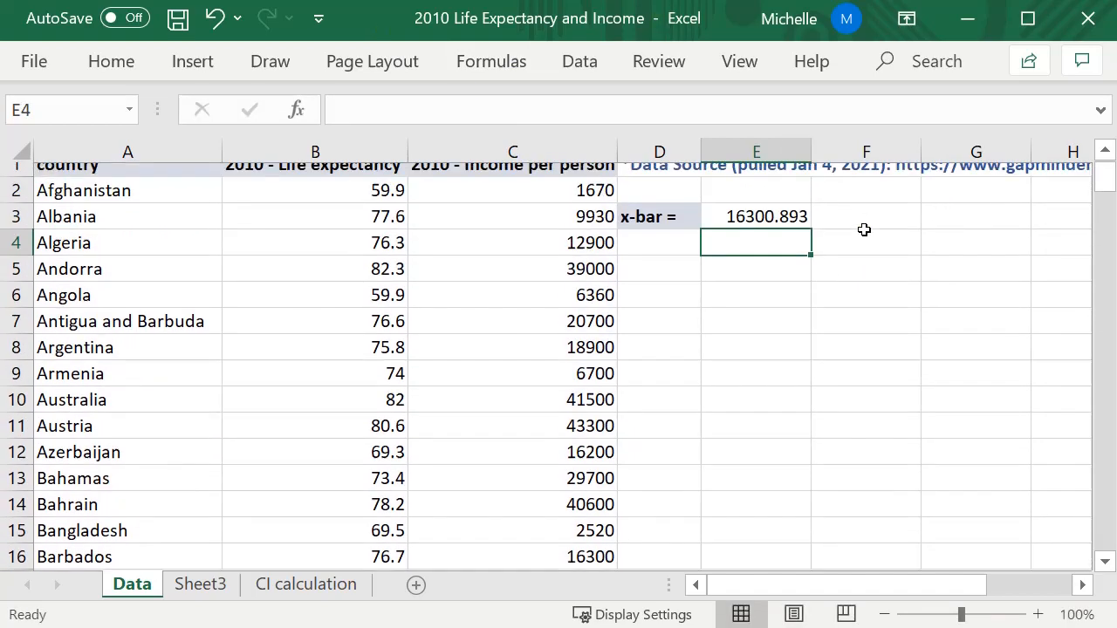
pyautogui.click(755, 216)
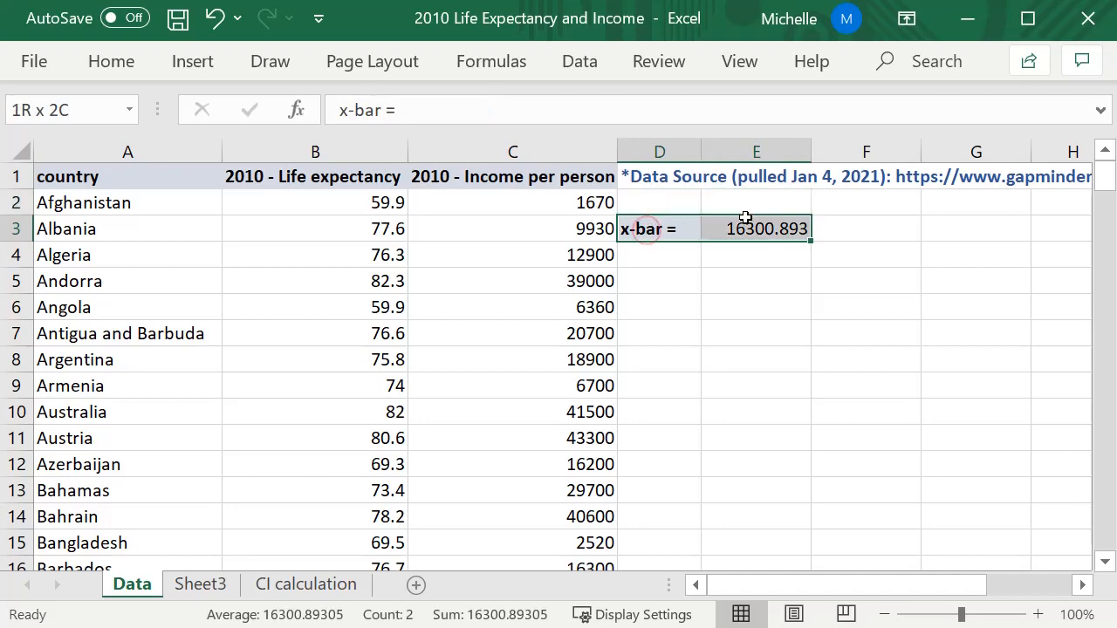
# - Copy x-bar = 16300.89305 and paste it as values at I12 on CI calculation
pyautogui.rightClick(755, 229)
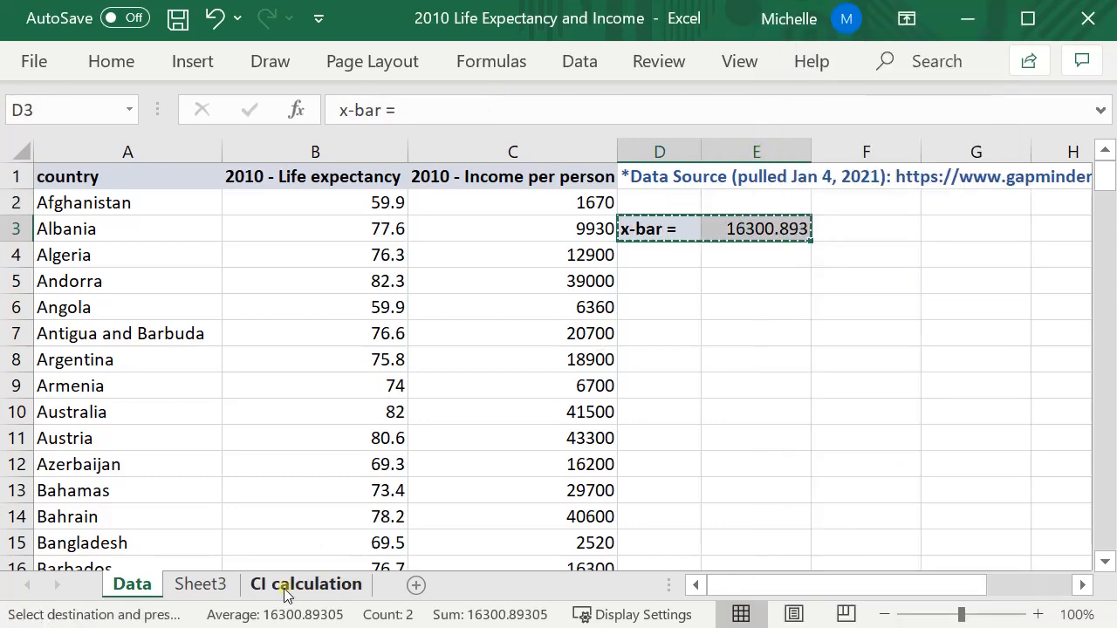
pyautogui.click(305, 584)
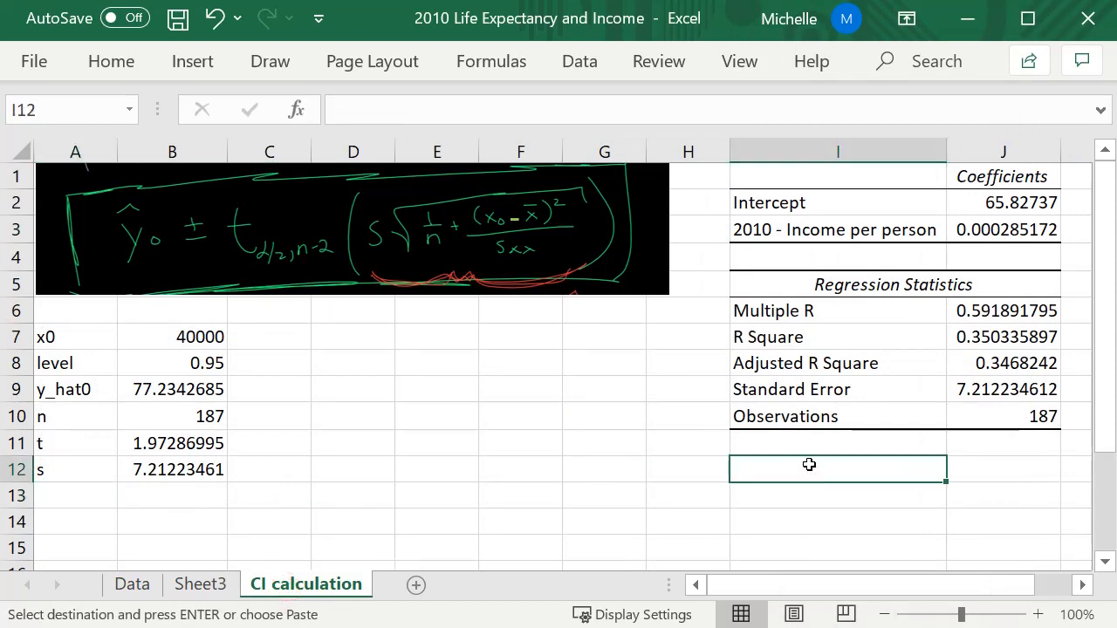
pyautogui.rightClick(838, 469)
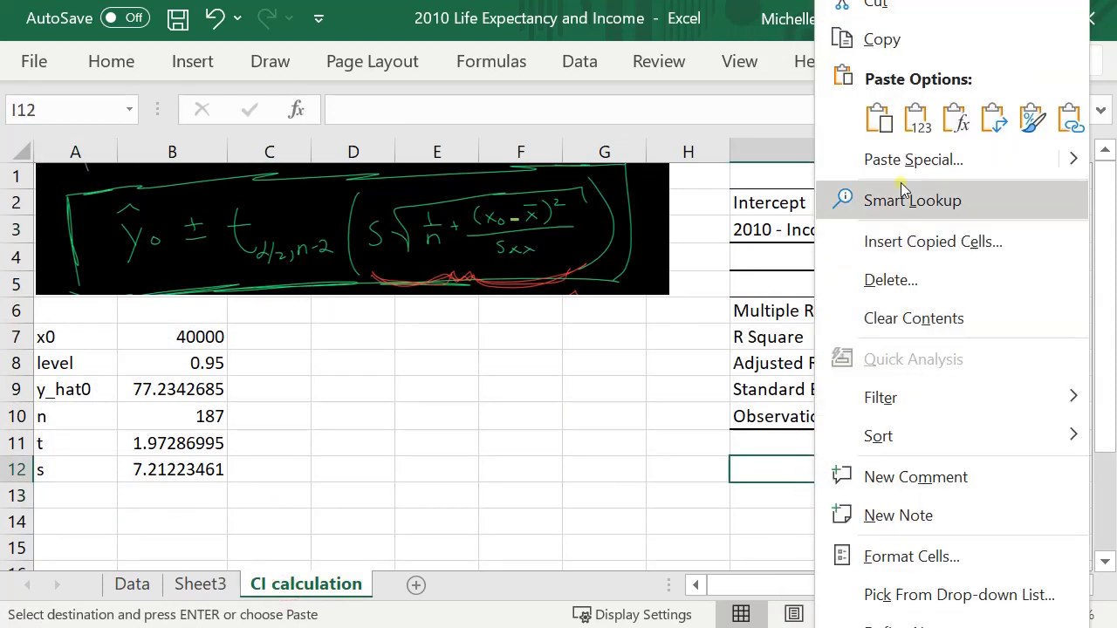
pyautogui.click(916, 118)
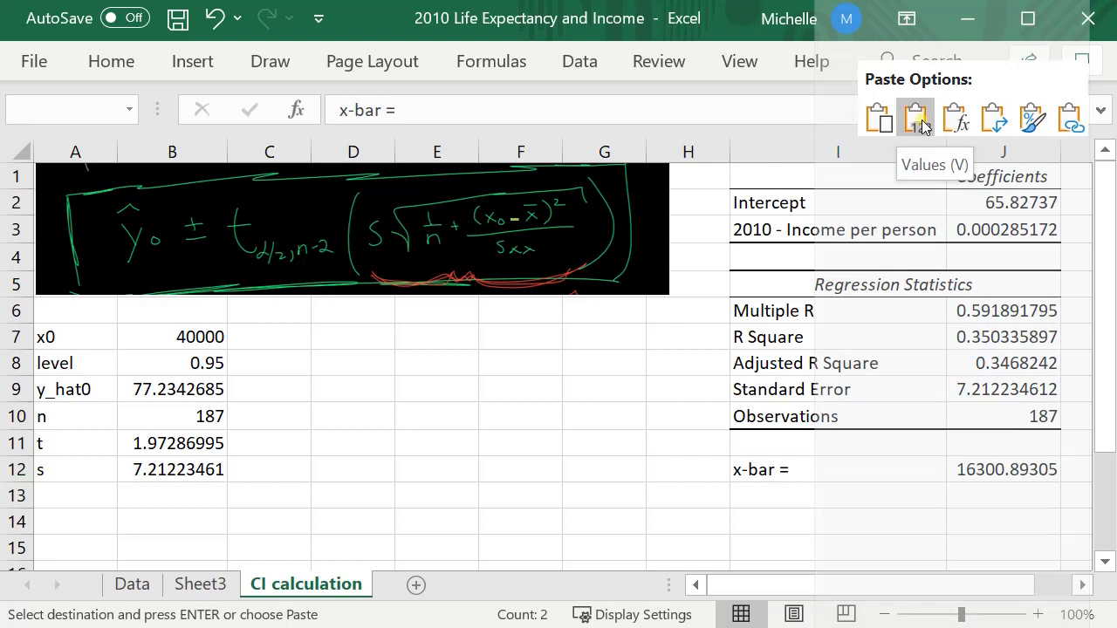
pyautogui.click(914, 118)
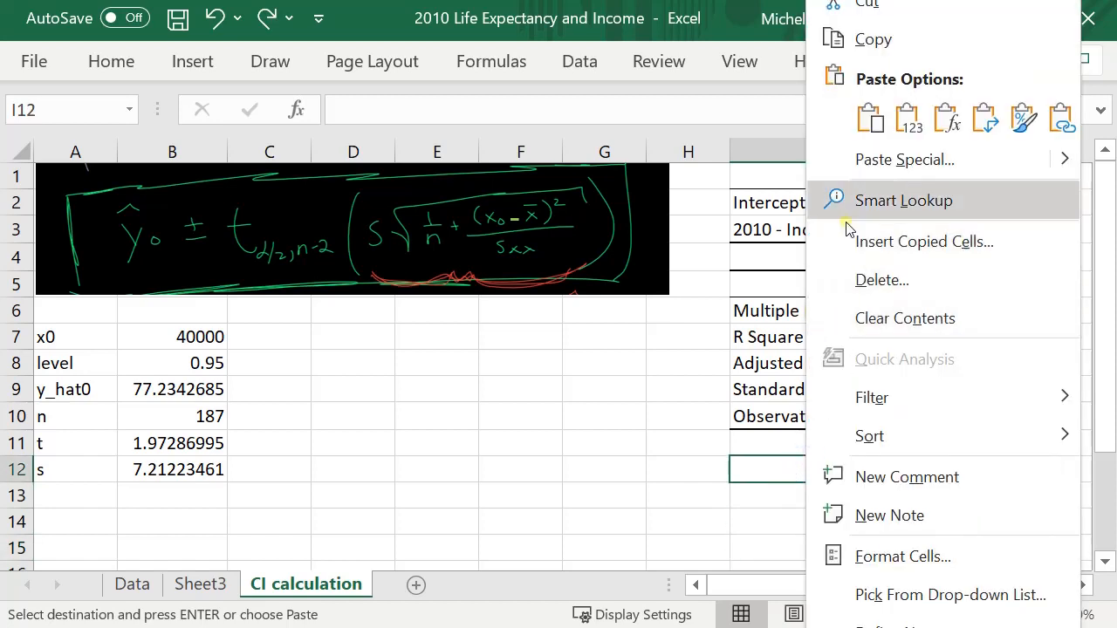
pyautogui.moveTo(905, 118)
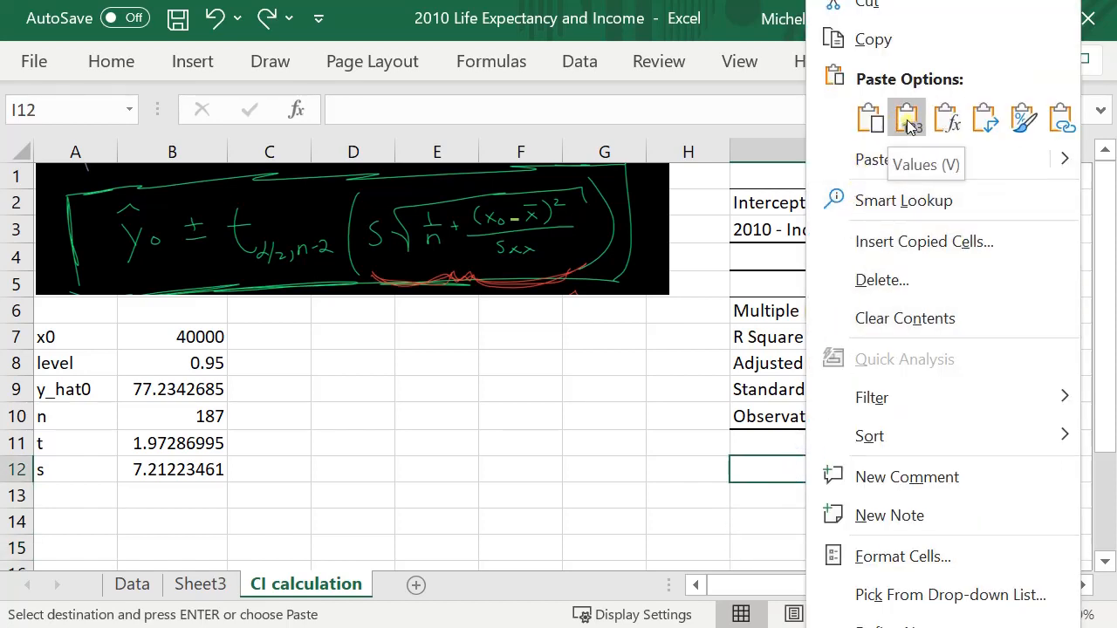
pyautogui.click(905, 118)
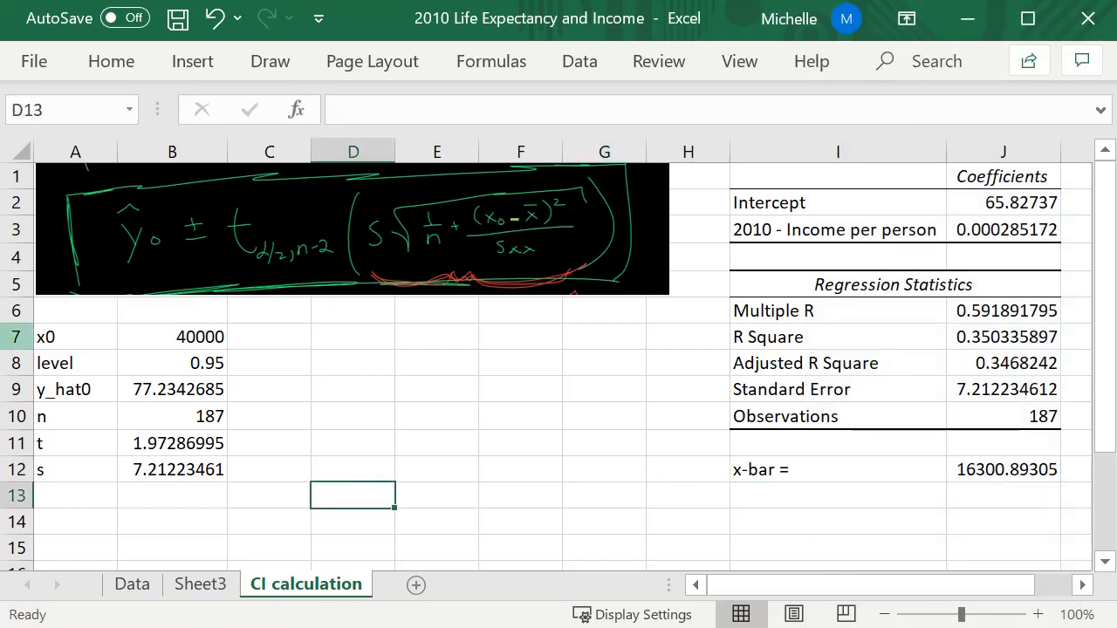
# - Label A13 '(x0-xbar)^2' and enter =(B7-J12)^2 in B13, giving 561647670
pyautogui.click(75, 496)
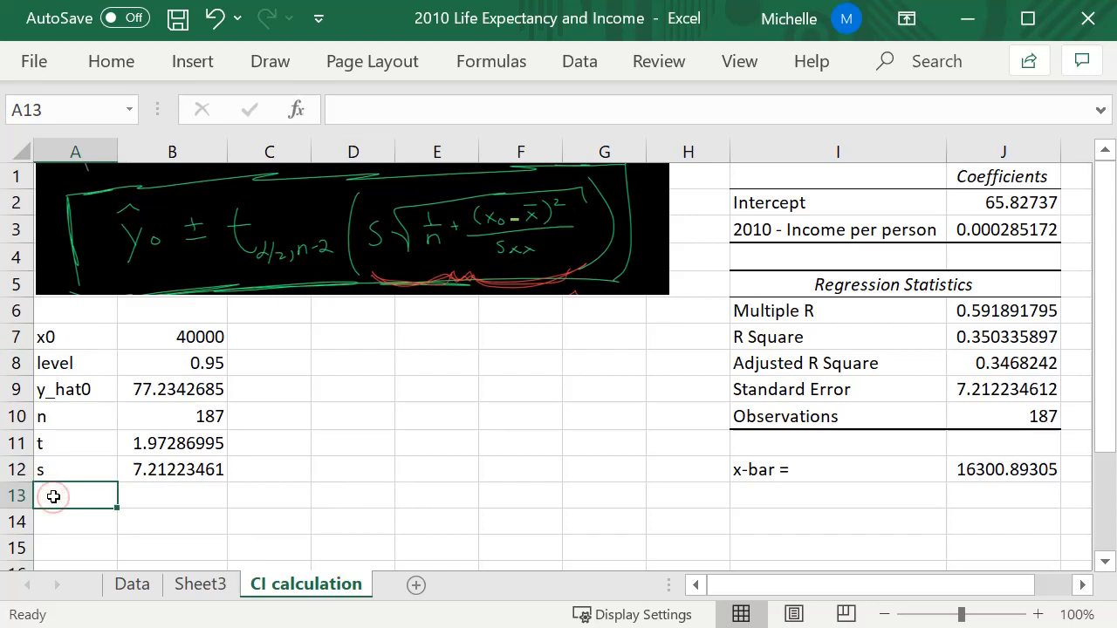
pyautogui.write('(x0')
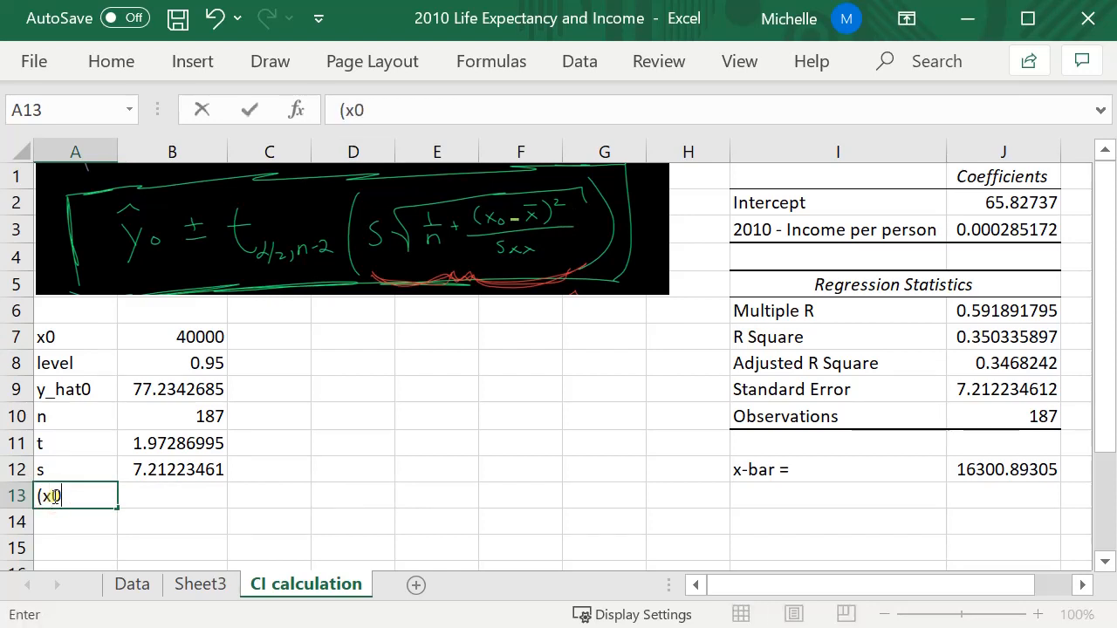
pyautogui.write('-xbar)^')
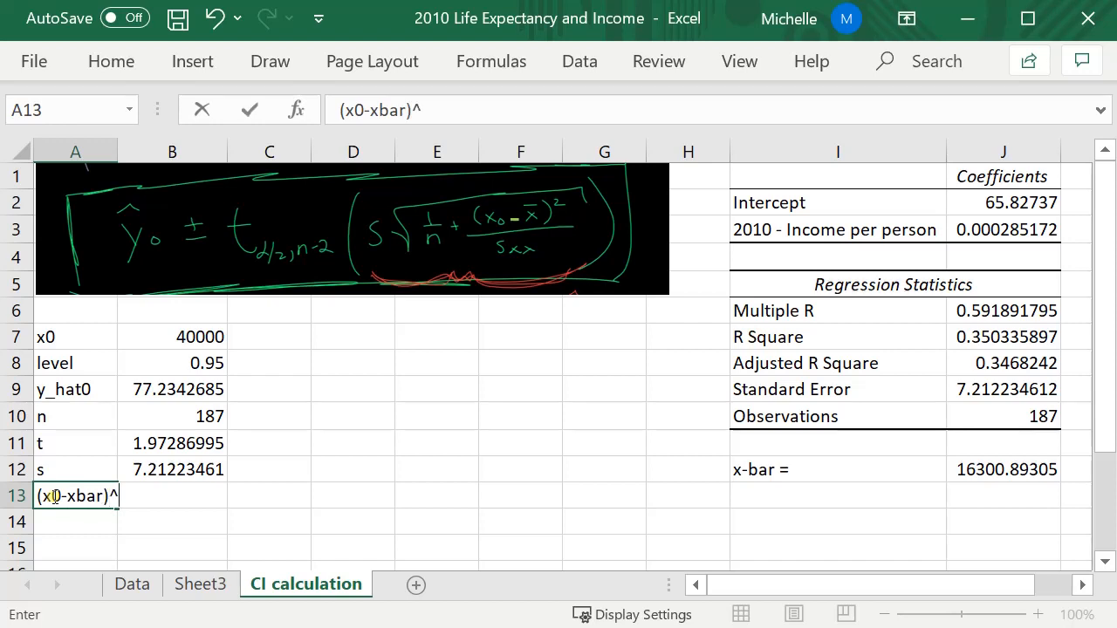
pyautogui.write('2')
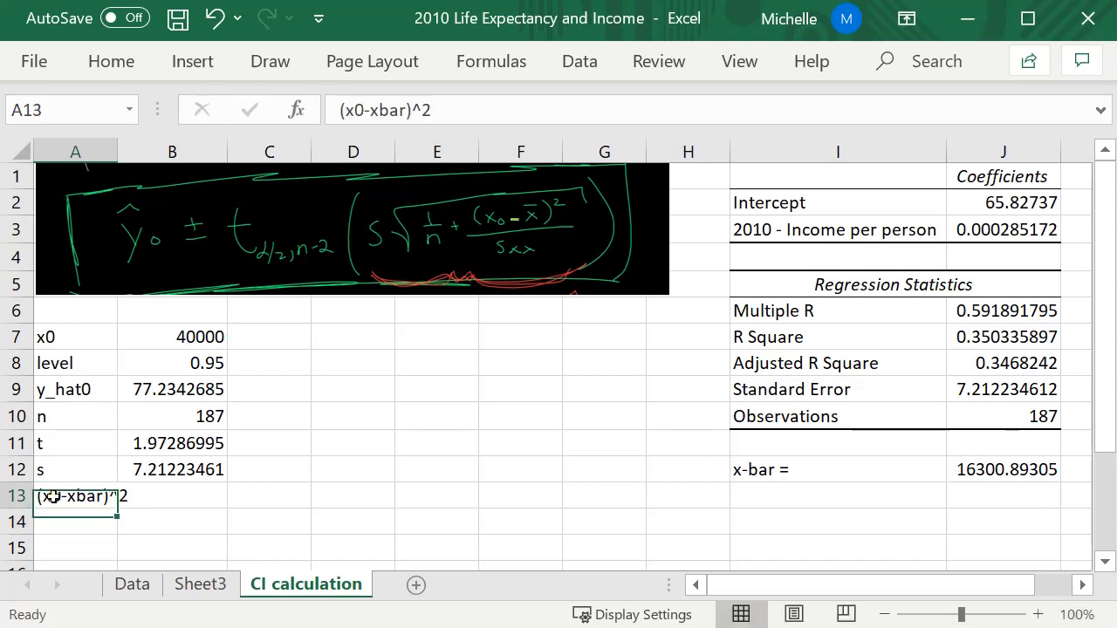
pyautogui.click(172, 495)
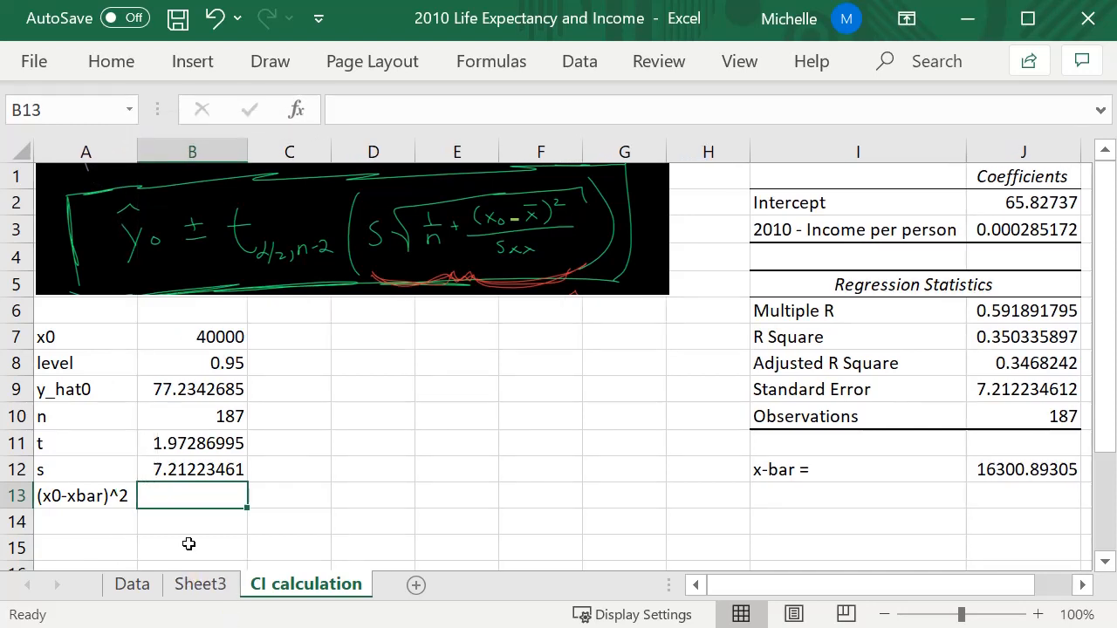
pyautogui.write('=(')
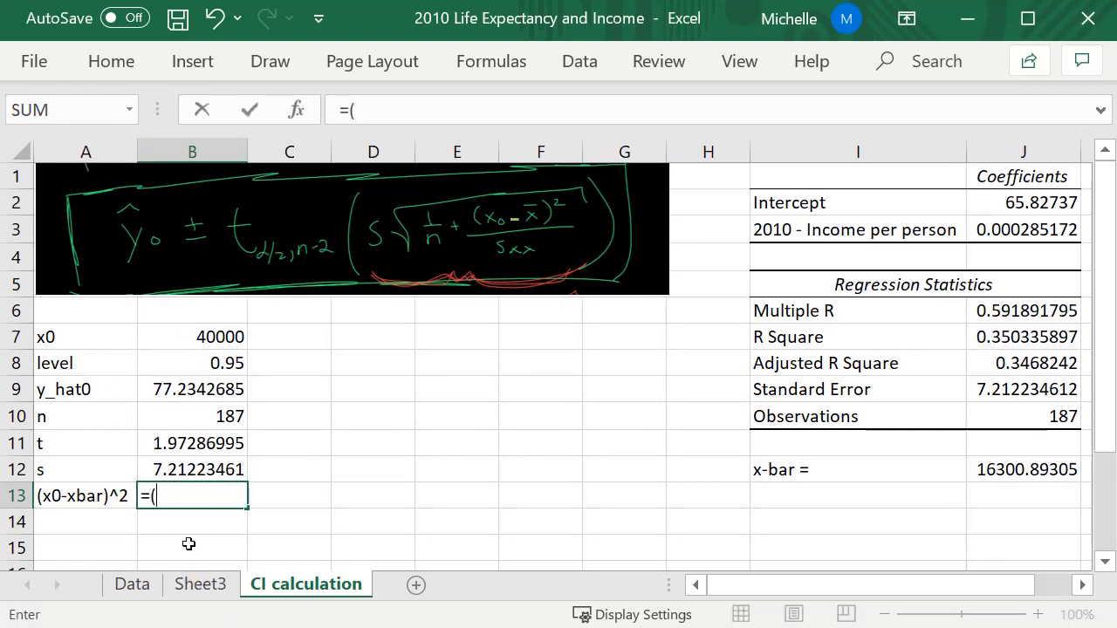
pyautogui.click(192, 337)
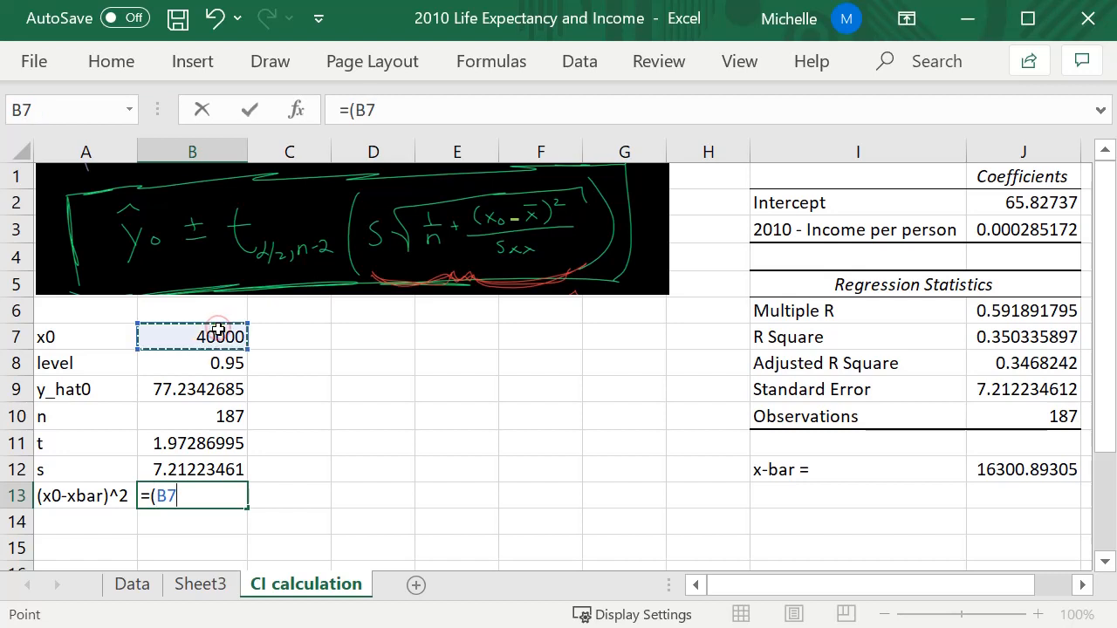
pyautogui.write('-')
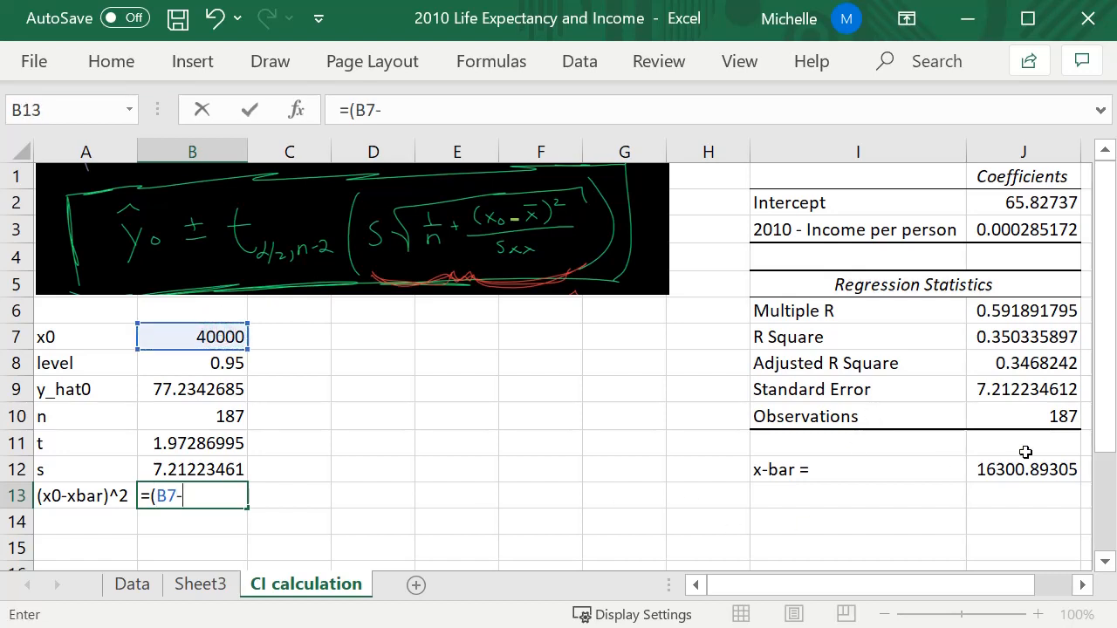
pyautogui.click(1024, 469)
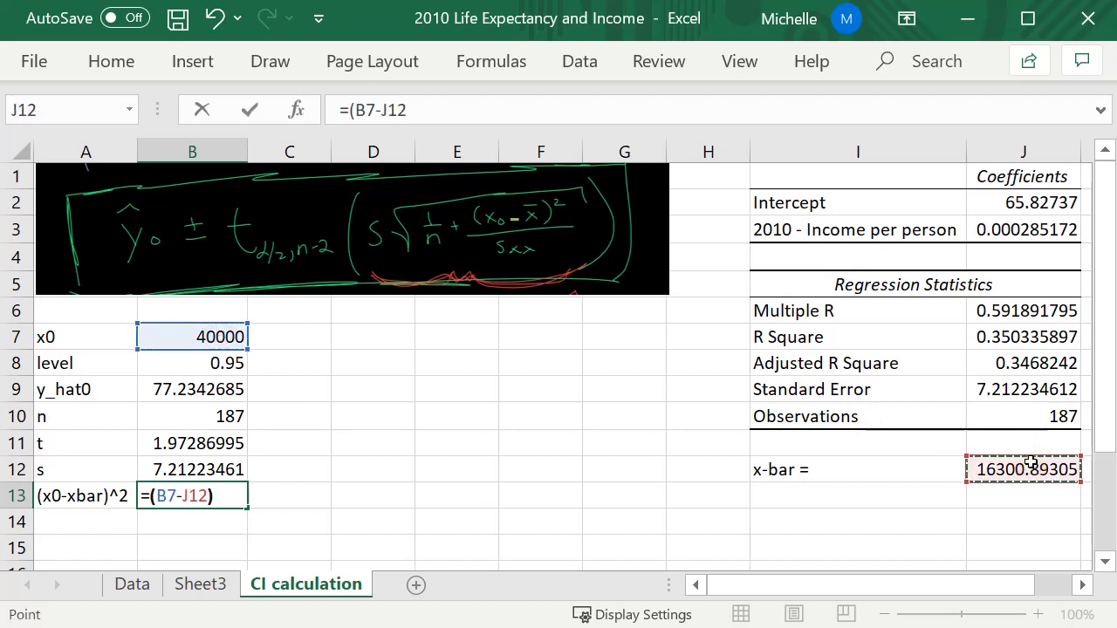
pyautogui.write('^2')
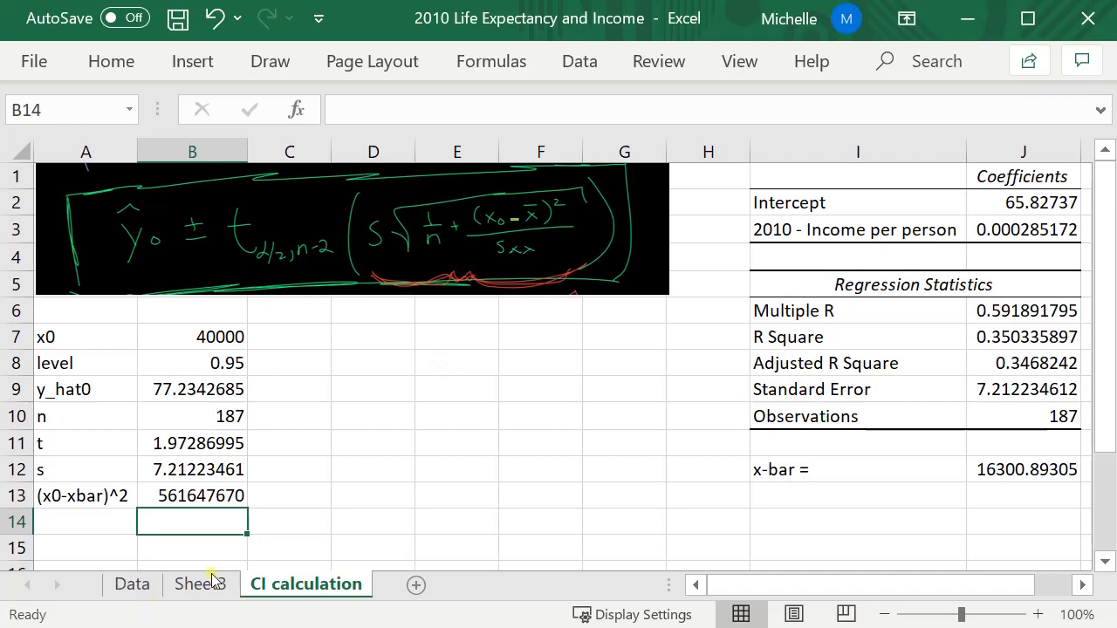
pyautogui.click(131, 584)
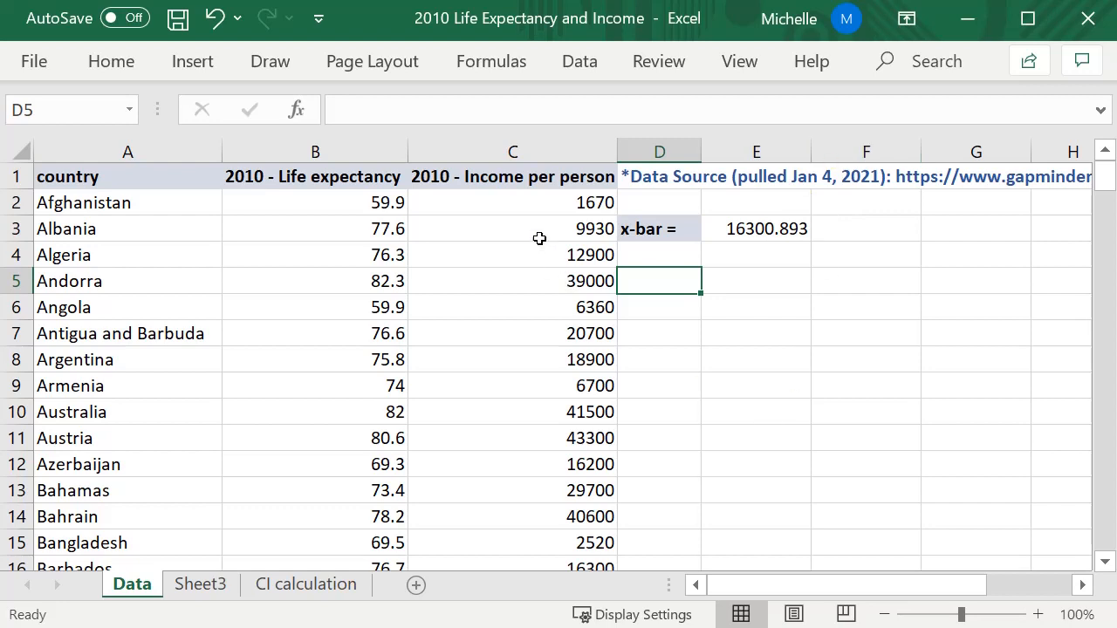
# - Head F1 '(x-xbar)^2' and enter =(C2-E3)^2 in F2, giving 214063031
pyautogui.click(512, 202)
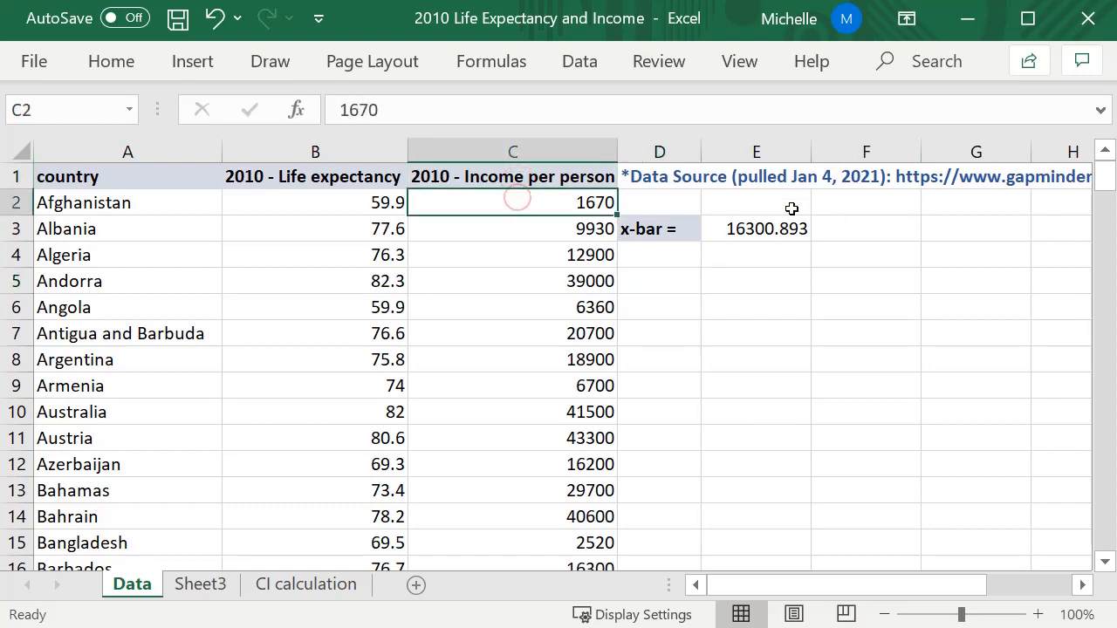
pyautogui.click(865, 176)
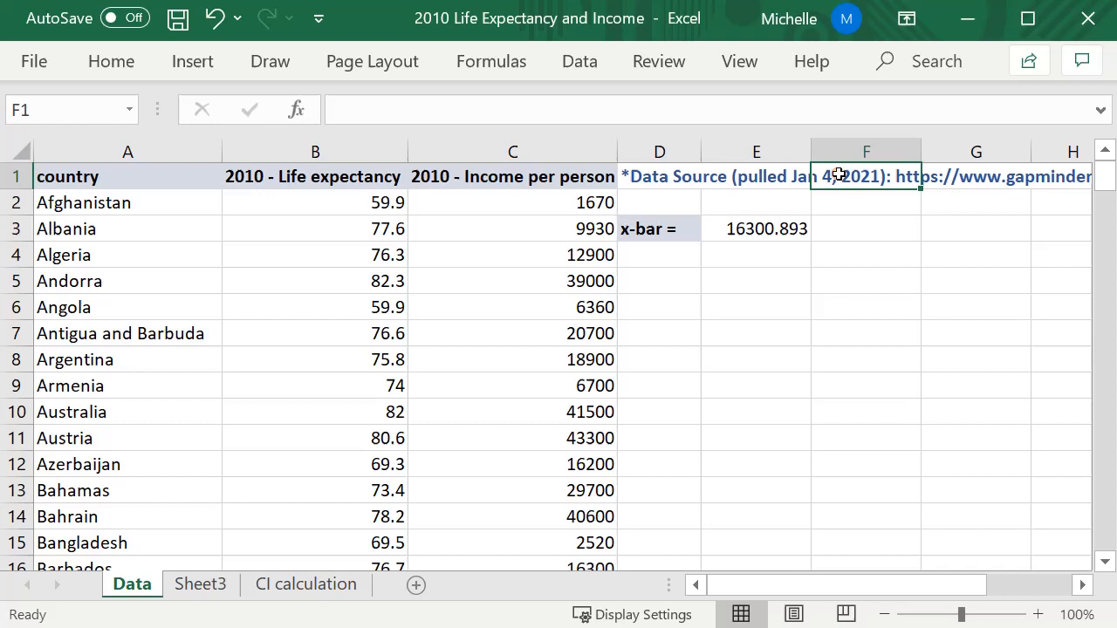
pyautogui.write('(')
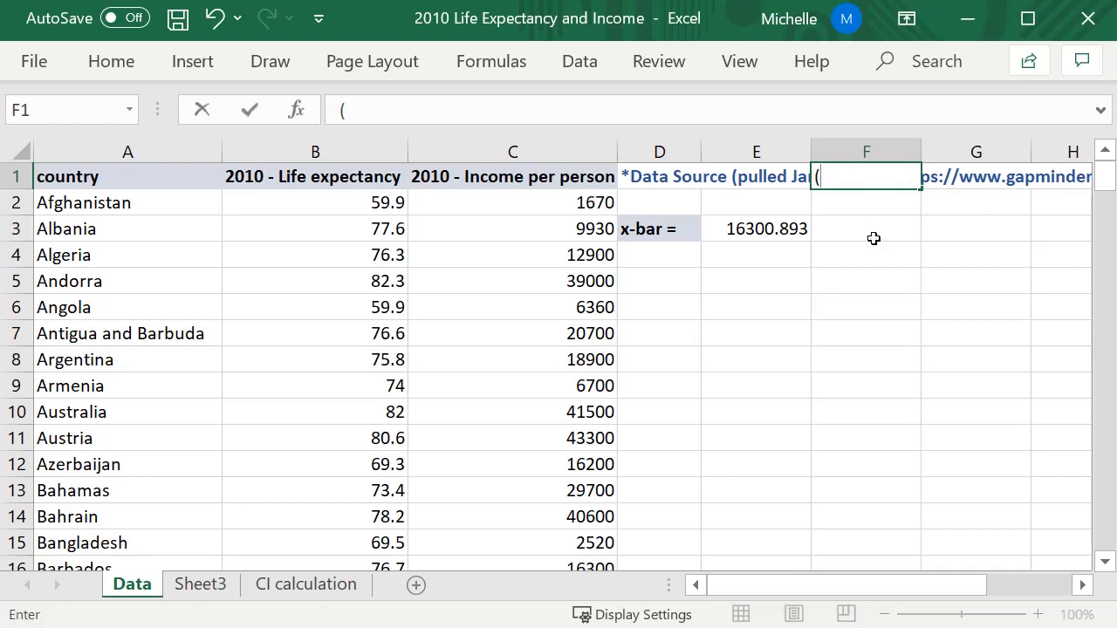
pyautogui.write('x-')
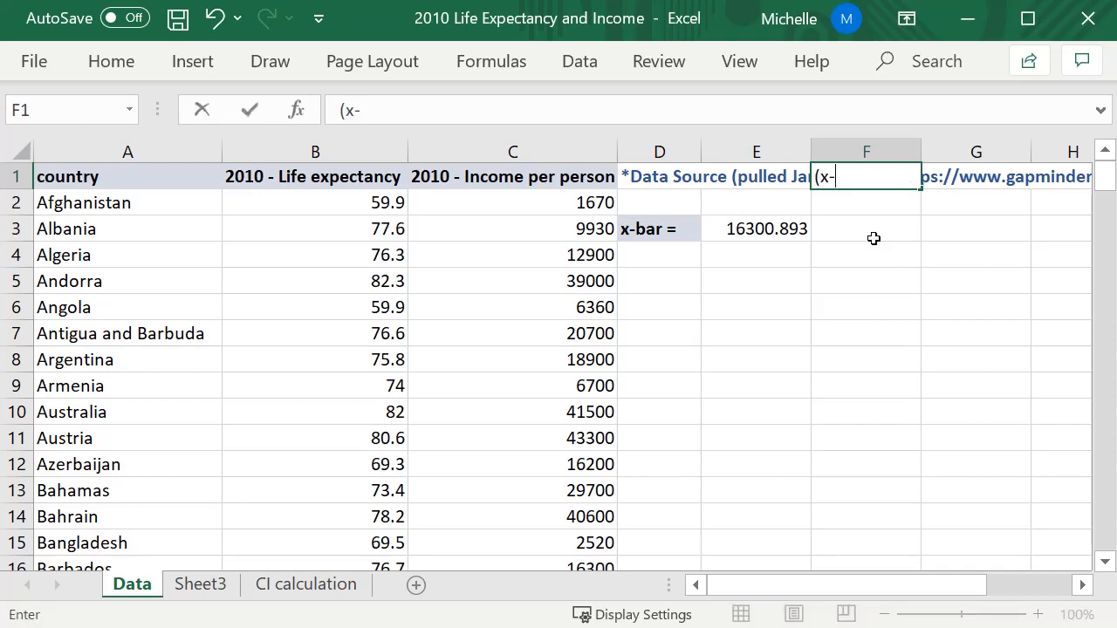
pyautogui.write('xbar)^2')
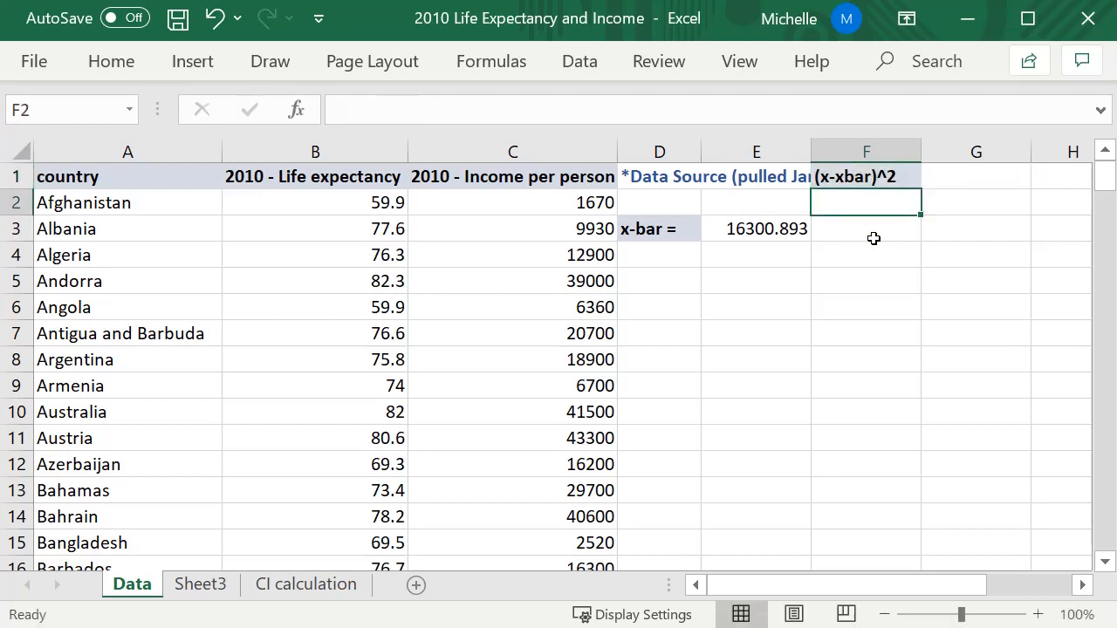
pyautogui.moveTo(837, 312)
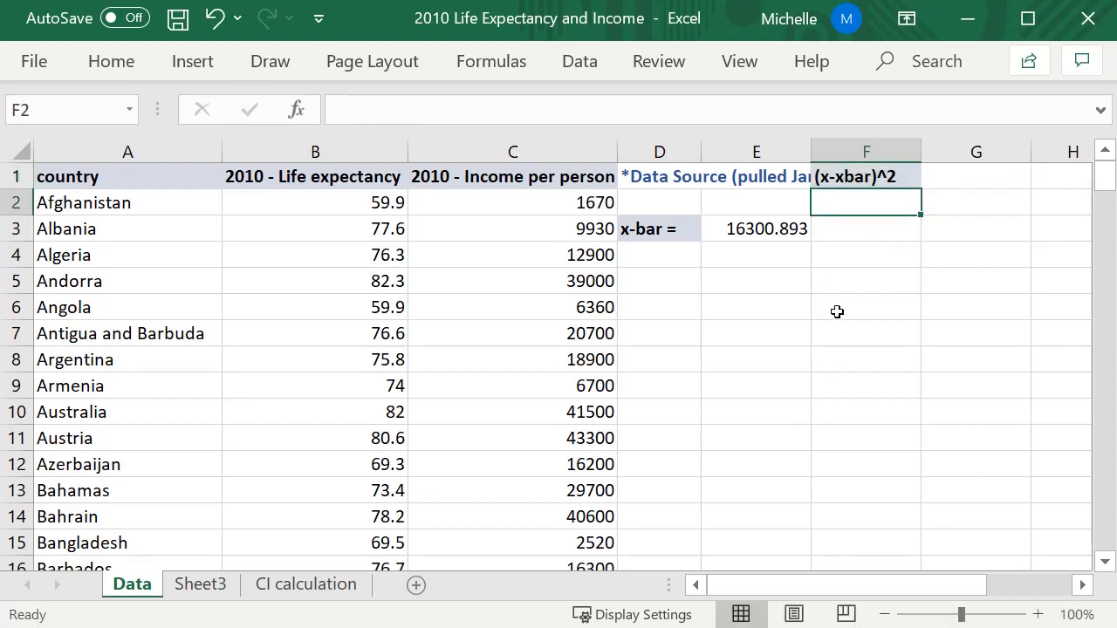
pyautogui.write('=(')
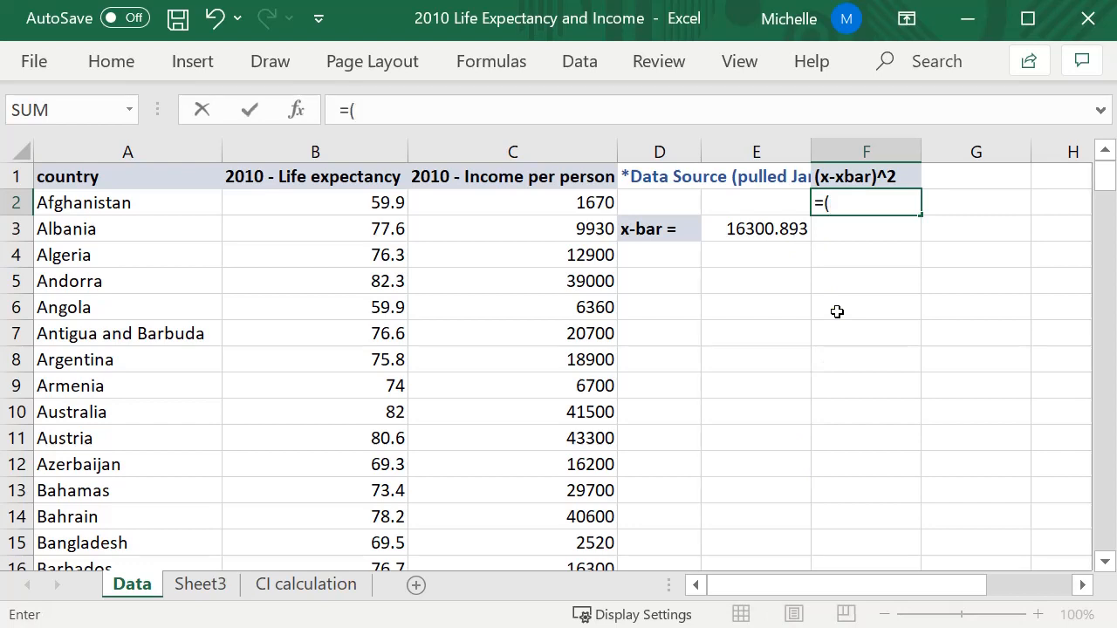
pyautogui.click(512, 202)
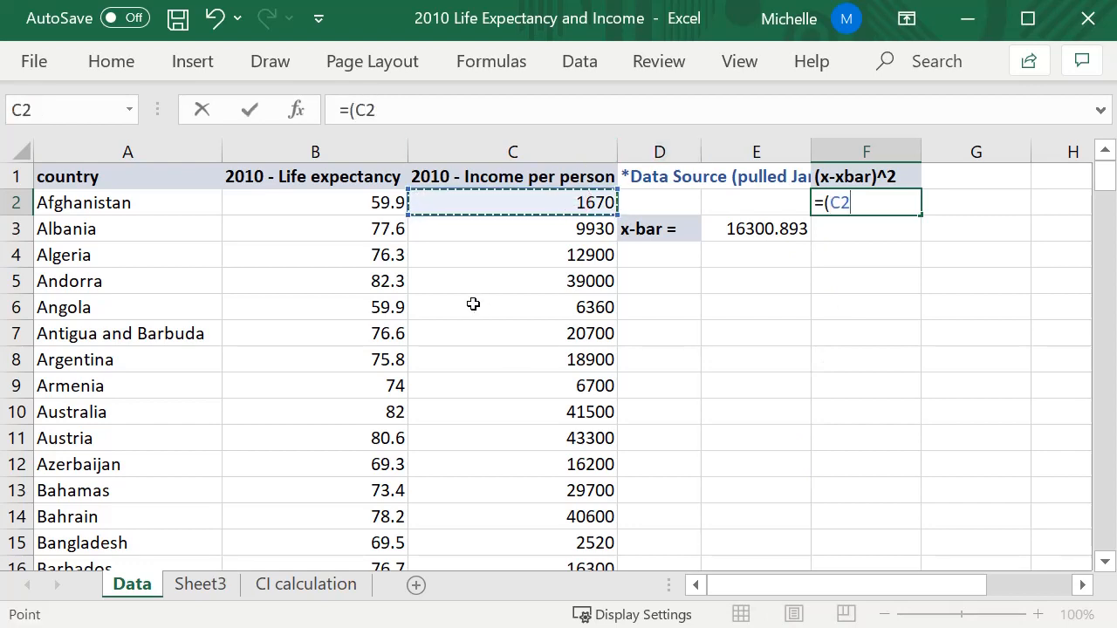
pyautogui.click(756, 228)
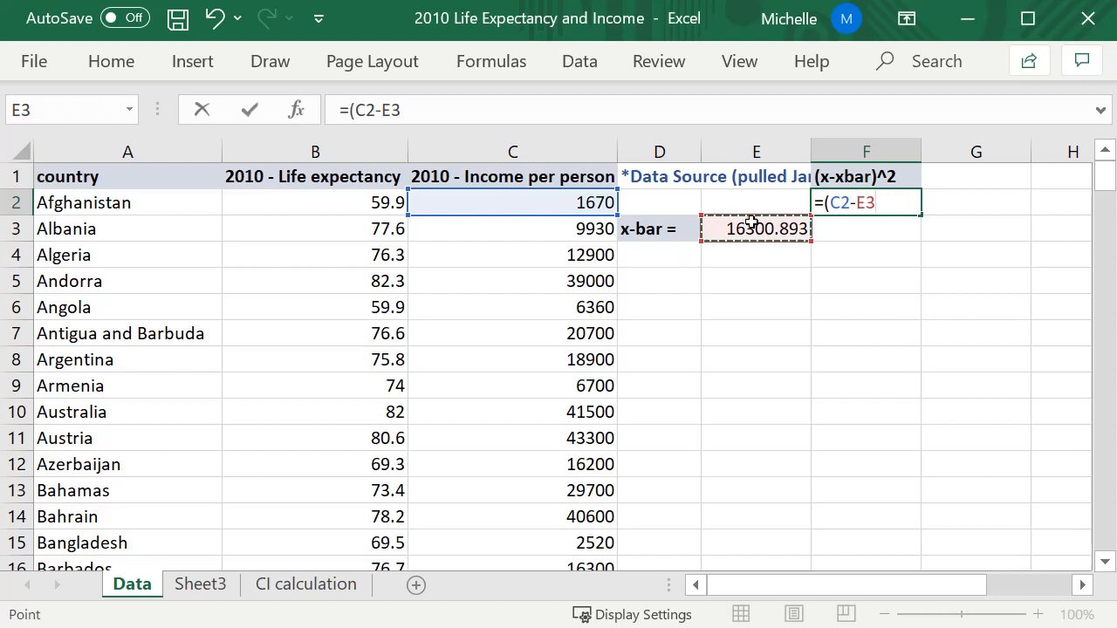
pyautogui.write(')^2')
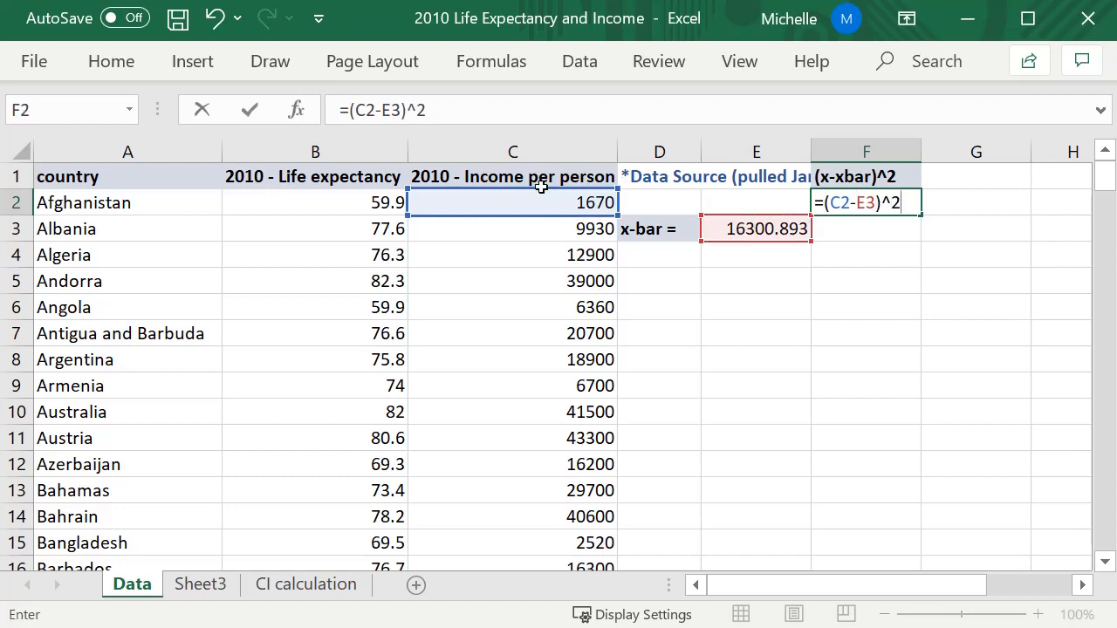
pyautogui.moveTo(549, 193)
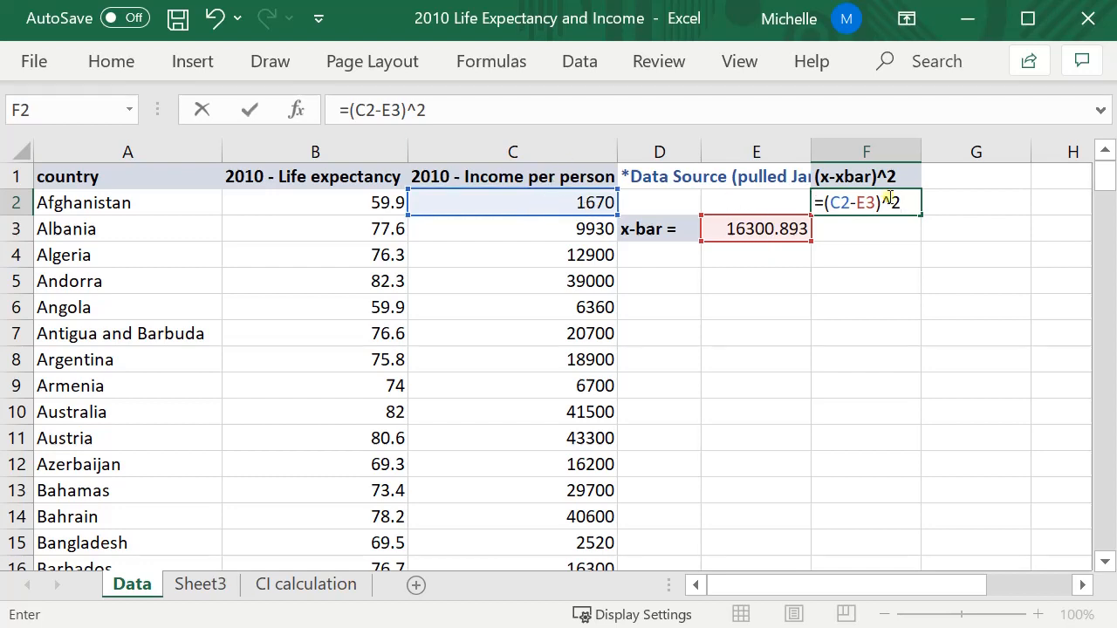
pyautogui.press('Enter')
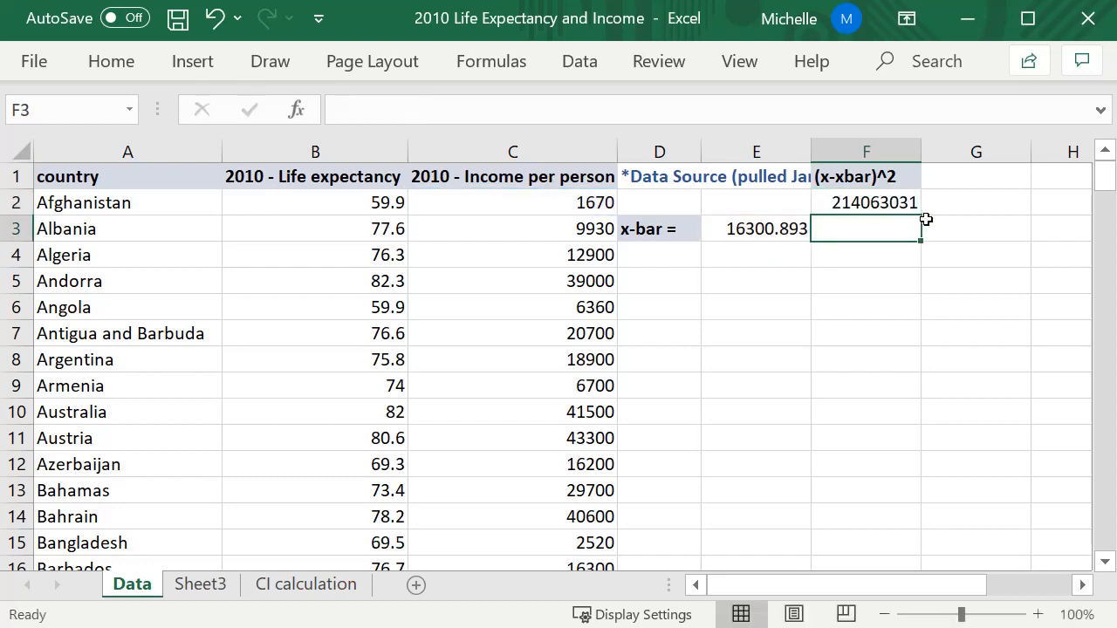
# - Lock x-bar as $E$3 in F2, fill down, and check Belize's copied formula
pyautogui.write('=(C2-E3)^2')
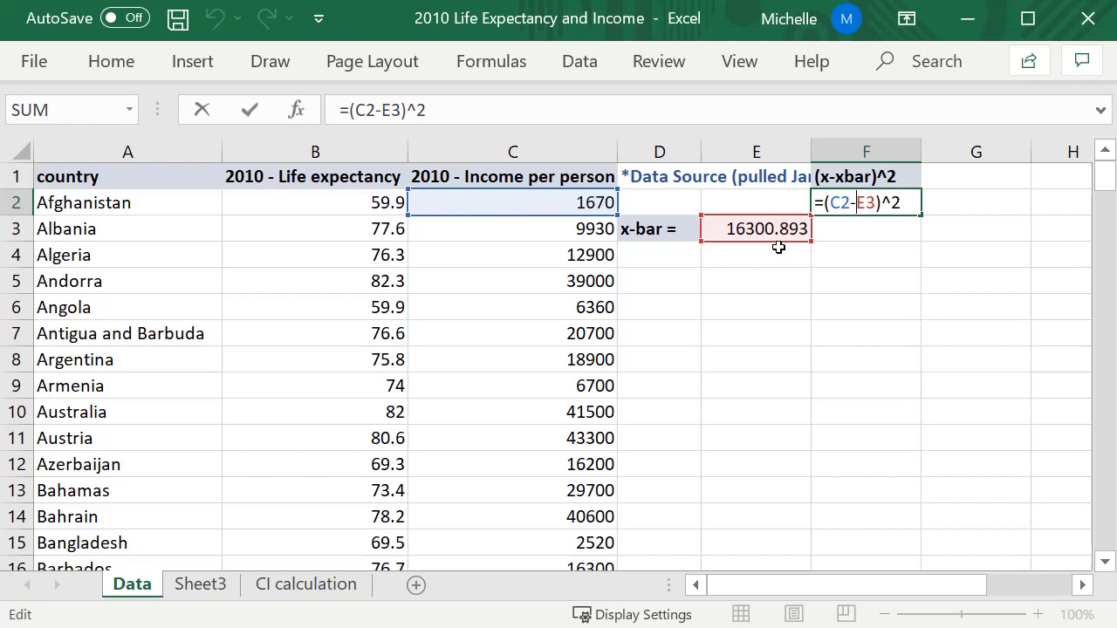
pyautogui.press('f4')
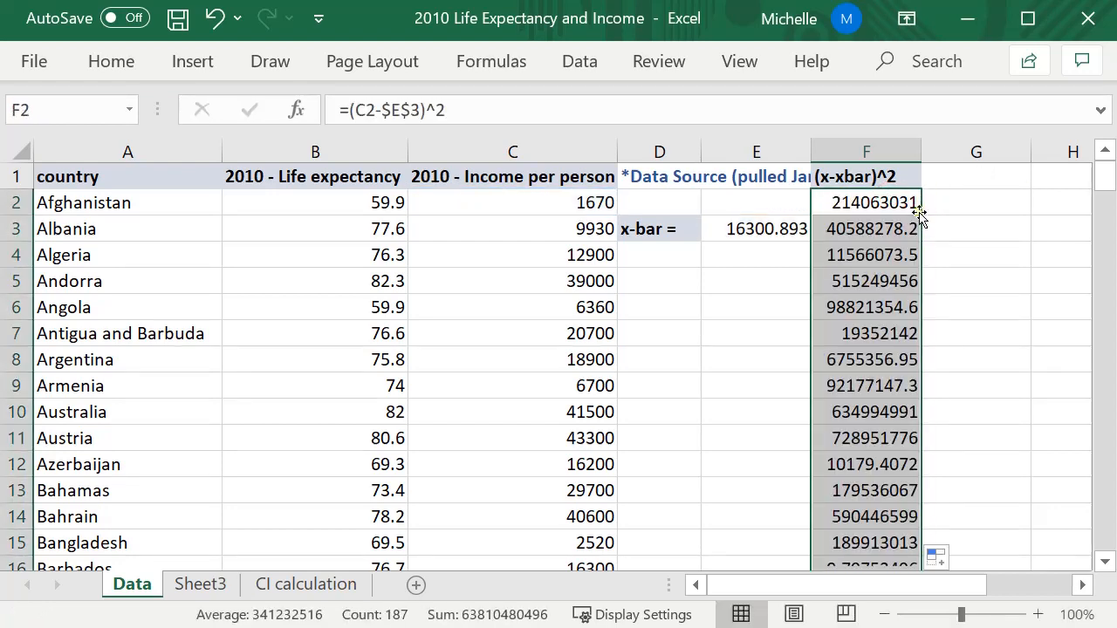
pyautogui.moveTo(918, 217)
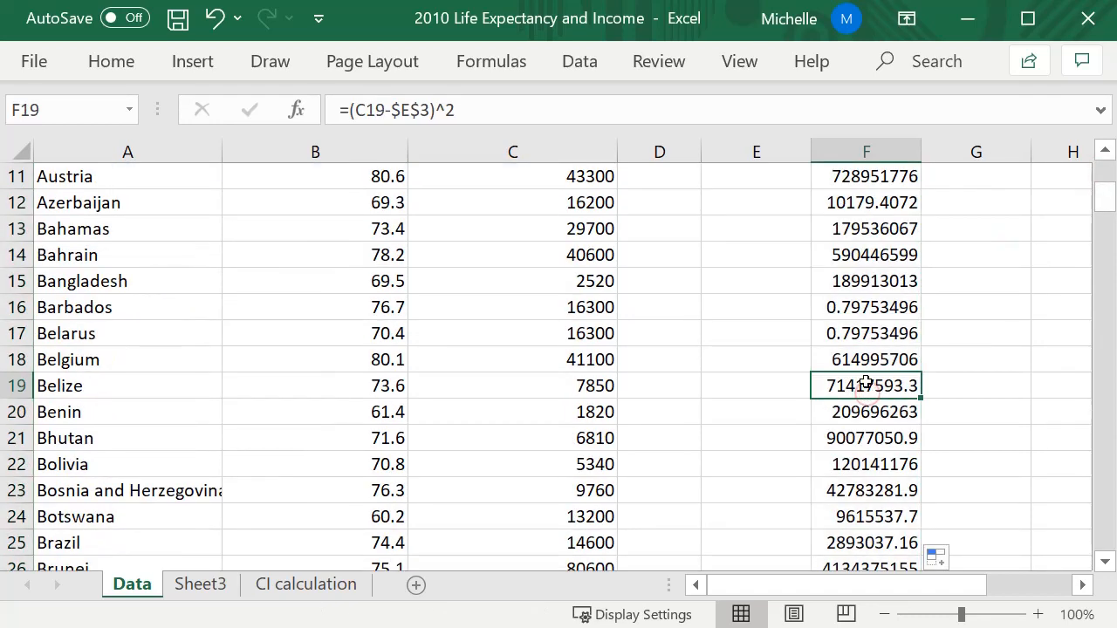
pyautogui.doubleClick(865, 384)
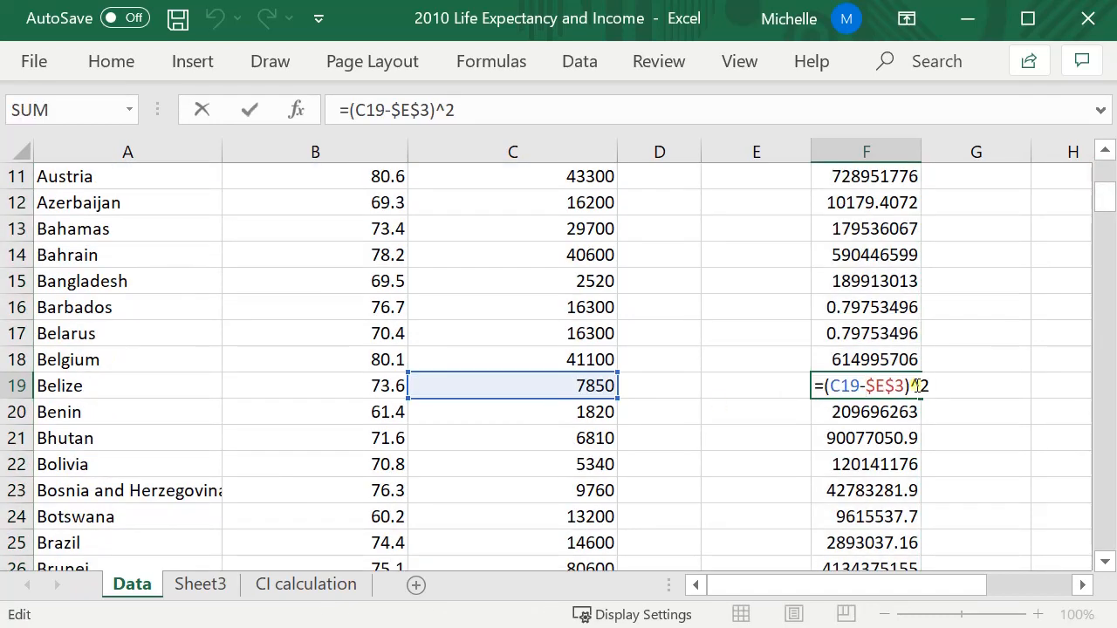
pyautogui.moveTo(622, 325)
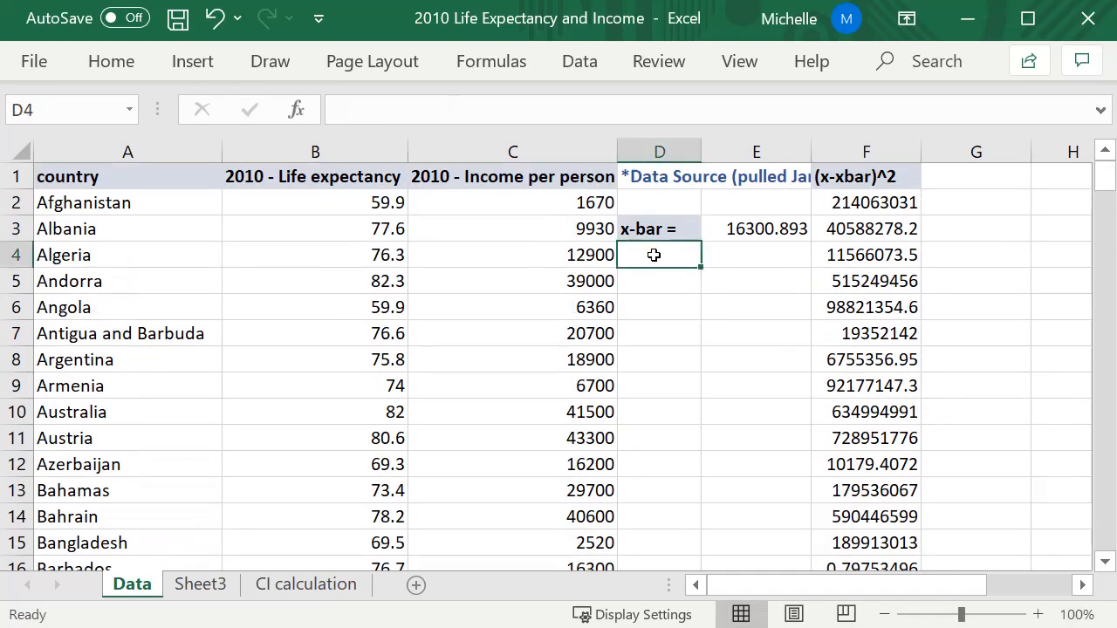
# - Label D4 'Sxx =' and start a SUM of the (x-xbar)^2 column in E4
pyautogui.write('Sxx =')
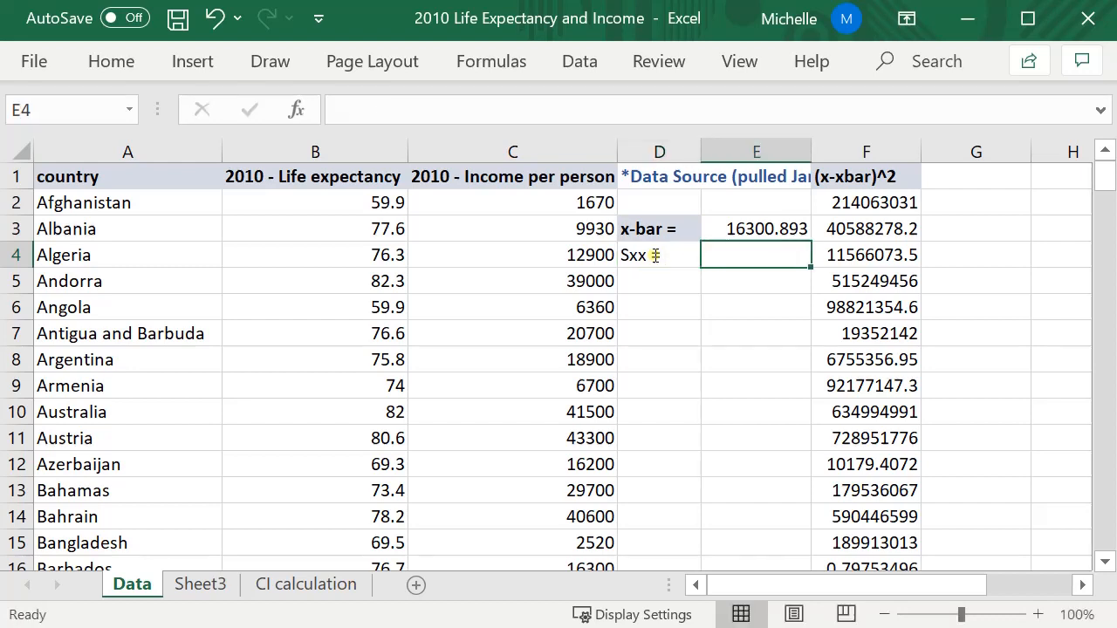
pyautogui.write('sum(')
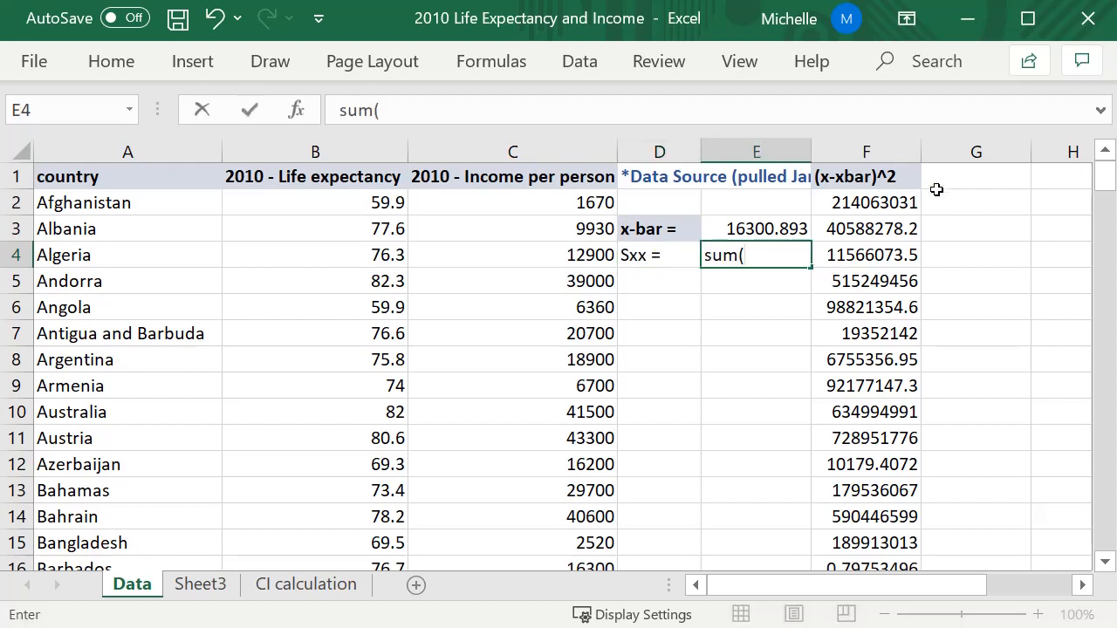
pyautogui.press('Escape')
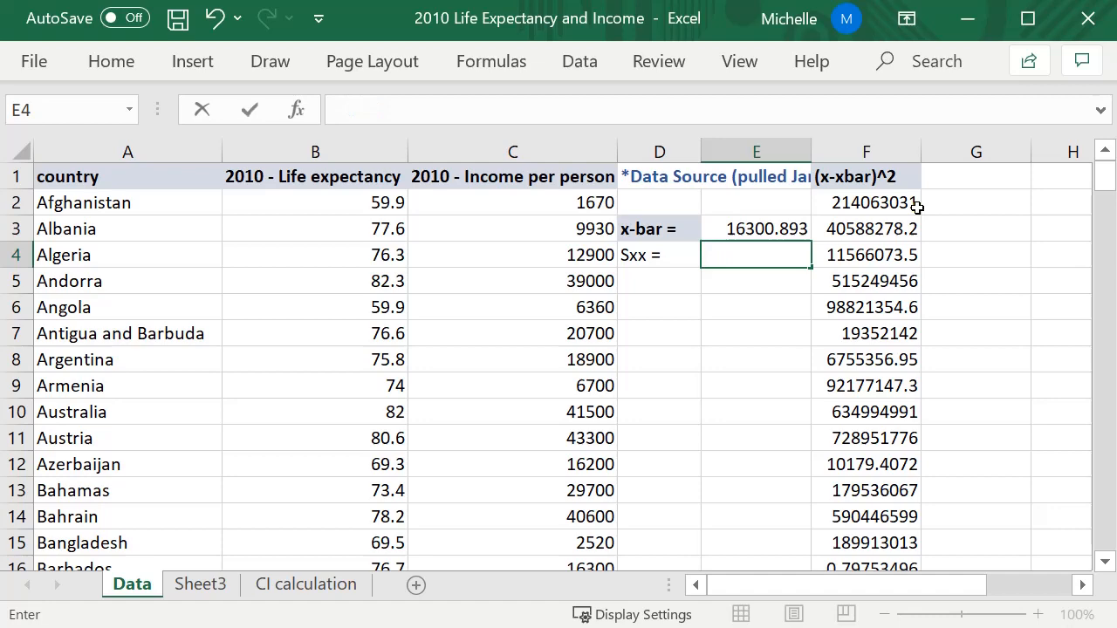
pyautogui.write('=suj')
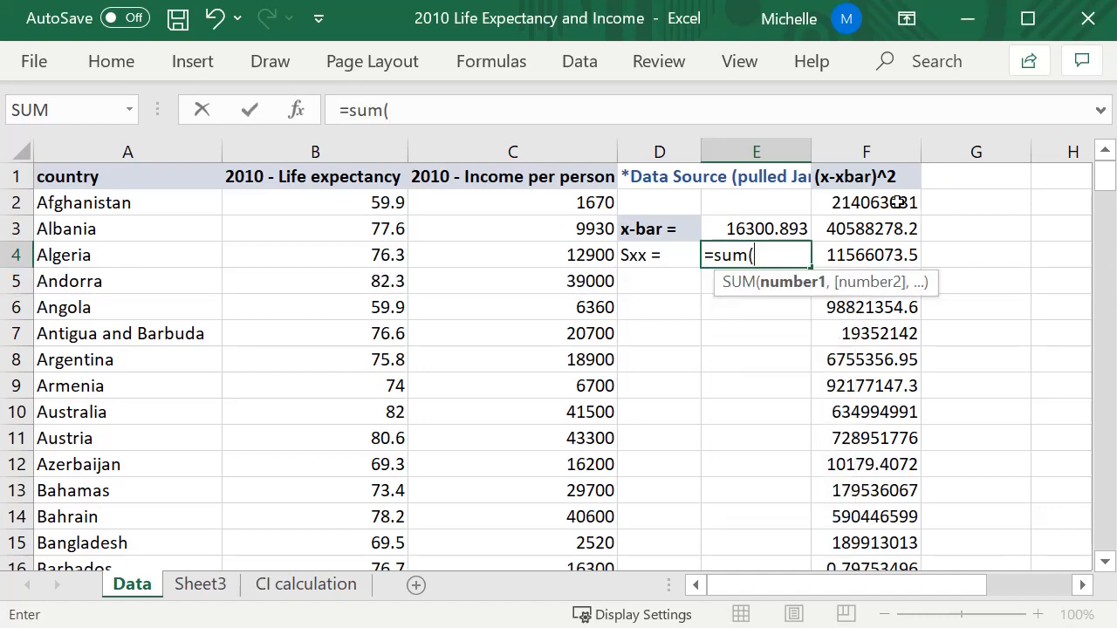
pyautogui.click(866, 202)
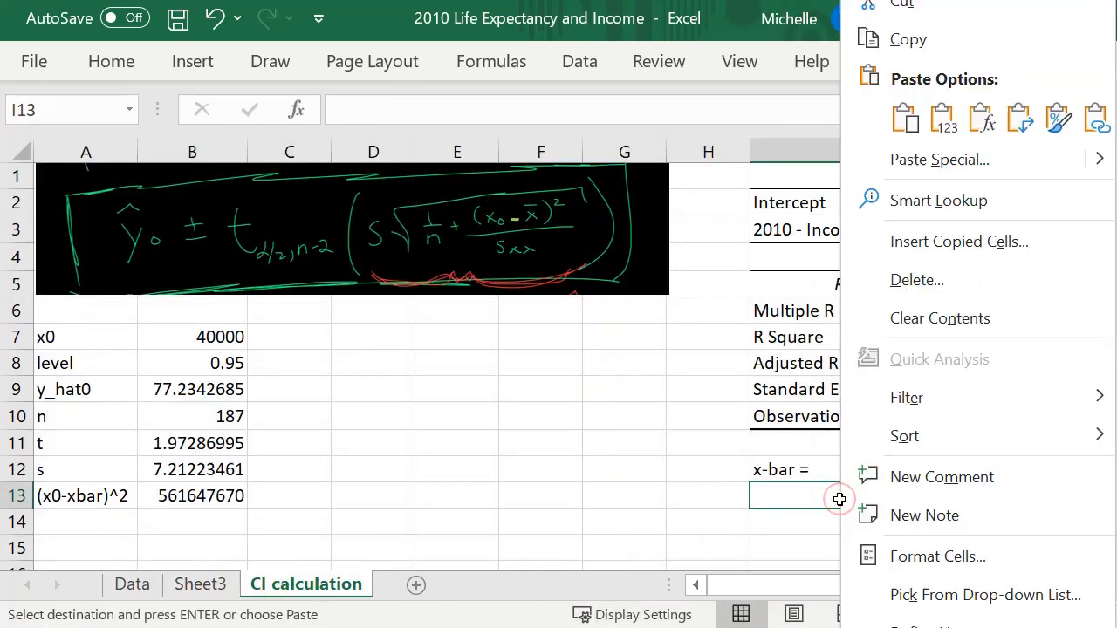
pyautogui.click(942, 117)
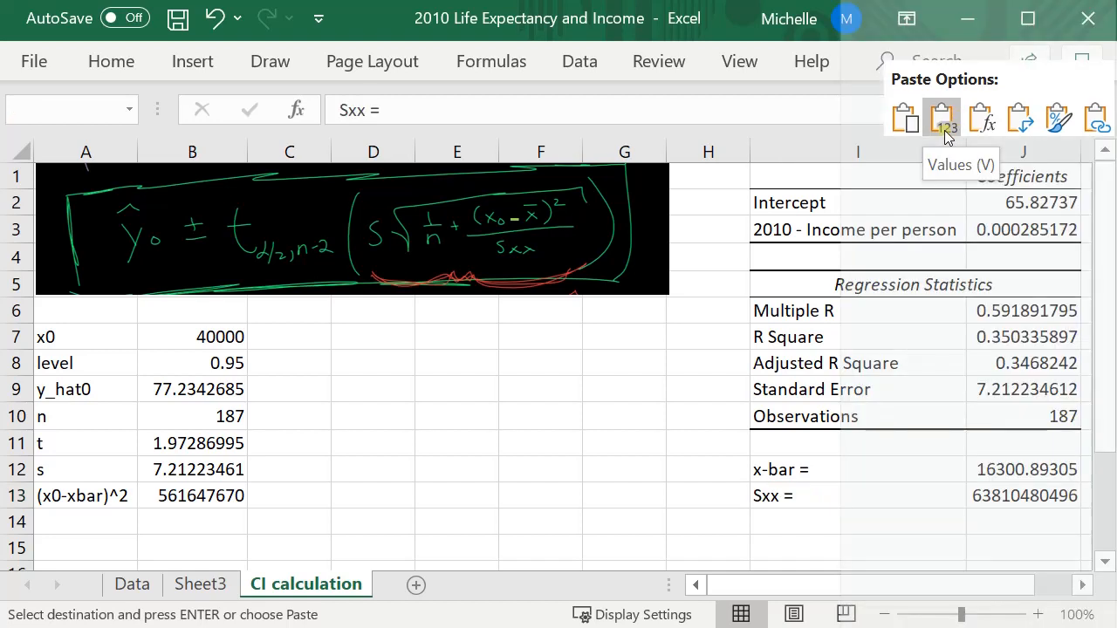
pyautogui.click(941, 118)
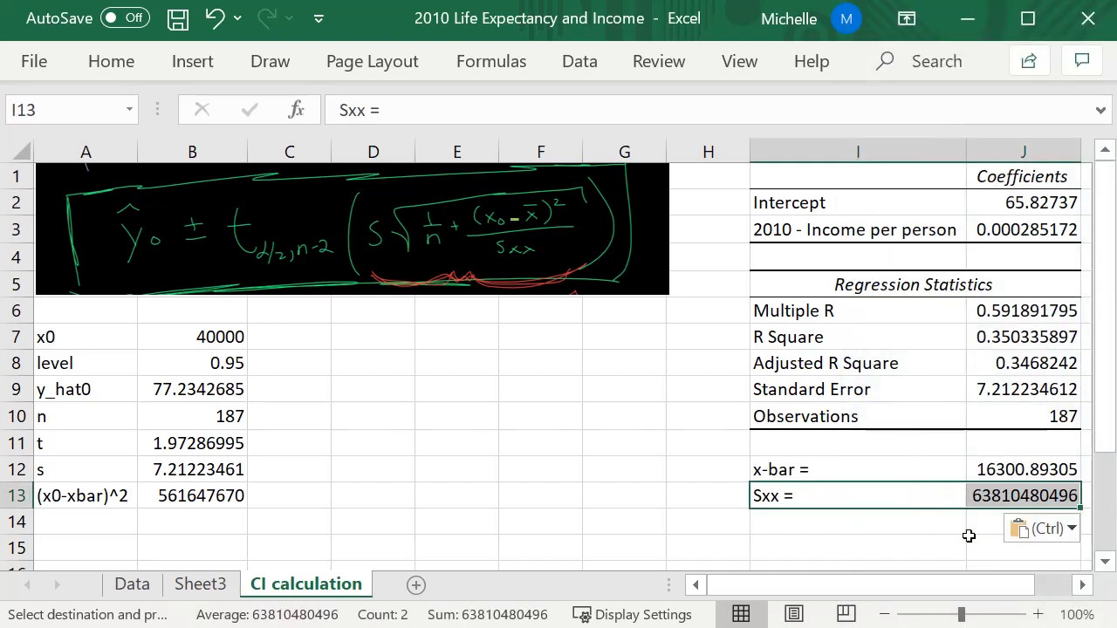
pyautogui.moveTo(112, 535)
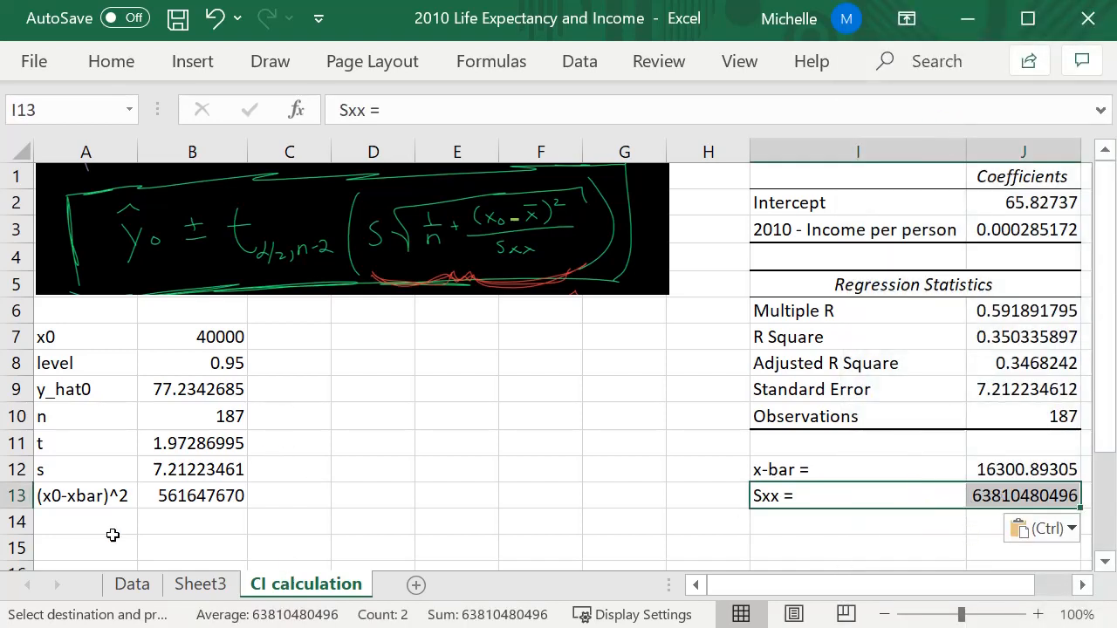
pyautogui.click(85, 521)
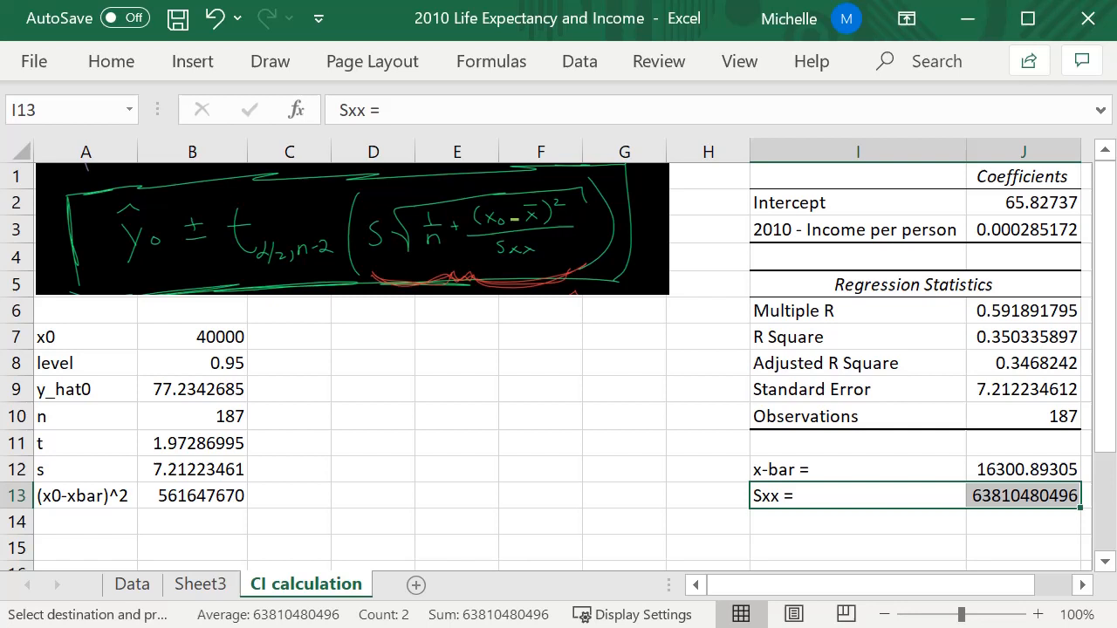
pyautogui.rightClick(79, 515)
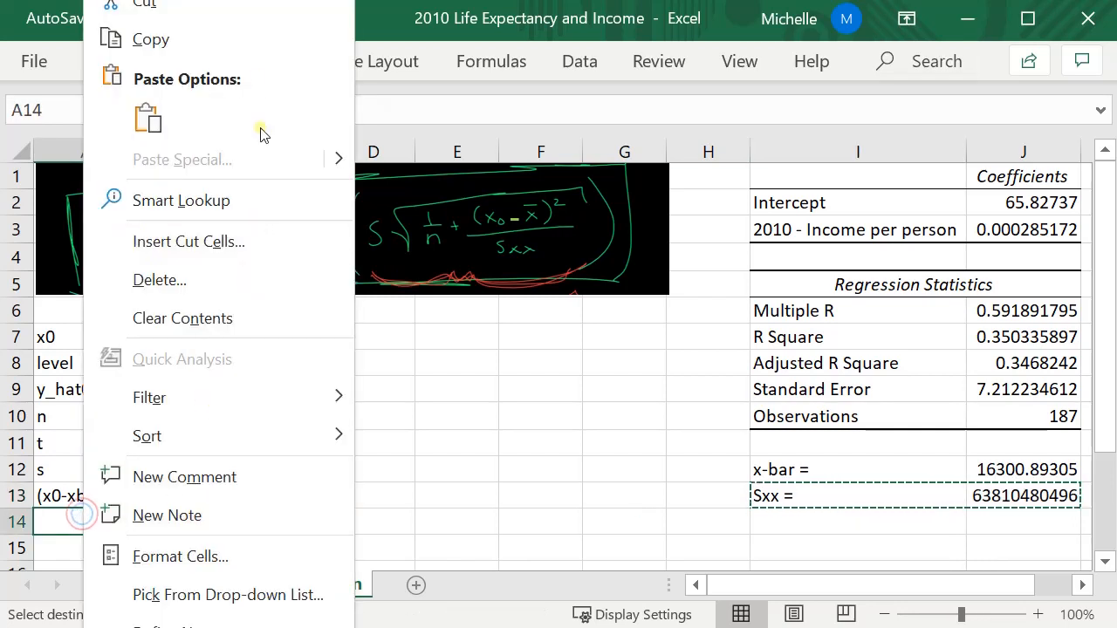
pyautogui.moveTo(146, 119)
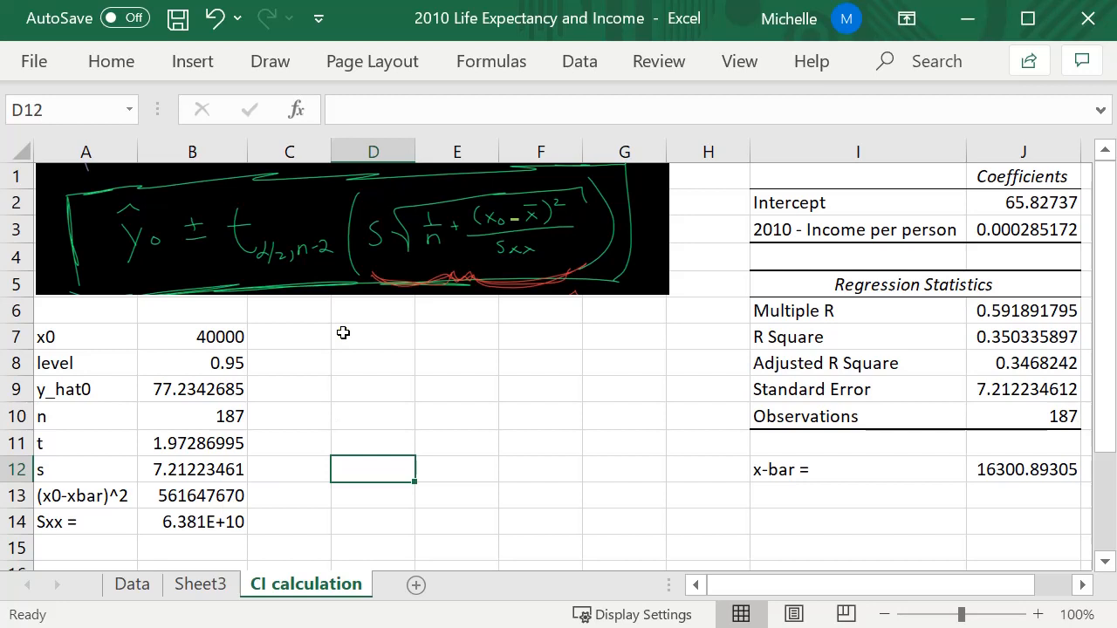
# - Label D7 'ME' and enter =B11*(B12*sqrt(1/B10+B13/B14)) in E7, giving 1.69253382
pyautogui.write('ME')
pyautogui.click(456, 337)
pyautogui.write('=')
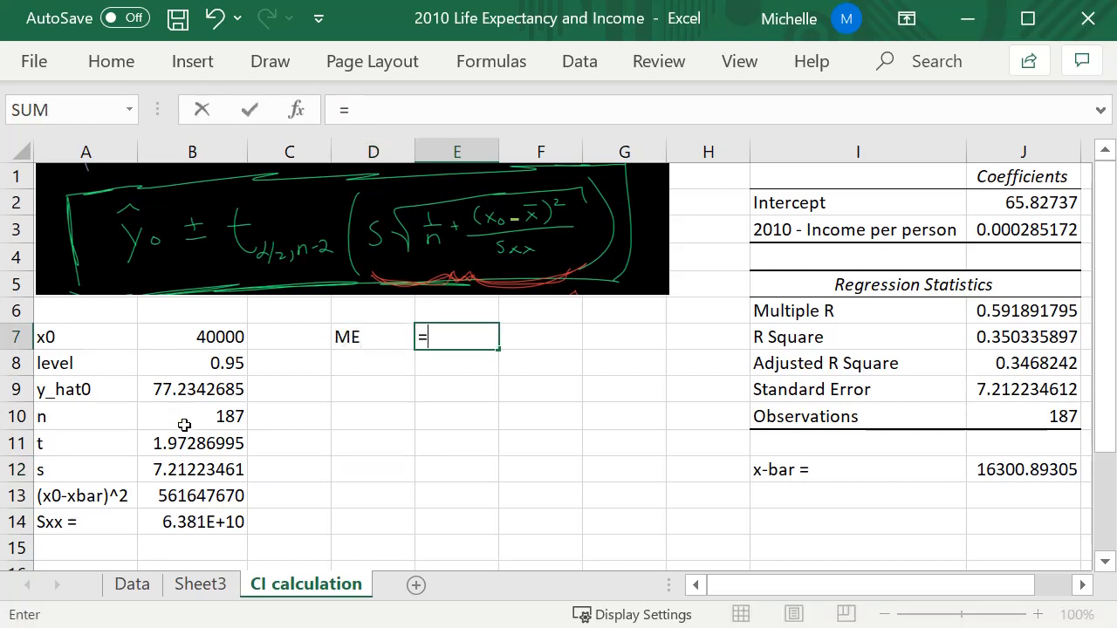
pyautogui.click(192, 442)
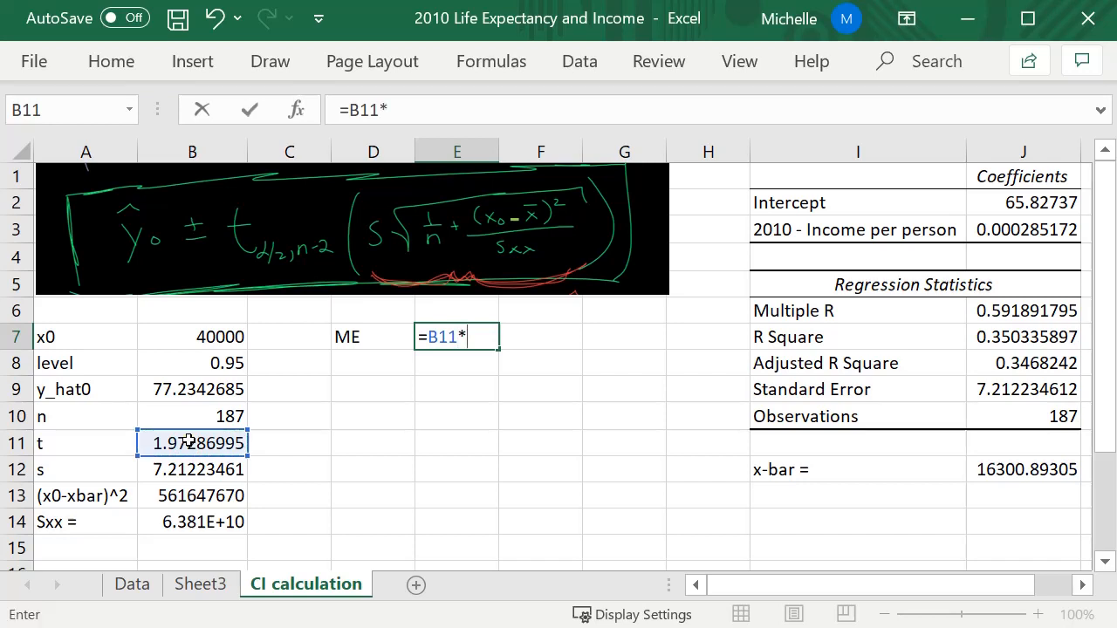
pyautogui.write('(')
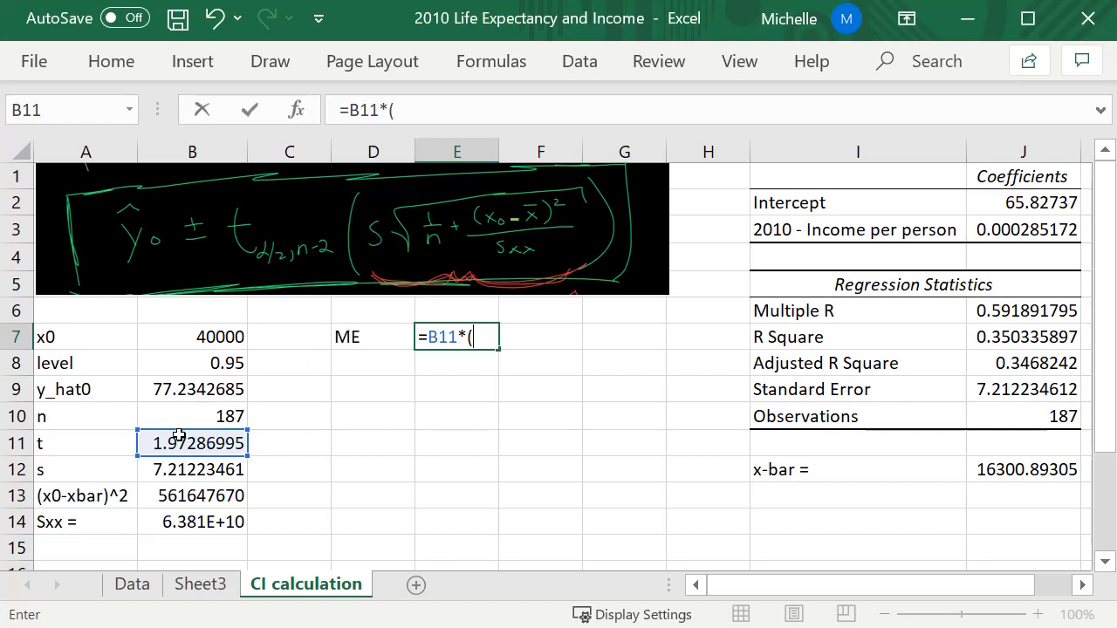
pyautogui.click(192, 469)
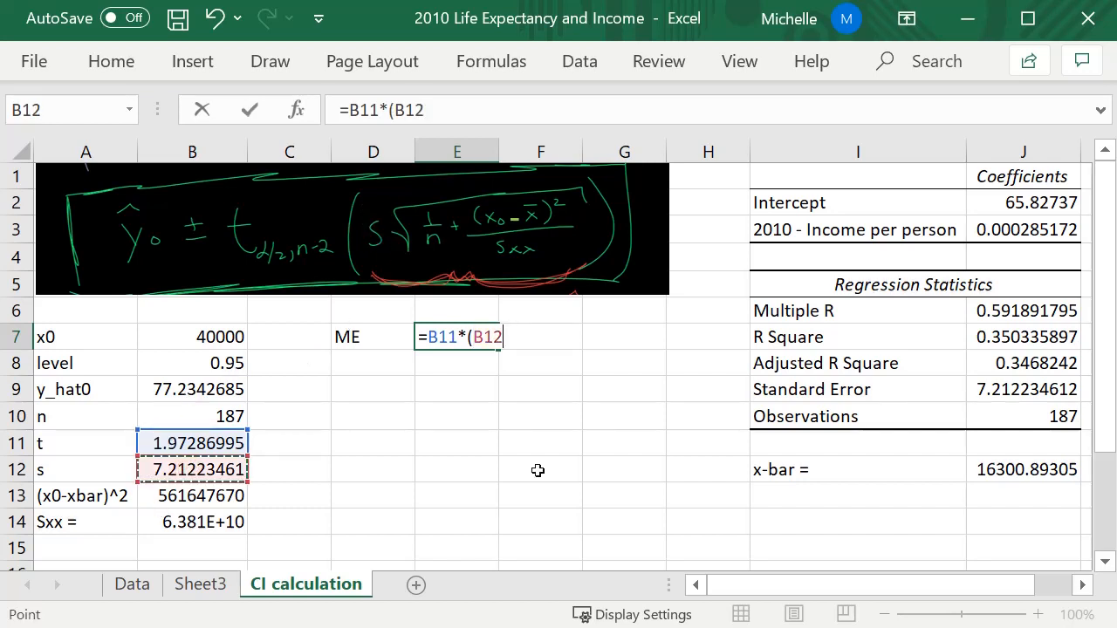
pyautogui.write('*sqrt(')
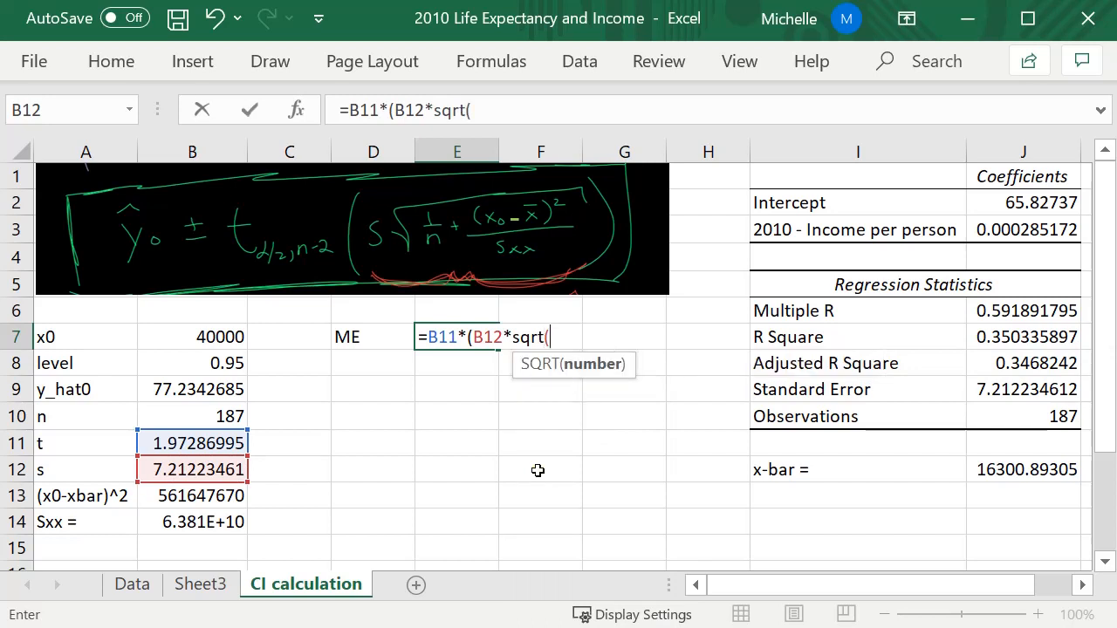
pyautogui.write('1/')
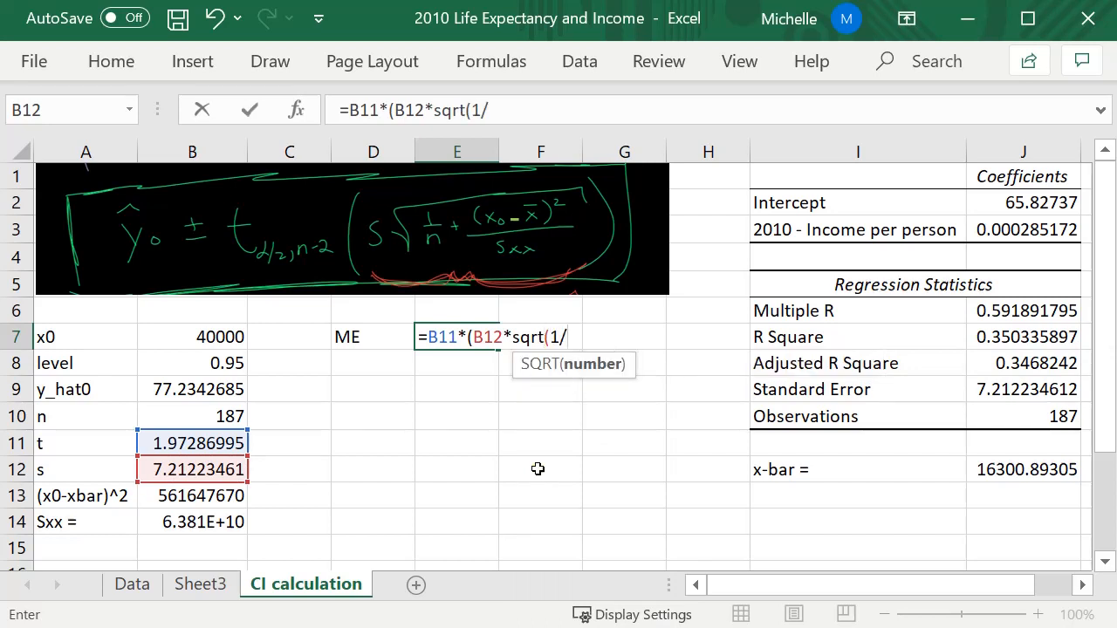
pyautogui.click(192, 416)
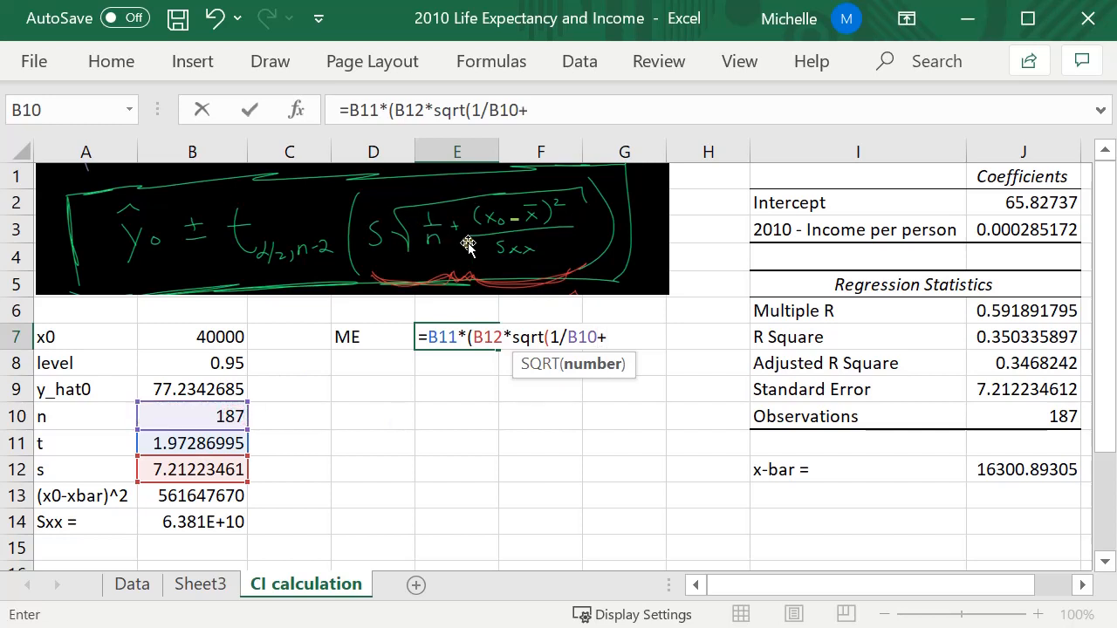
pyautogui.click(192, 496)
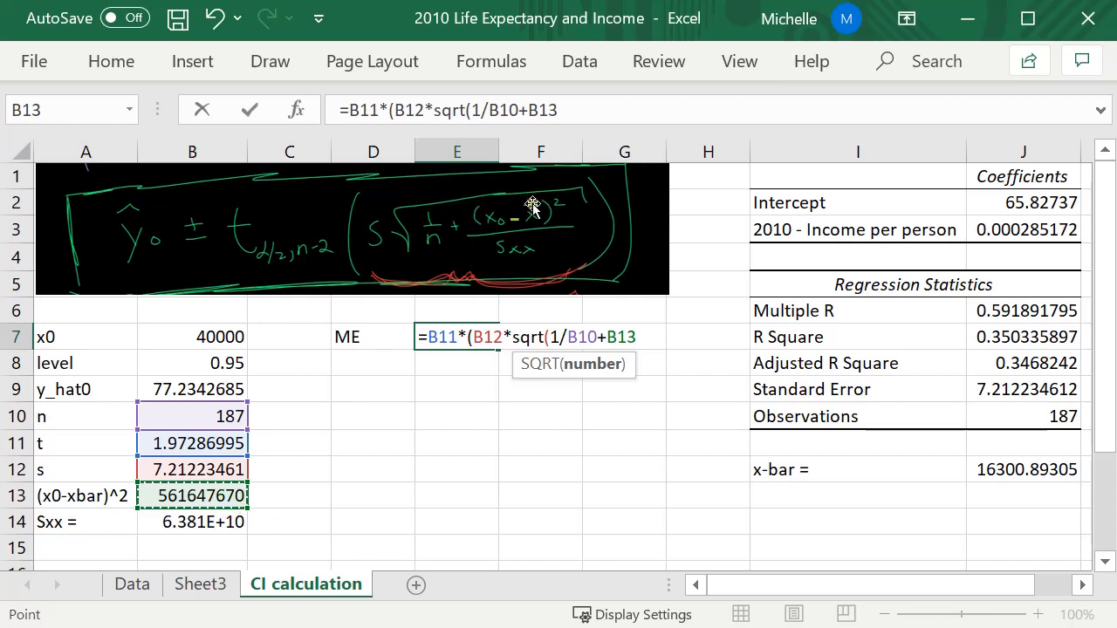
pyautogui.click(192, 521)
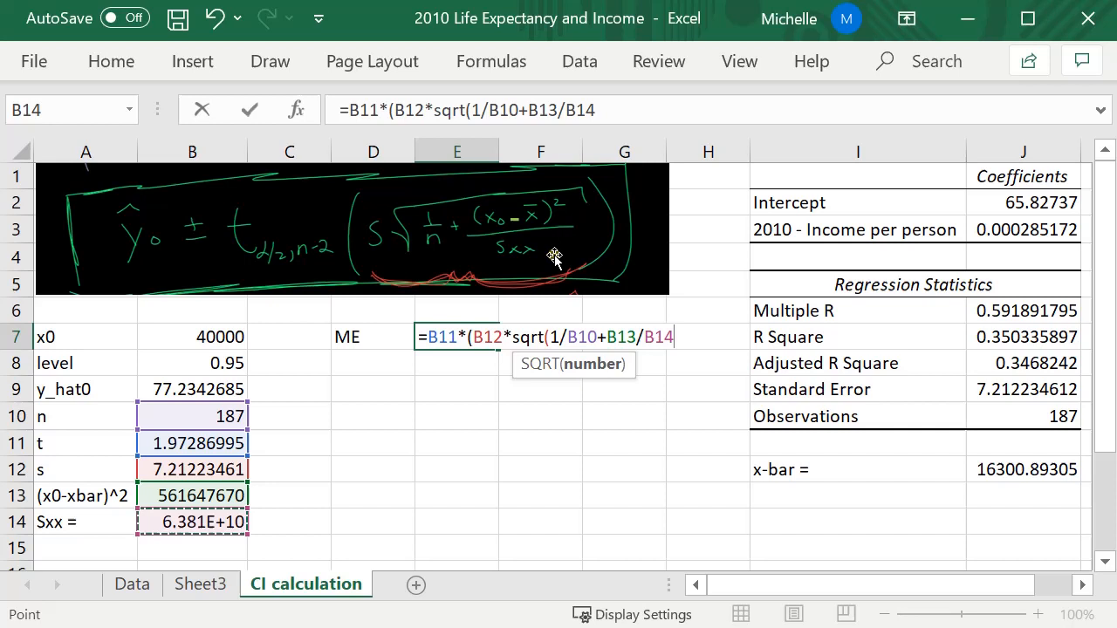
pyautogui.write(')')
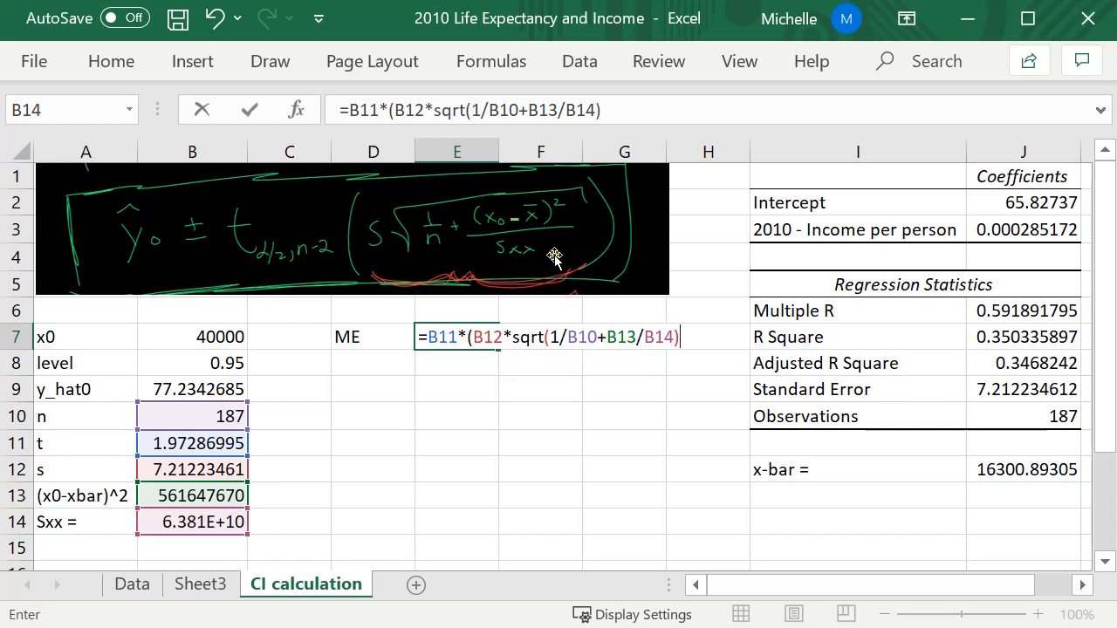
pyautogui.write(')')
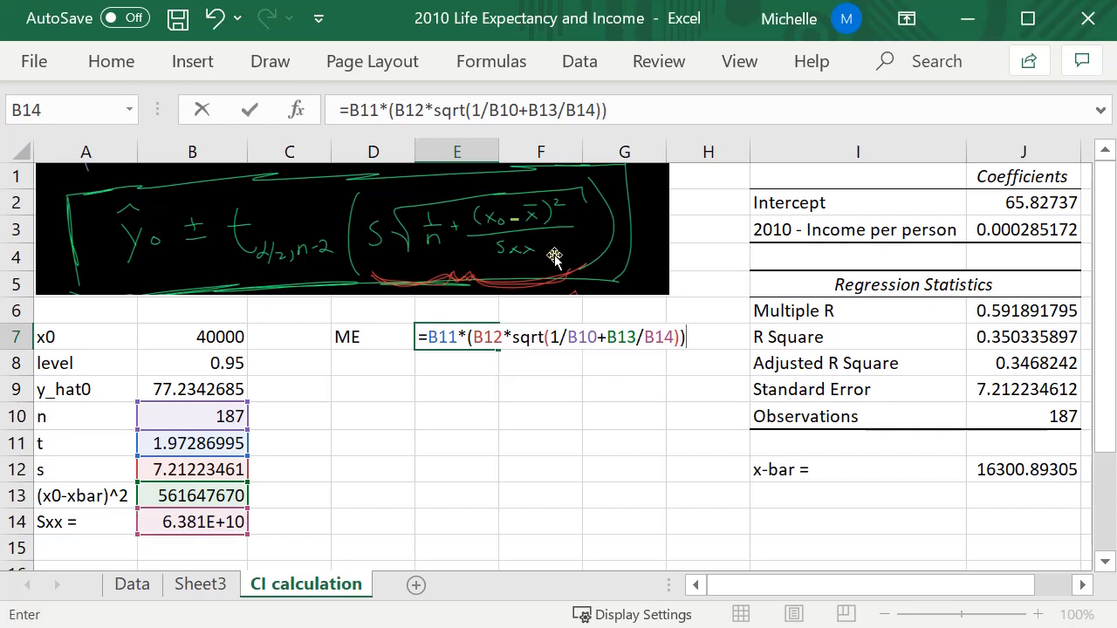
pyautogui.press('enter')
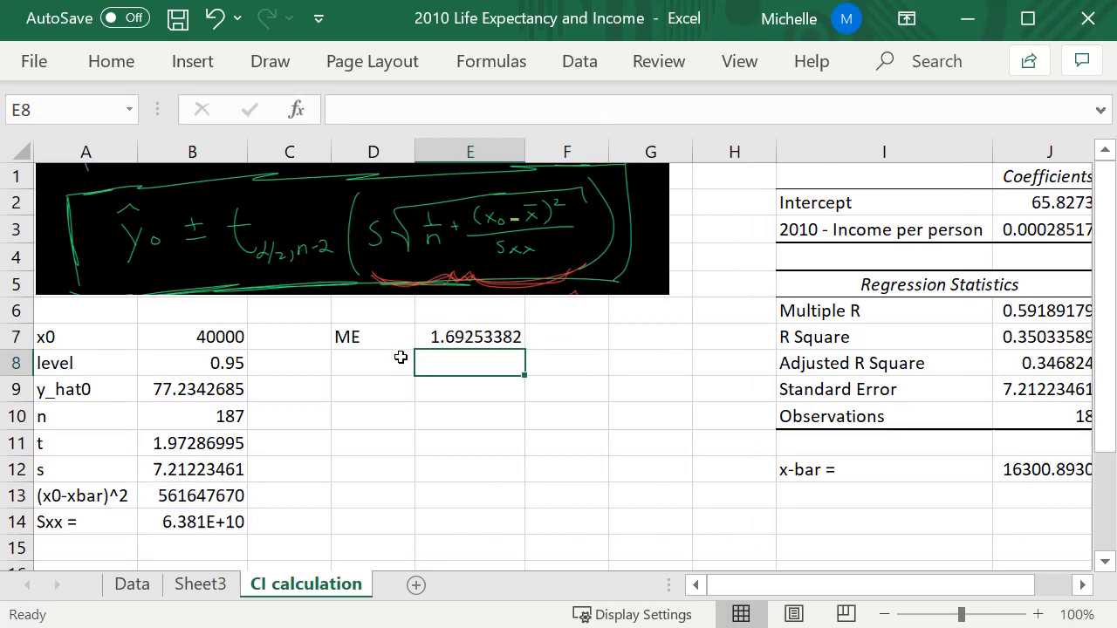
pyautogui.click(192, 389)
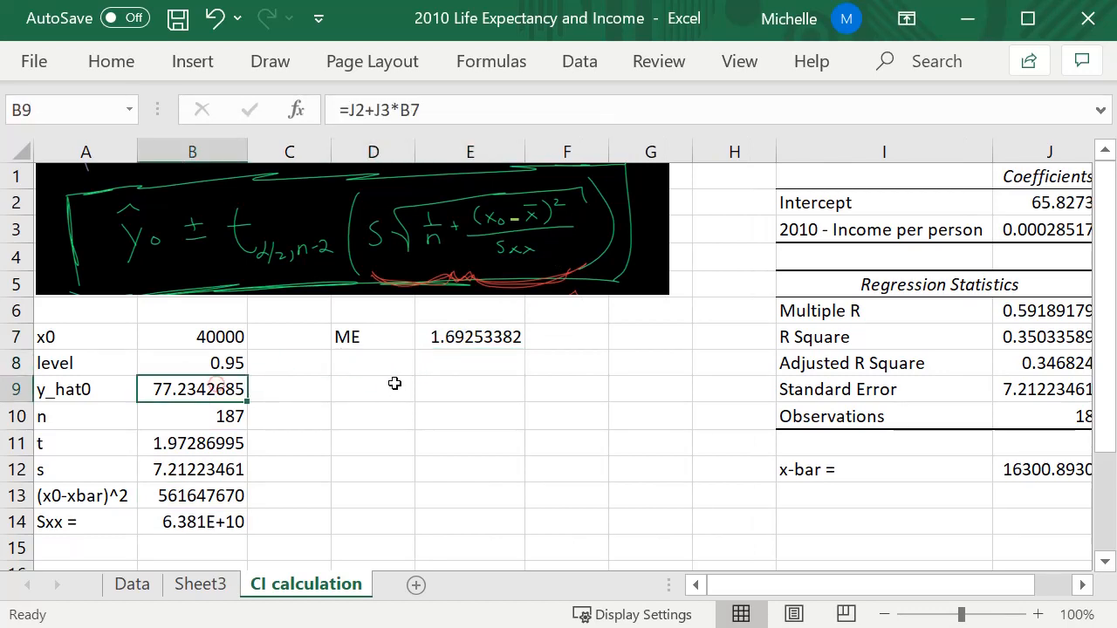
# - Add lower CI =B9-E7 (75.5417347) and upper CI =B9+E7 (78.9268024)
pyautogui.write('low')
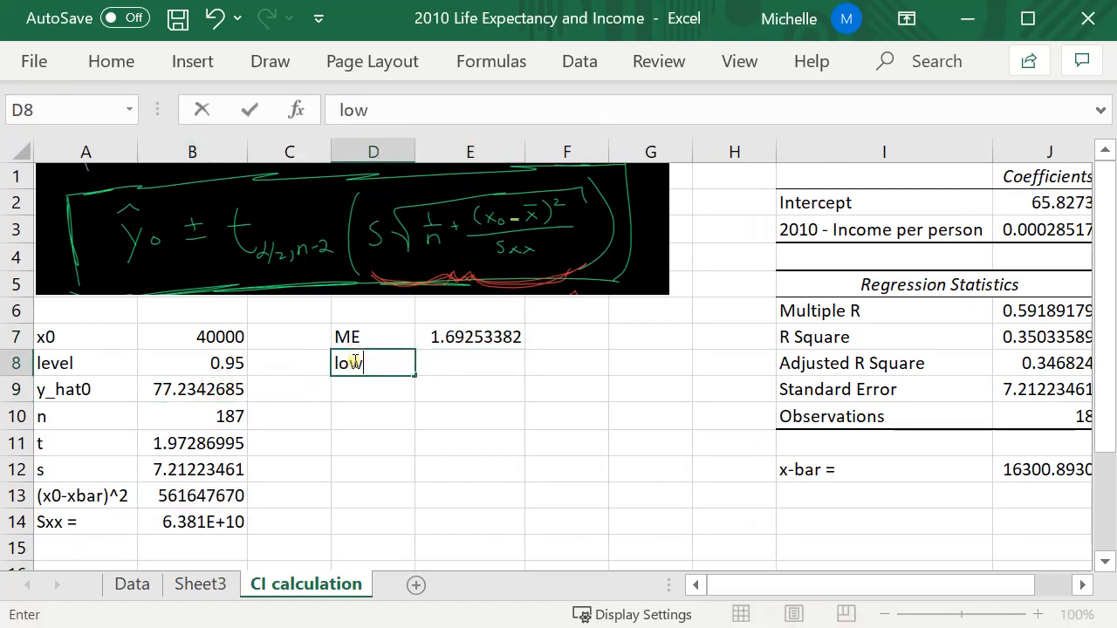
pyautogui.press('enter')
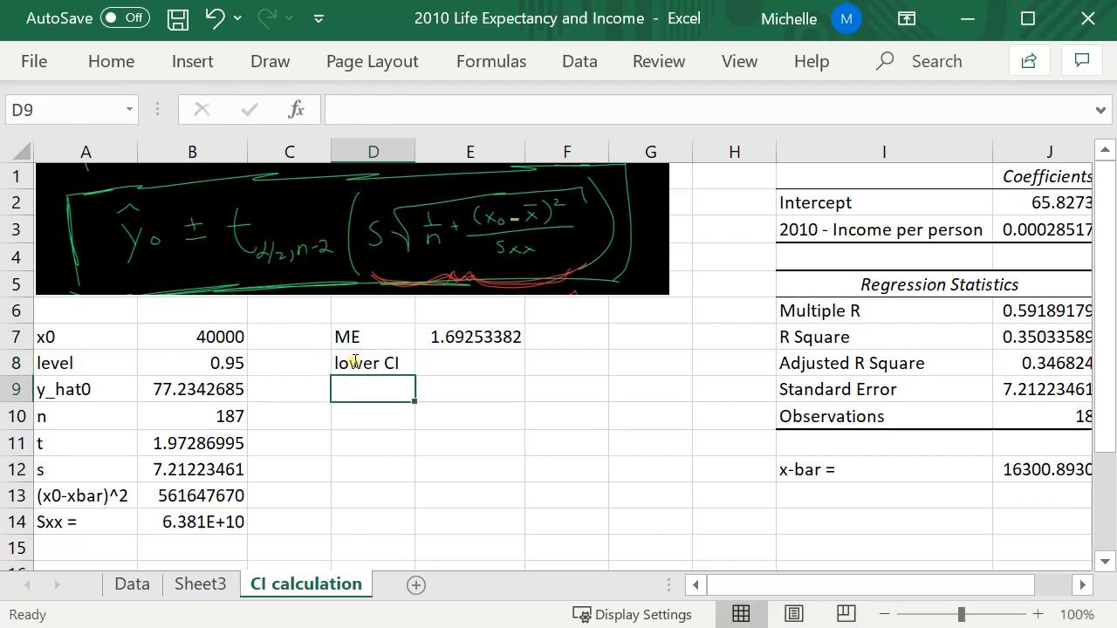
pyautogui.write('upper CI')
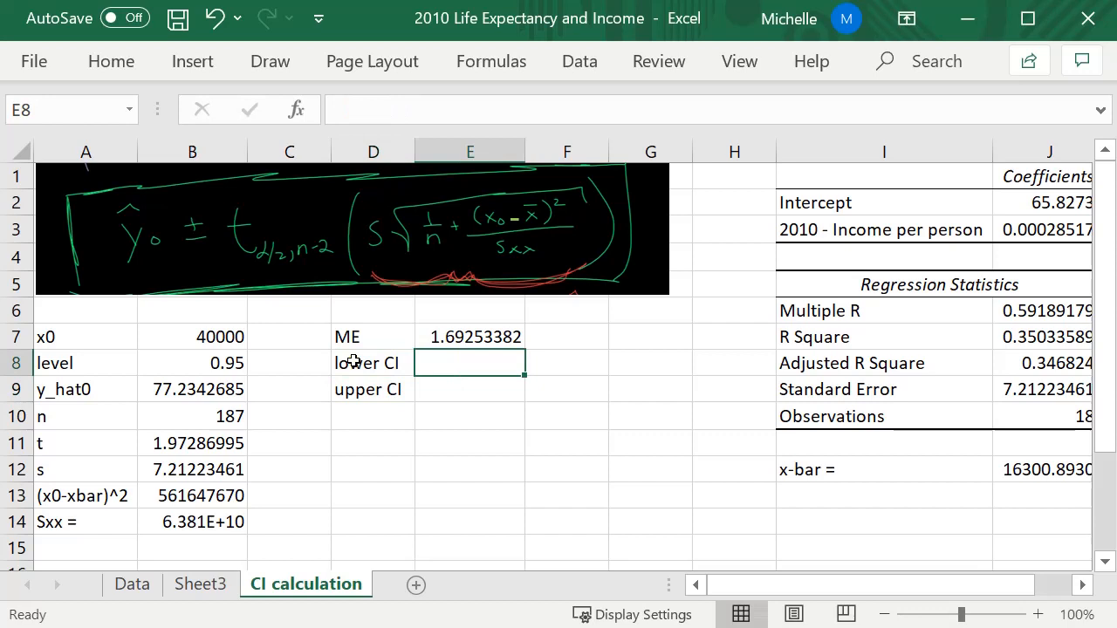
pyautogui.write('=')
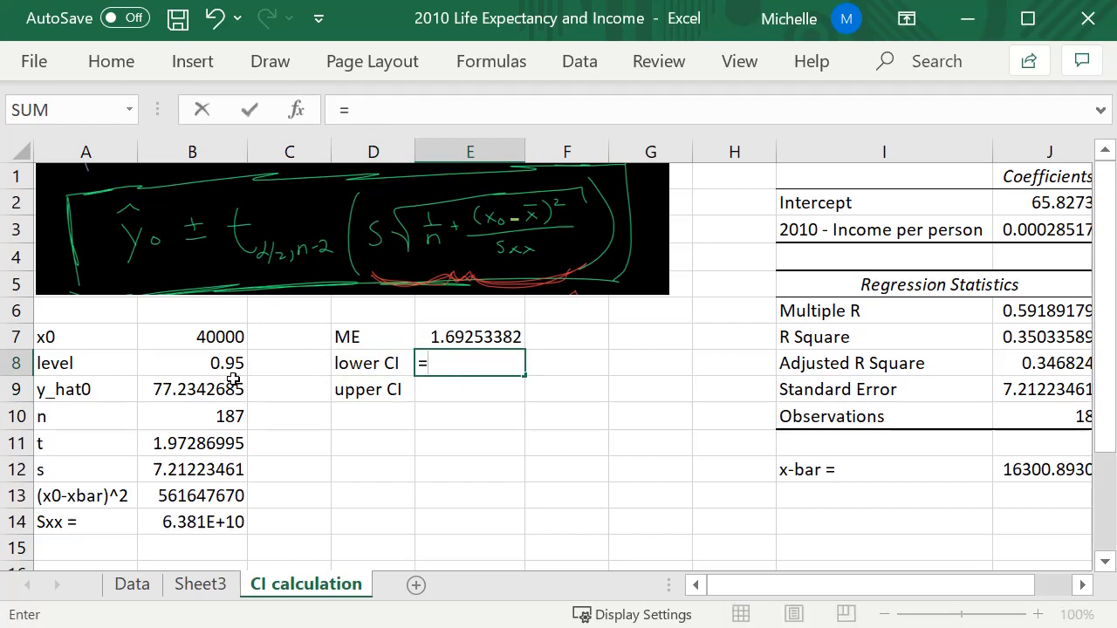
pyautogui.click(192, 389)
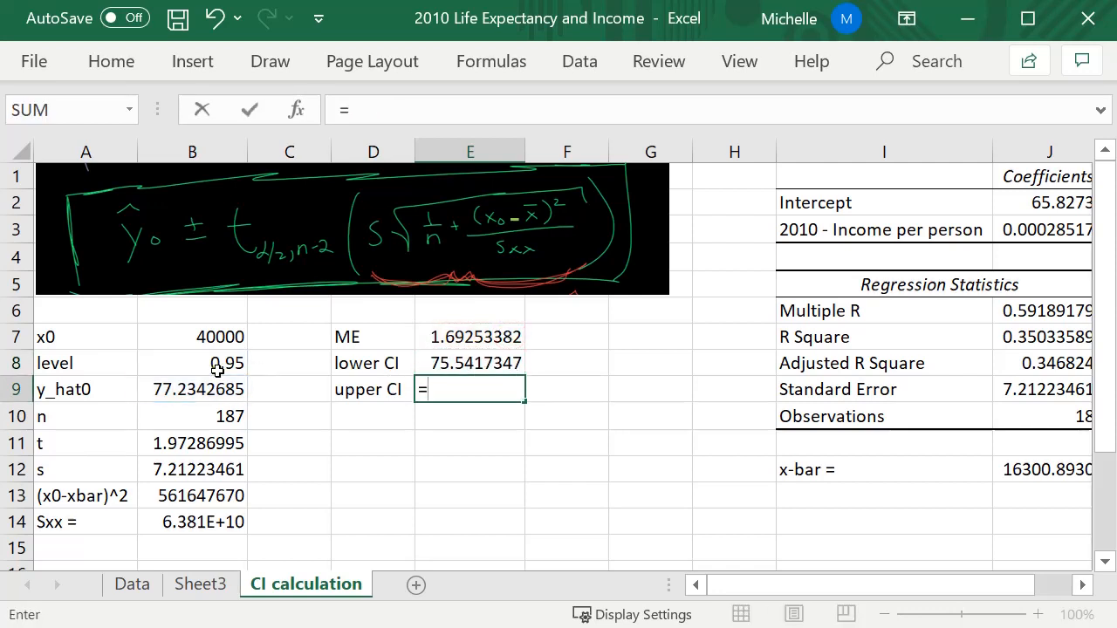
pyautogui.click(192, 389)
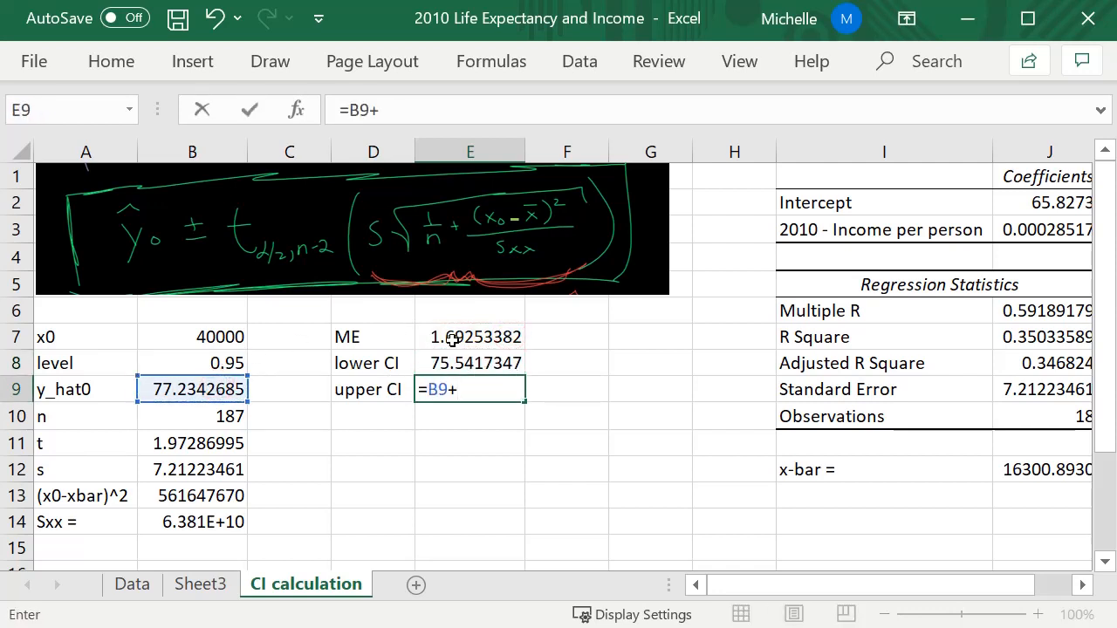
pyautogui.click(469, 336)
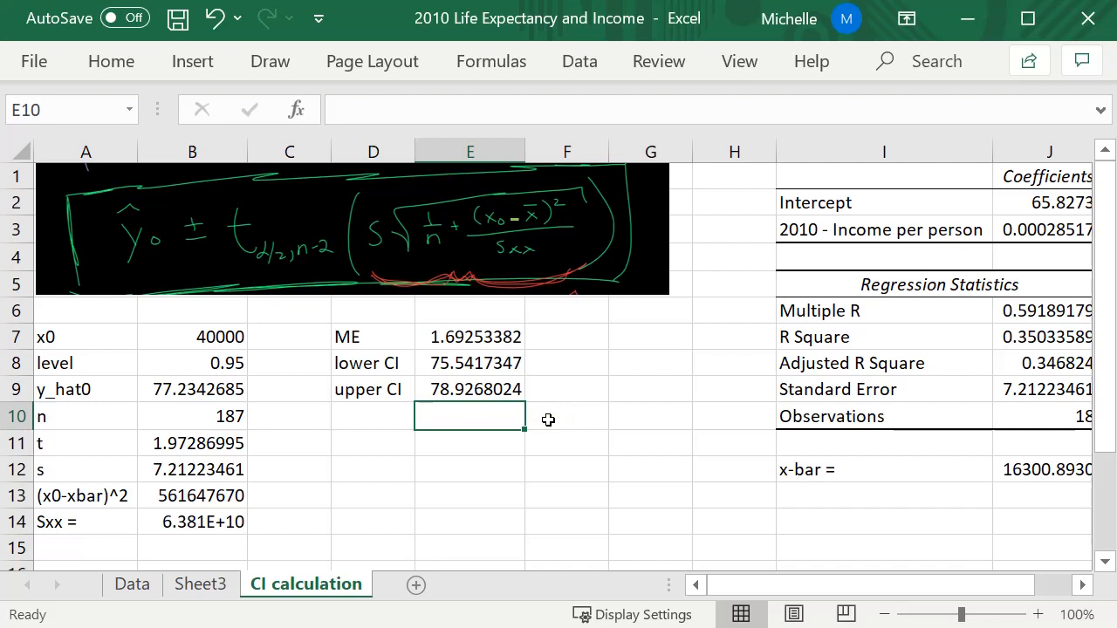
pyautogui.moveTo(398, 351)
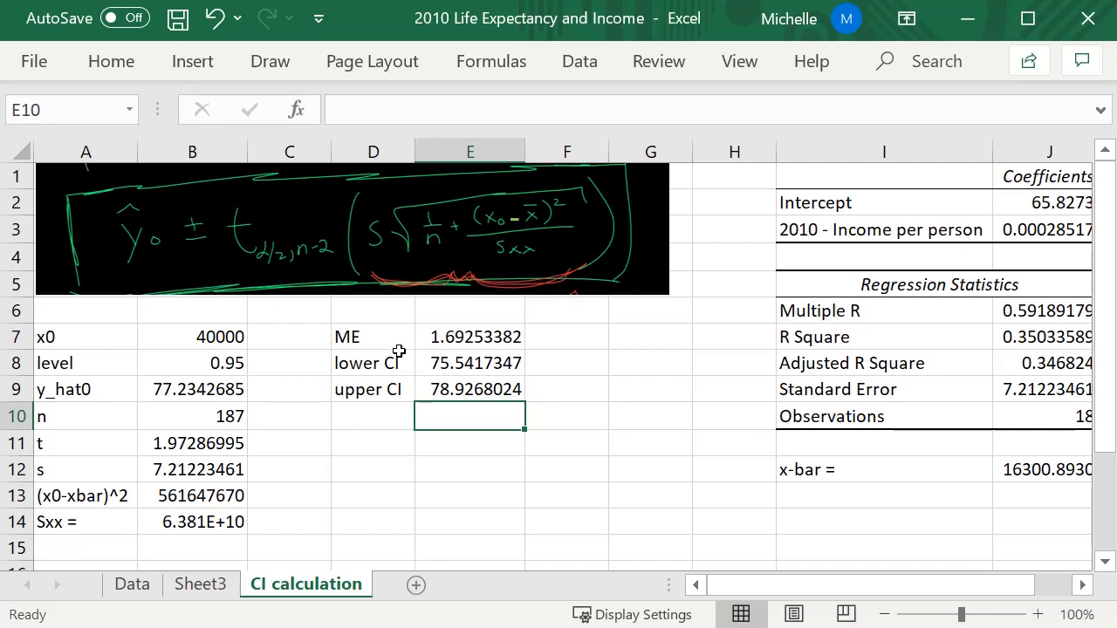
pyautogui.moveTo(427, 358)
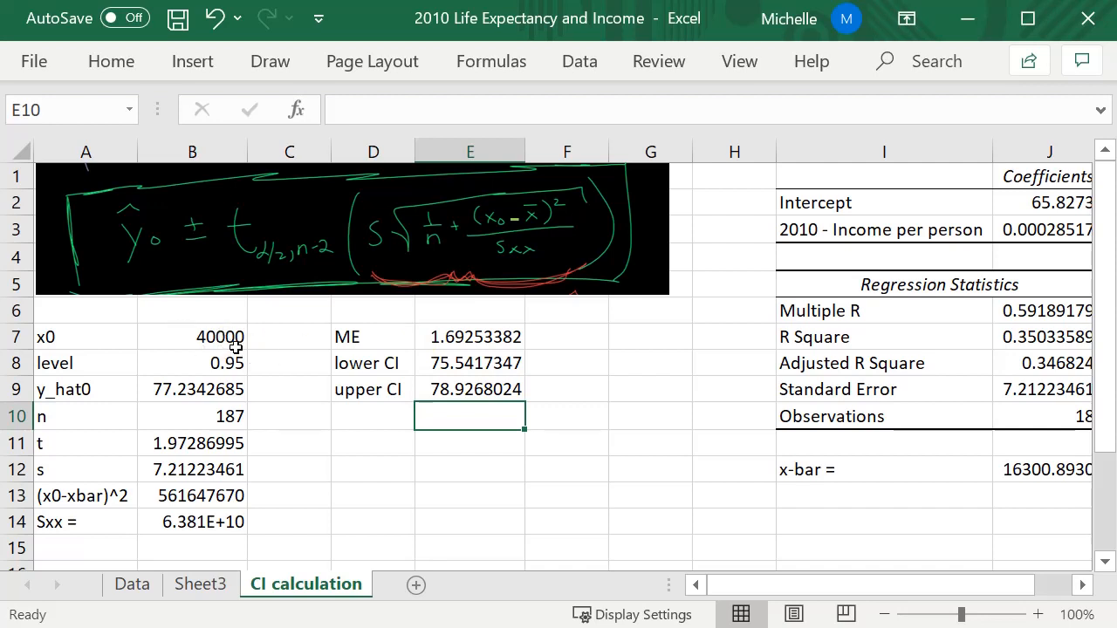
pyautogui.moveTo(427, 360)
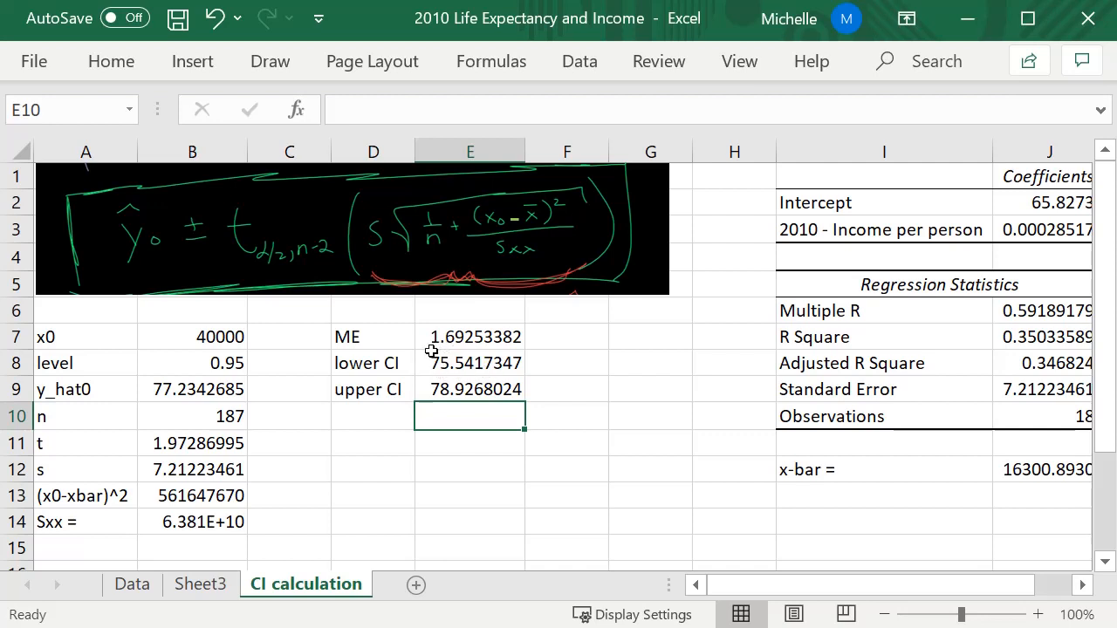
pyautogui.moveTo(456, 378)
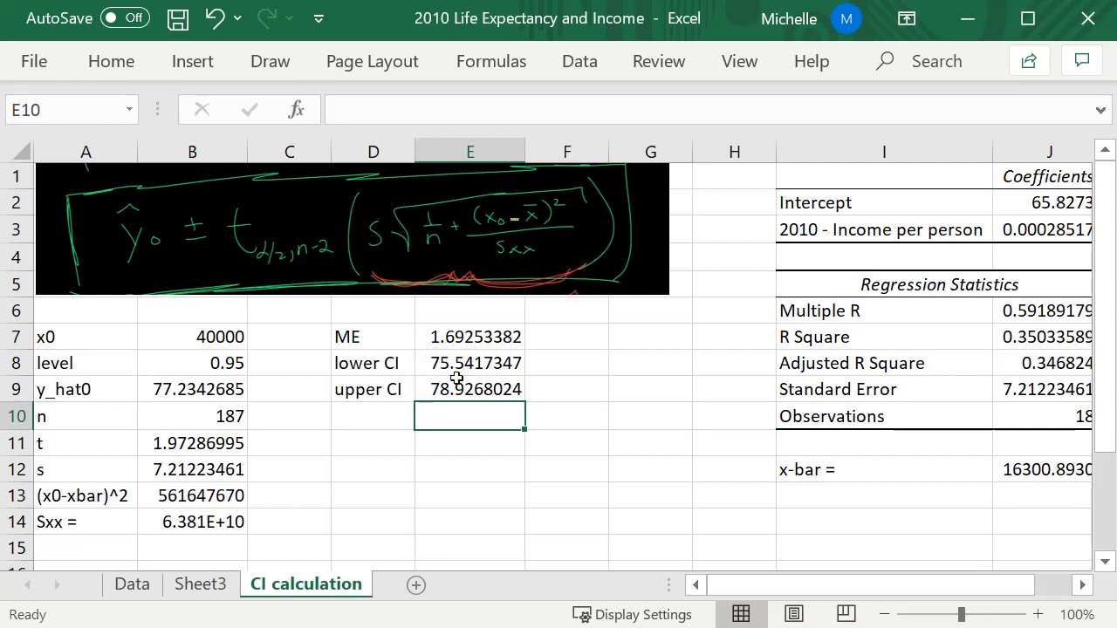
pyautogui.click(650, 444)
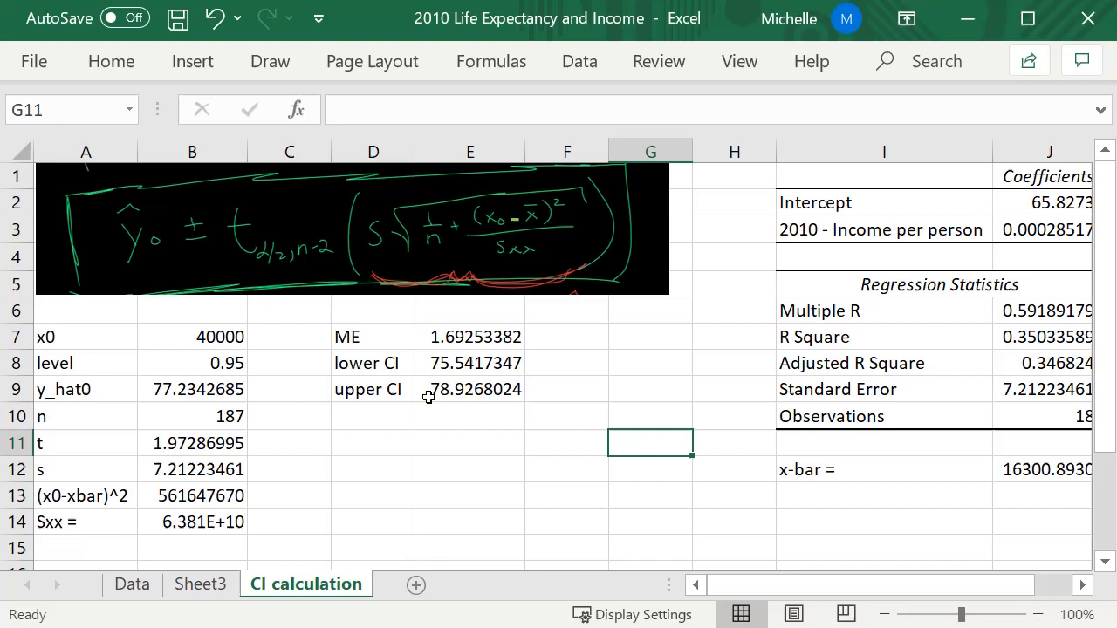
pyautogui.moveTo(460, 397)
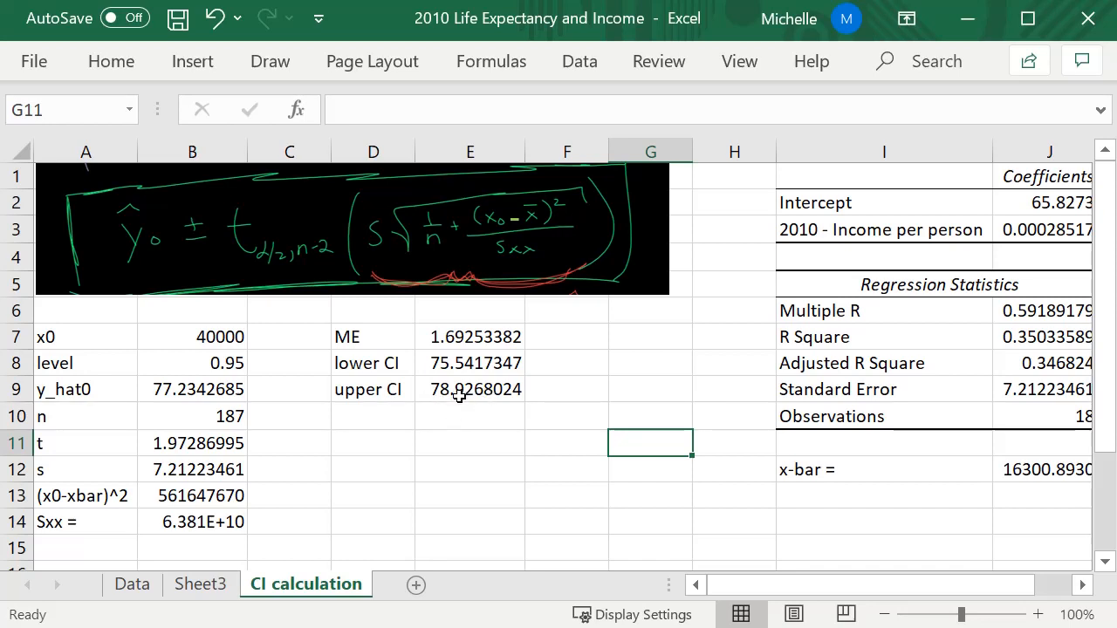